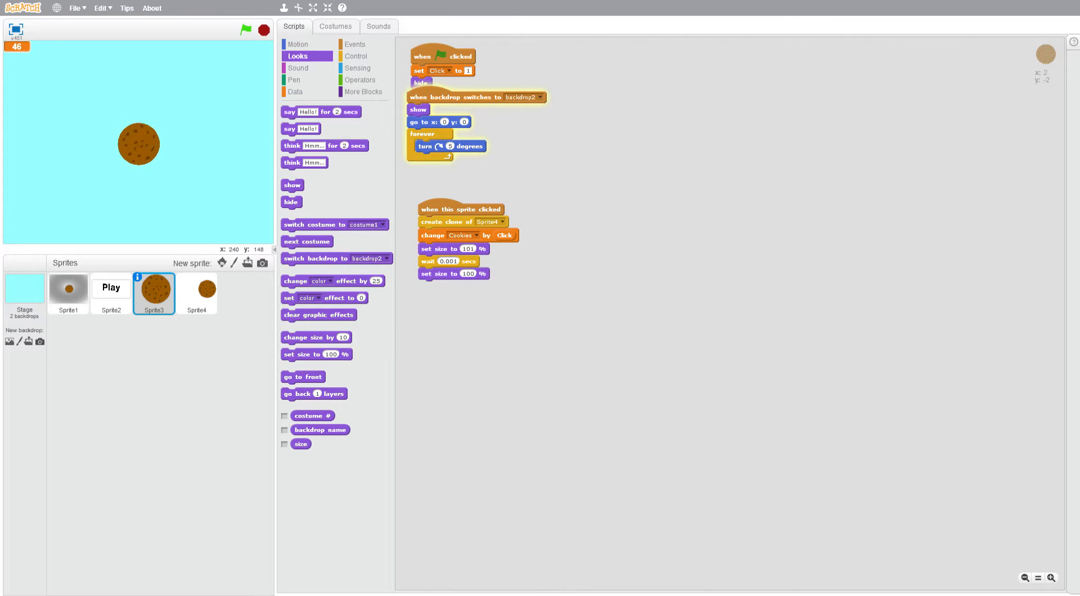
mouse_move(131, 104)
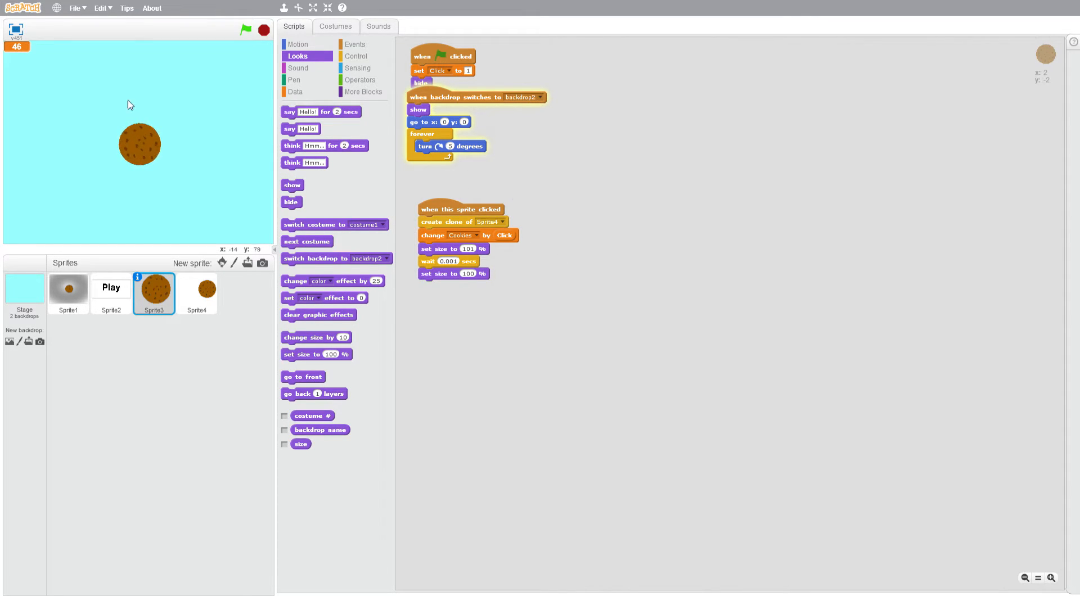
mouse_move(193, 144)
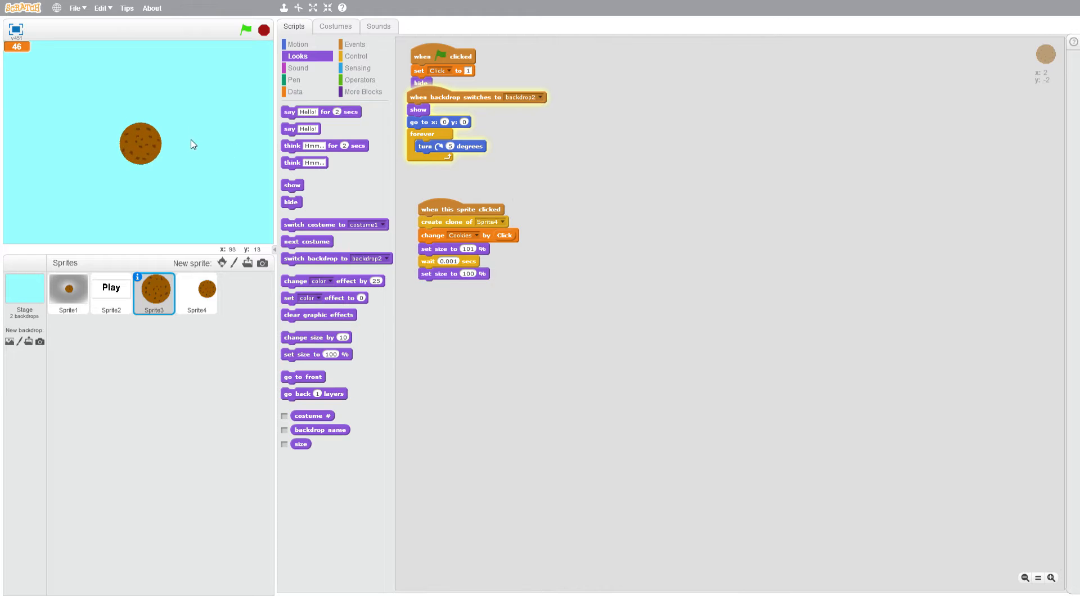
mouse_move(140, 150)
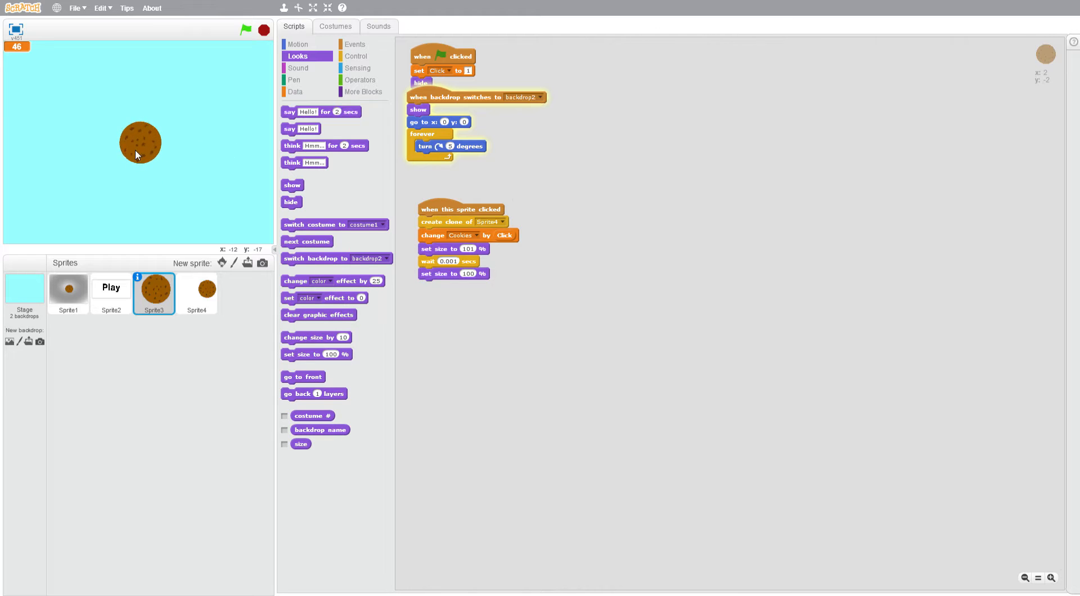
mouse_move(154, 188)
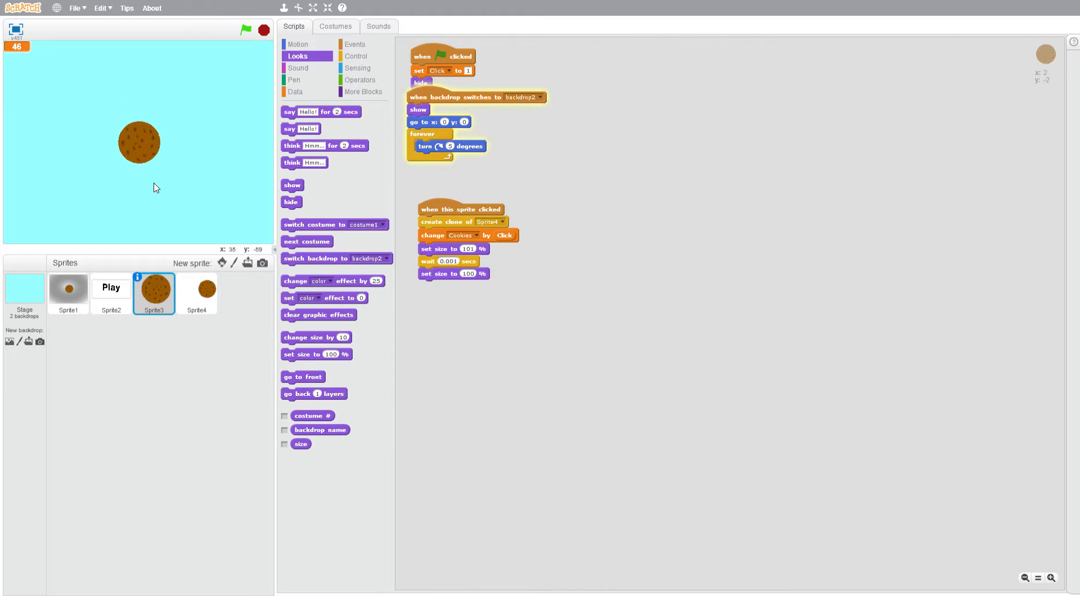
mouse_move(49, 145)
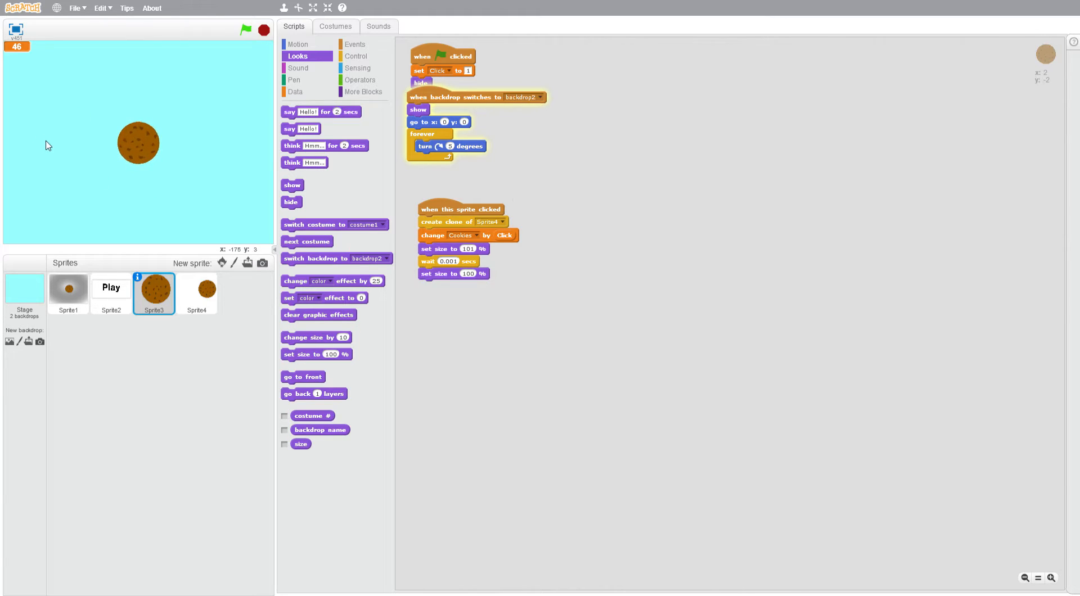
mouse_move(106, 188)
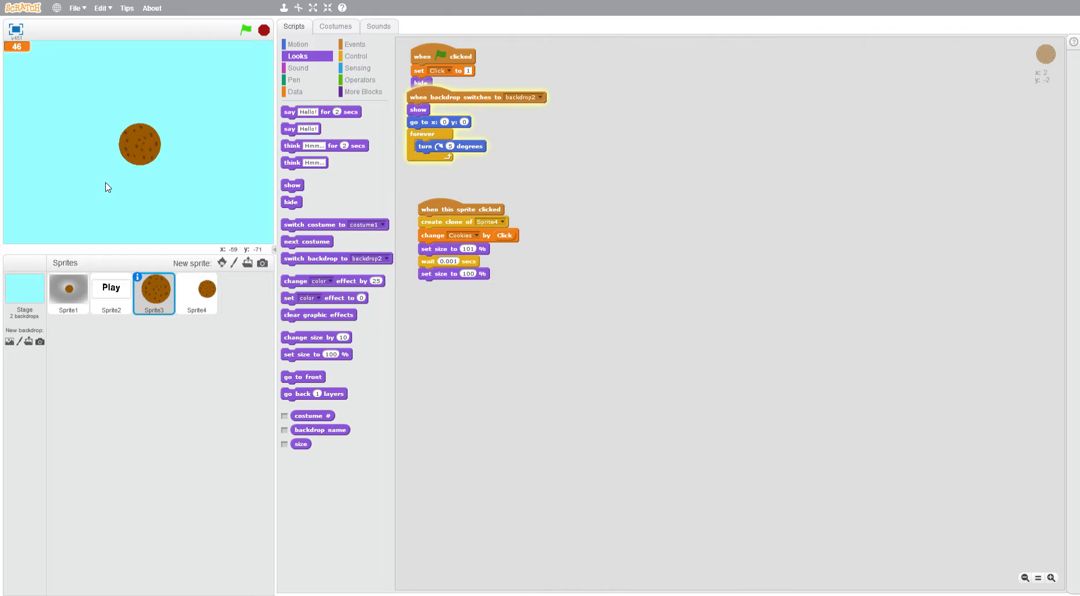
mouse_move(154, 159)
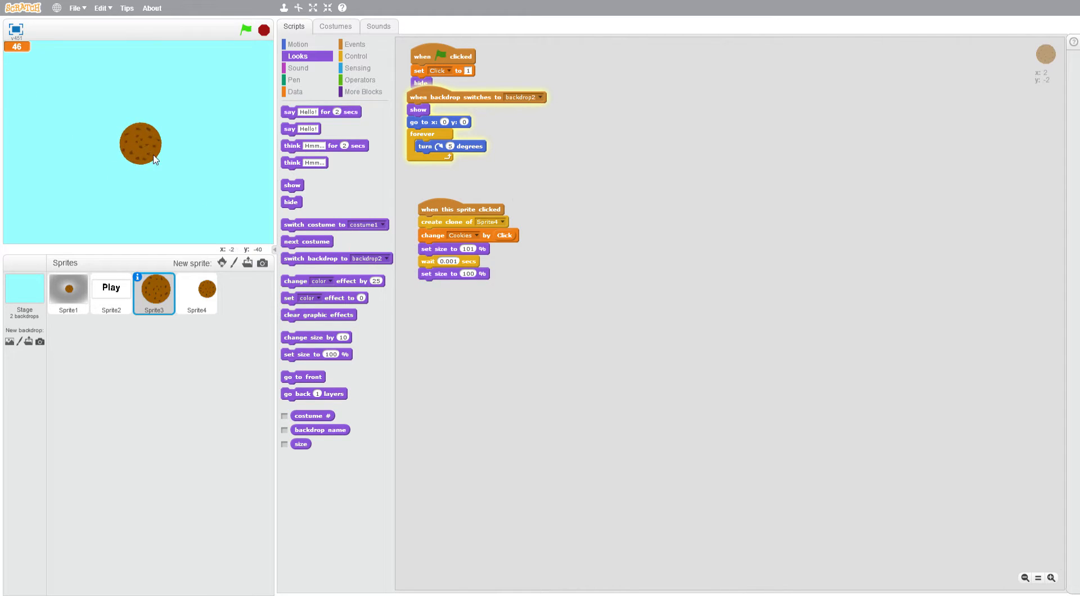
mouse_move(237, 267)
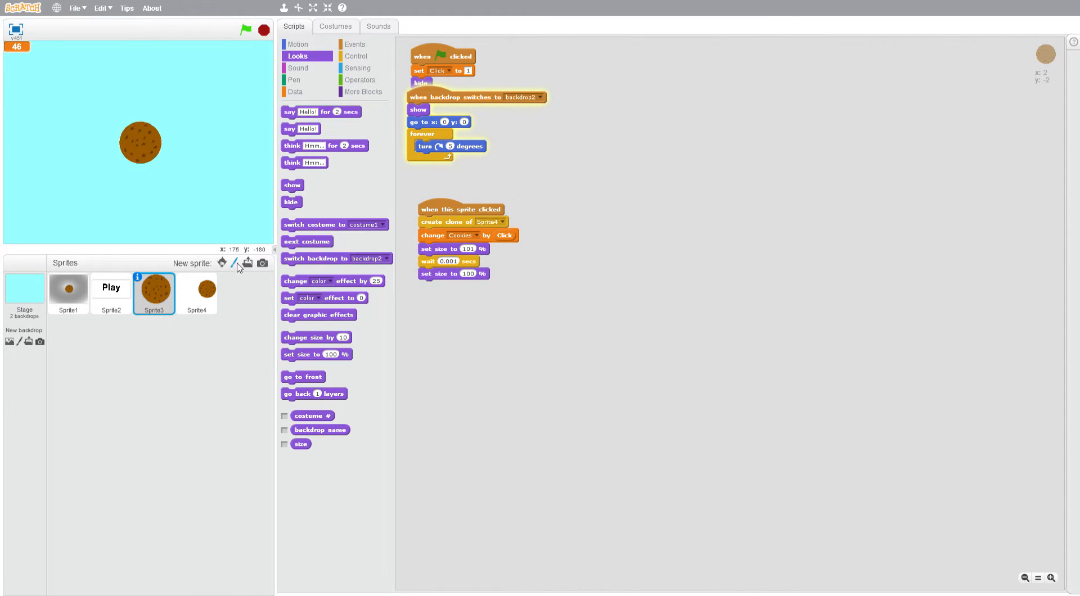
Paint a new sprite's costume as a white rectangle with black 'Upgrade Click' text
left_click(234, 262)
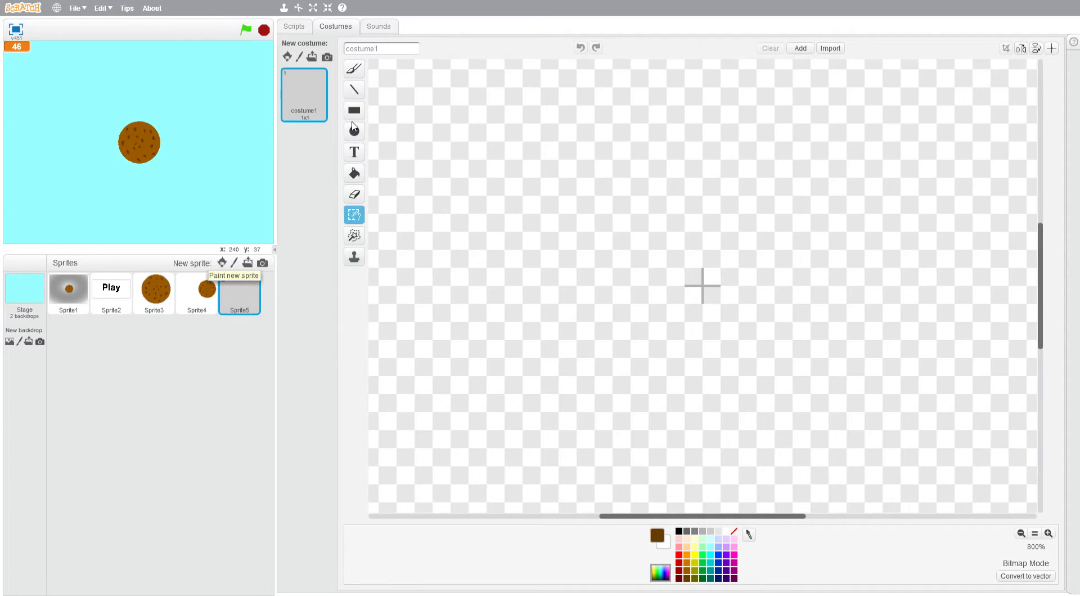
left_click(354, 111)
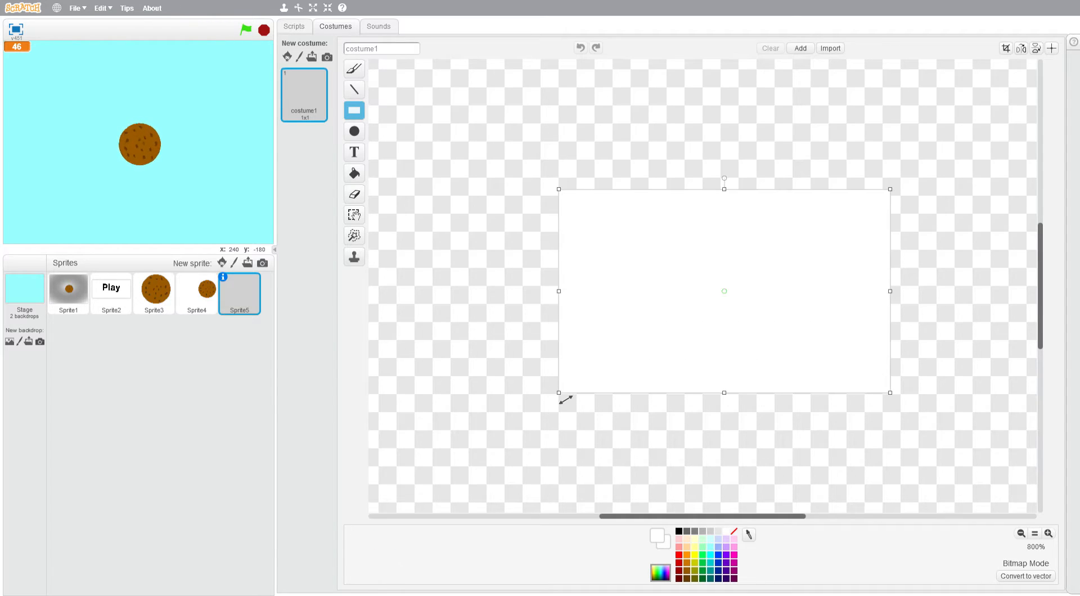
left_click(354, 153)
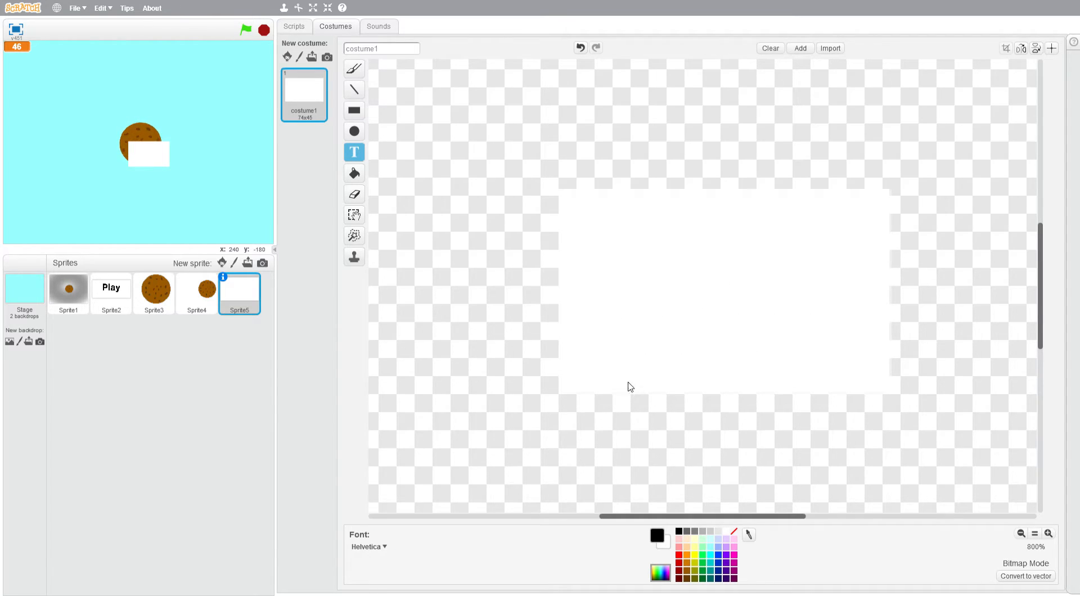
type("Up")
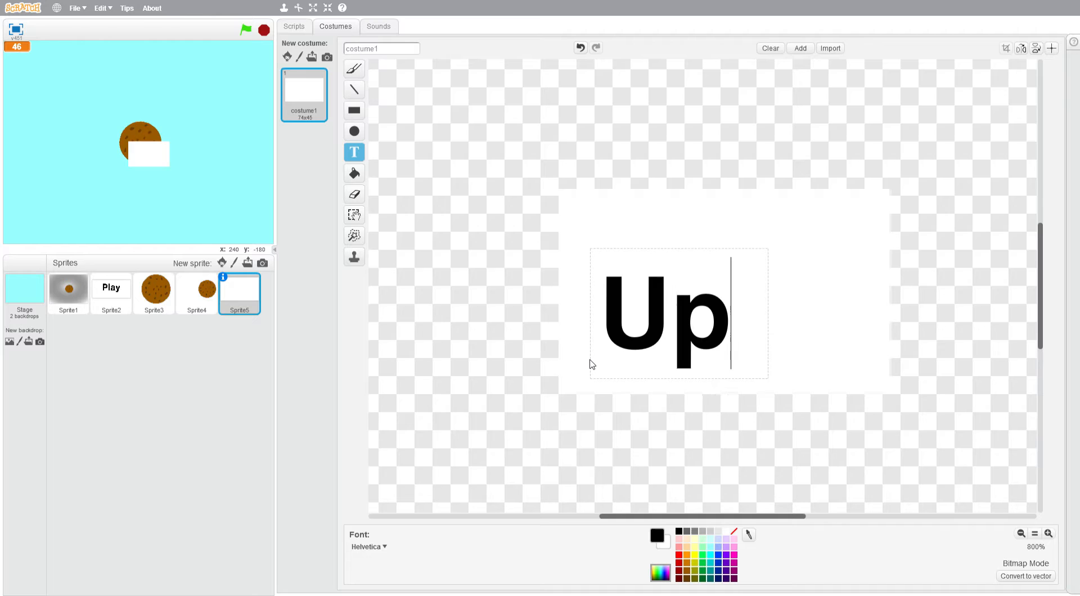
type("grade")
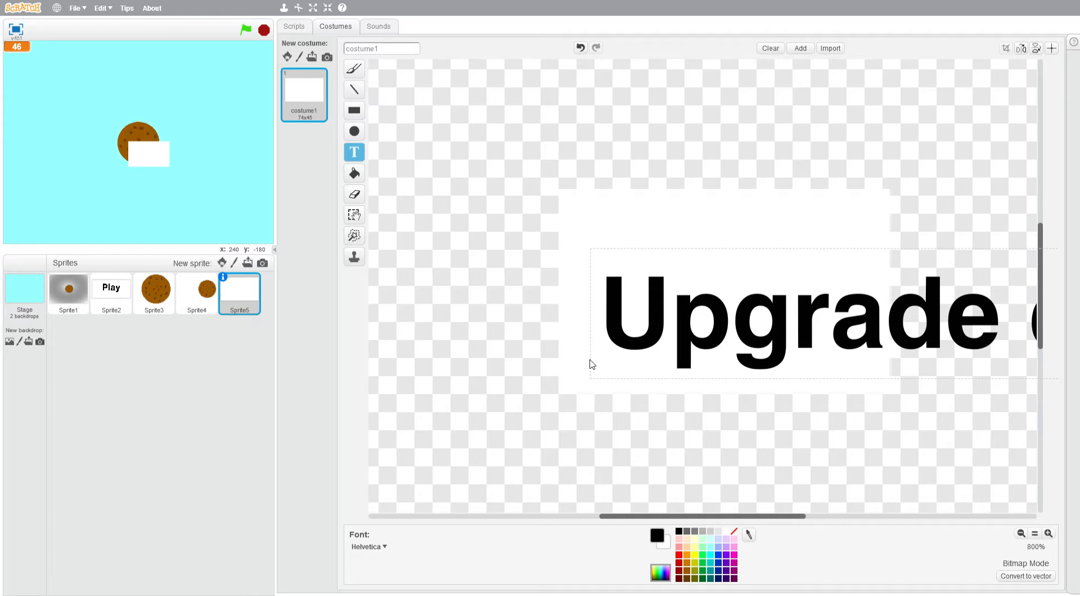
left_click(767, 406)
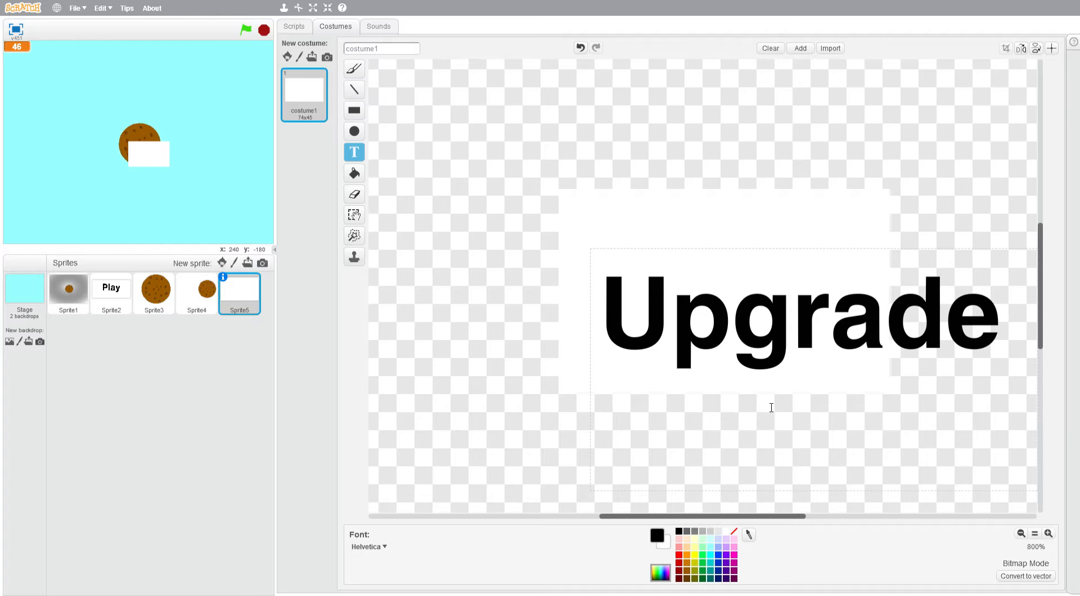
type("Click")
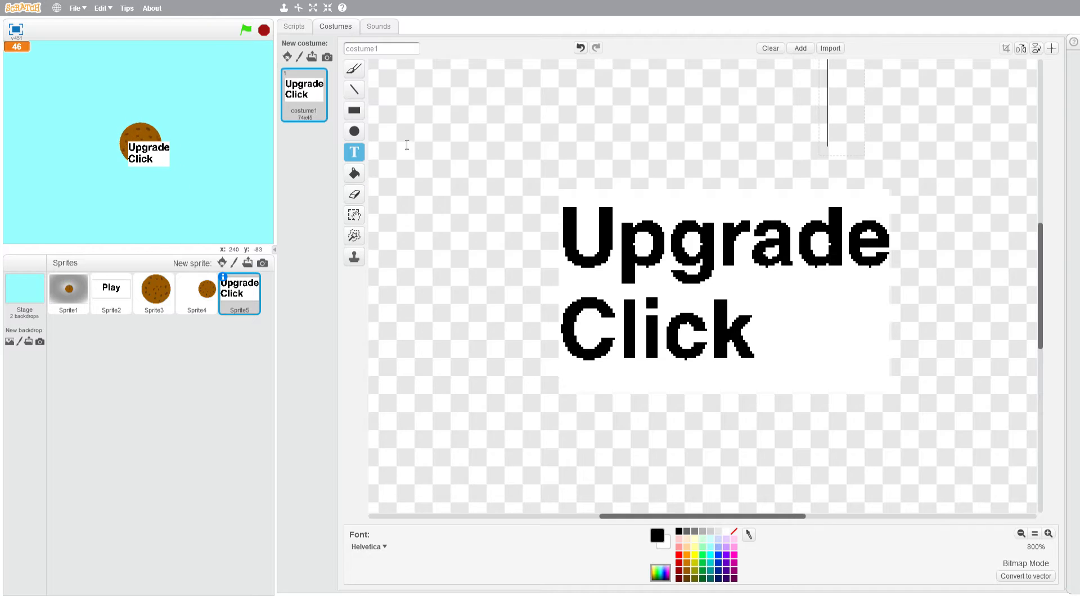
Brush a small arrow beside 'Click' and drag the button to the stage's bottom-right
left_click(354, 68)
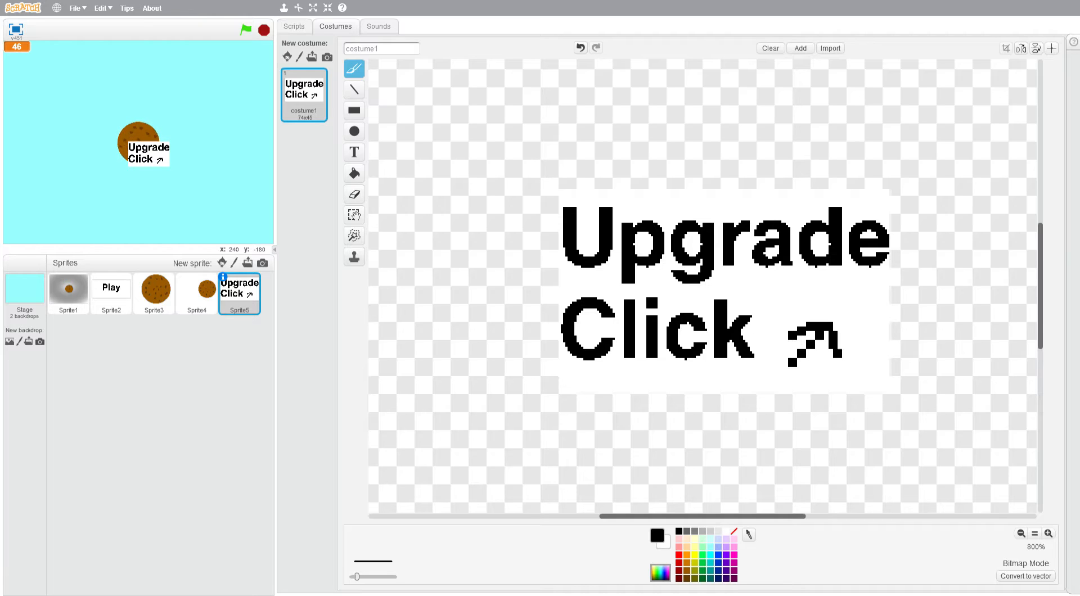
mouse_move(255, 78)
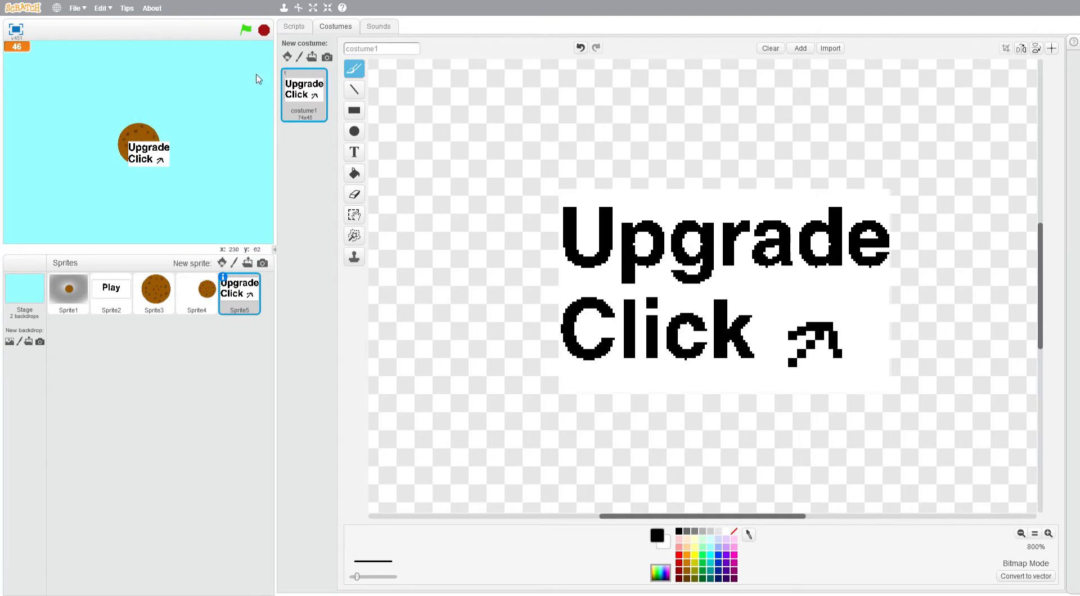
left_click_drag(145, 148, 233, 224)
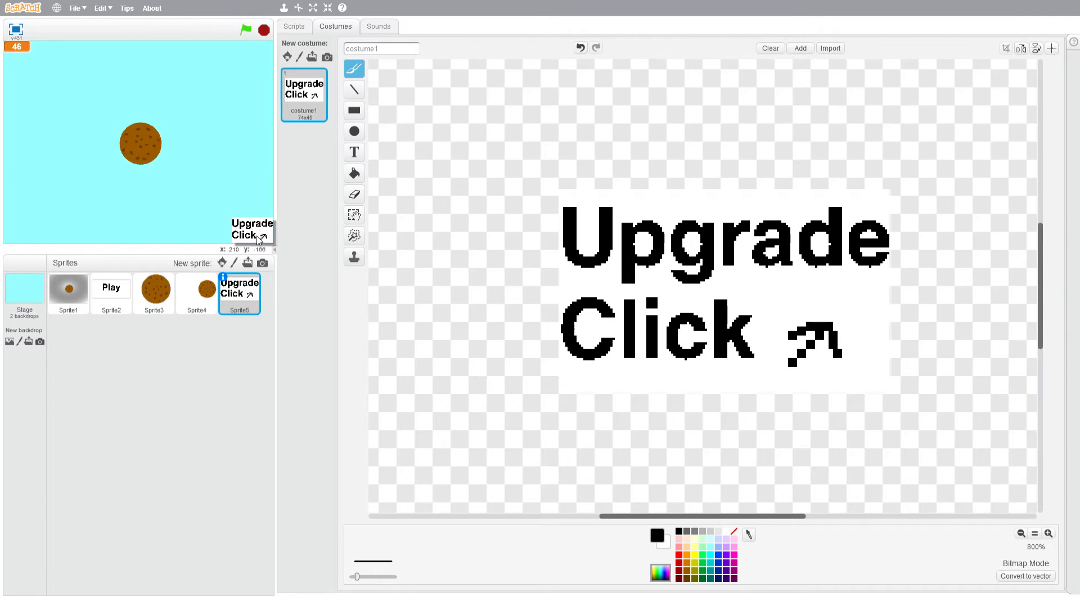
Make a new list named 'Costs' from the Data blocks
left_click(294, 27)
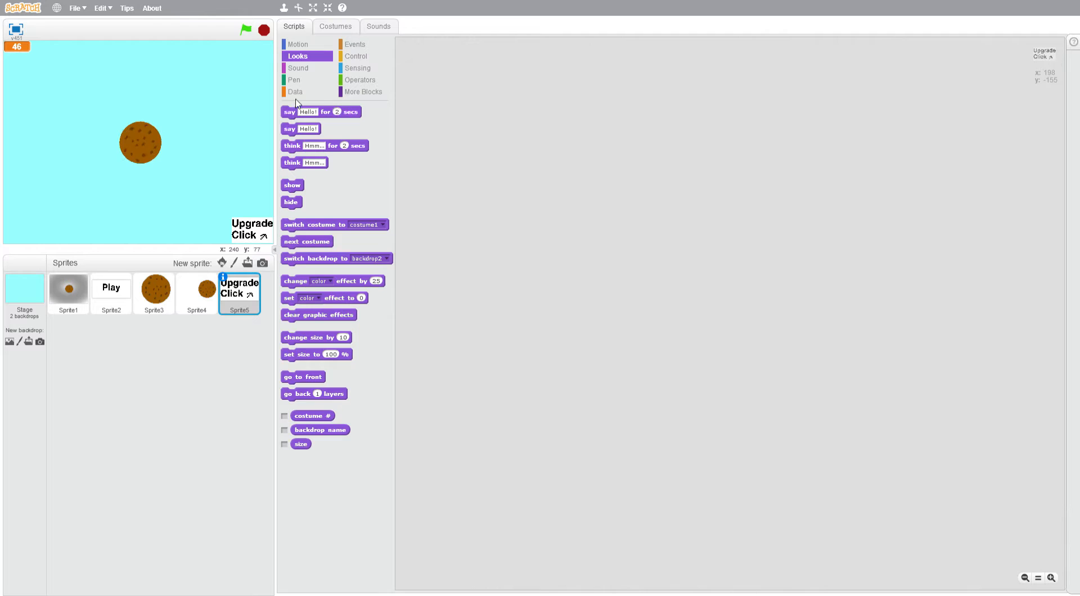
left_click(302, 240)
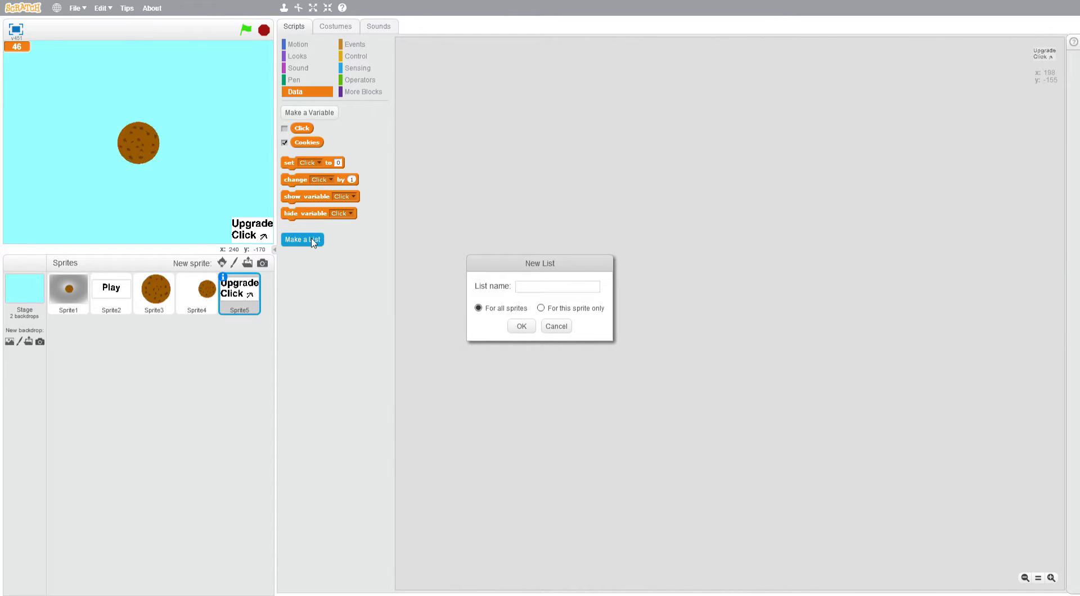
type("Costs")
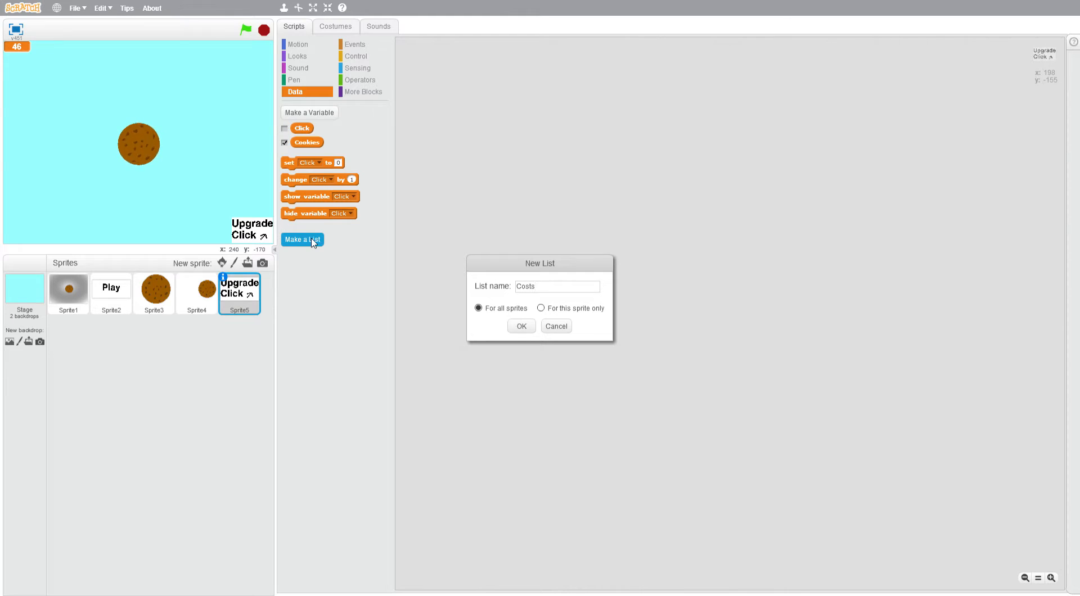
left_click(520, 326)
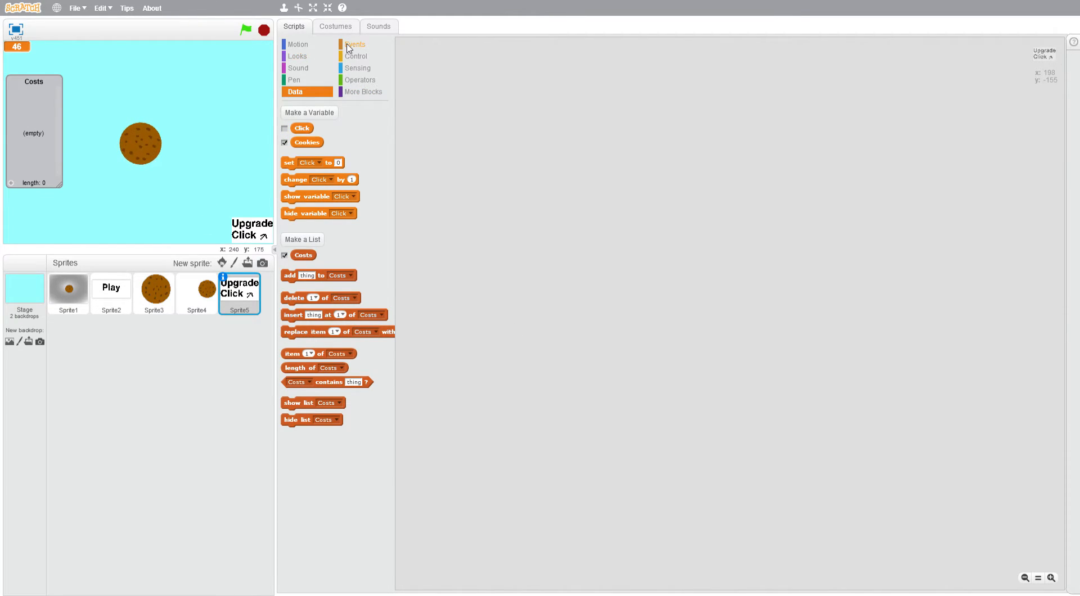
Build a green-flag script on Sprite5 that adds 100 to Costs
left_click(355, 44)
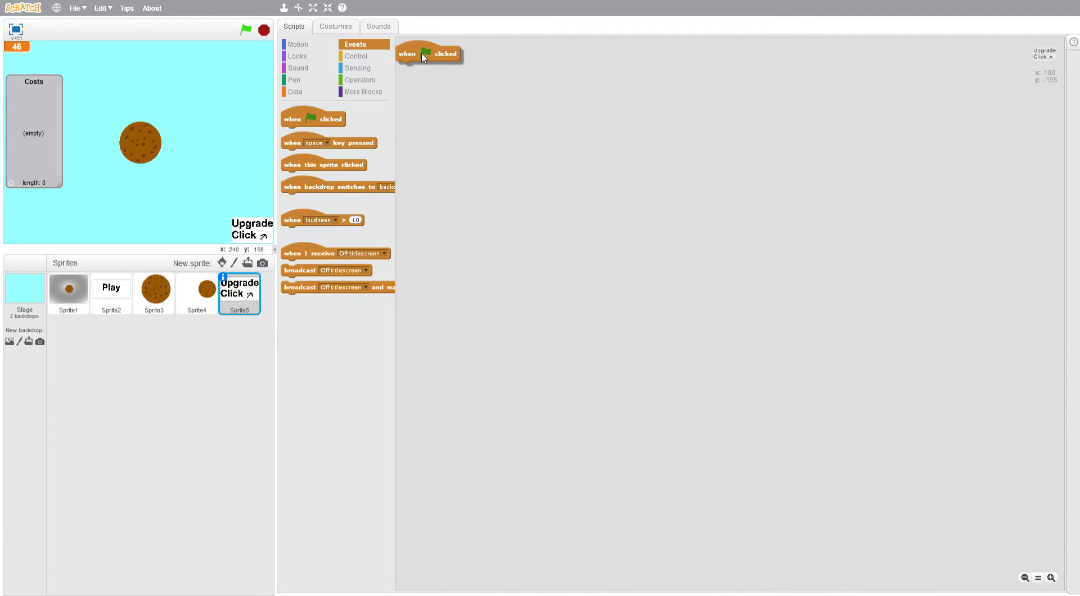
left_click(294, 92)
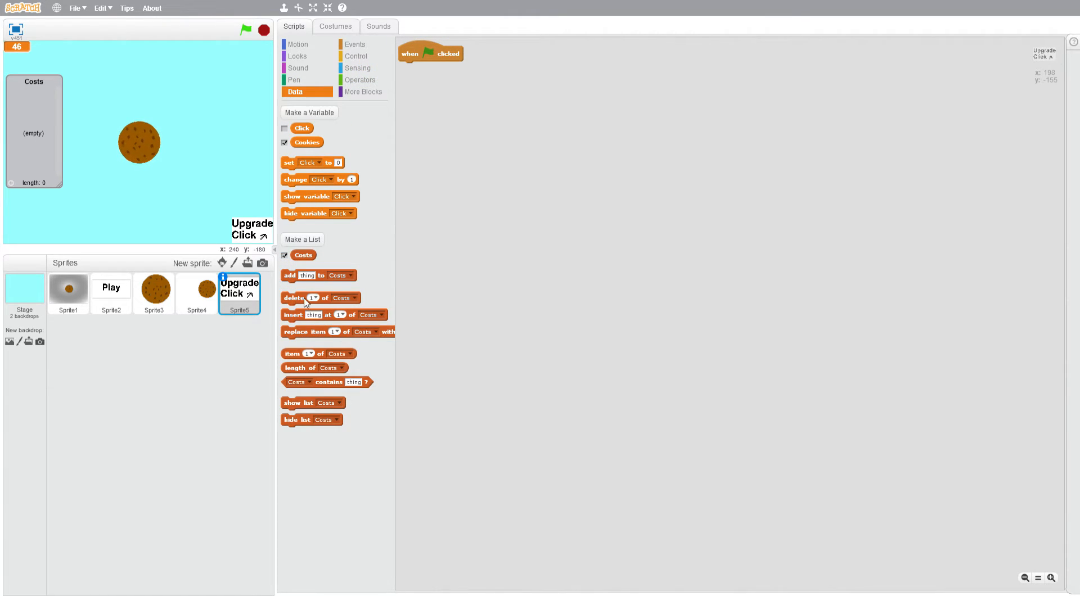
left_click_drag(303, 274, 438, 67)
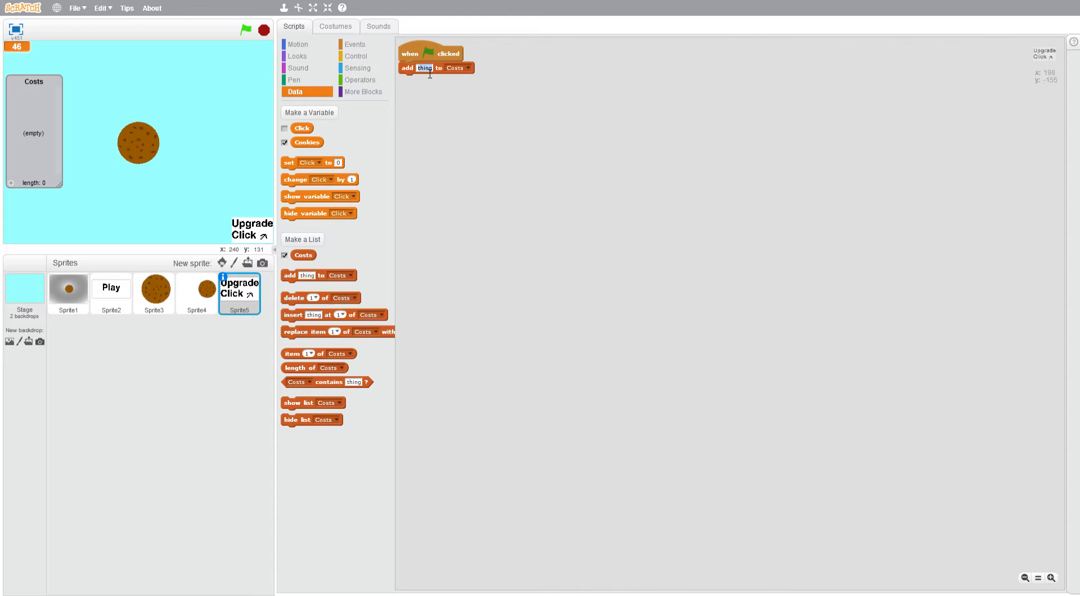
type("100")
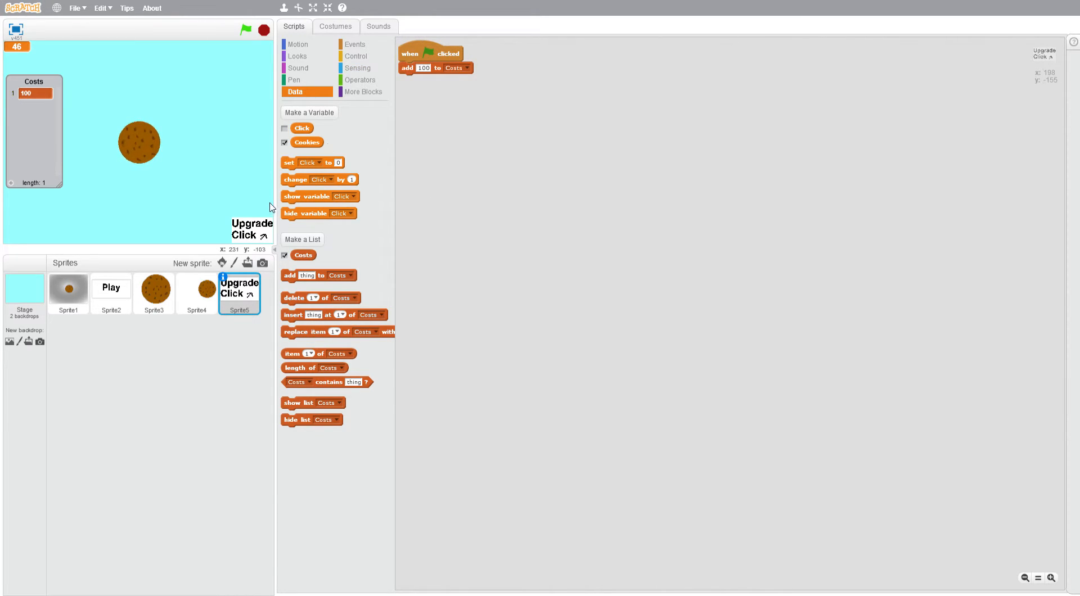
Add an if block with the condition item 1 of Costs < Cookies
left_click(356, 44)
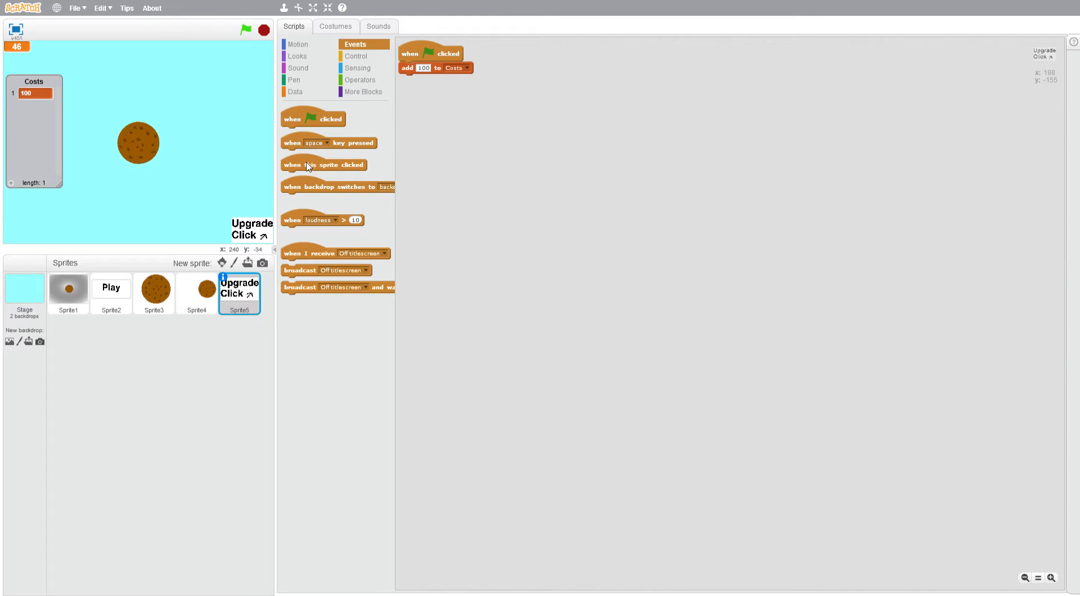
left_click(356, 56)
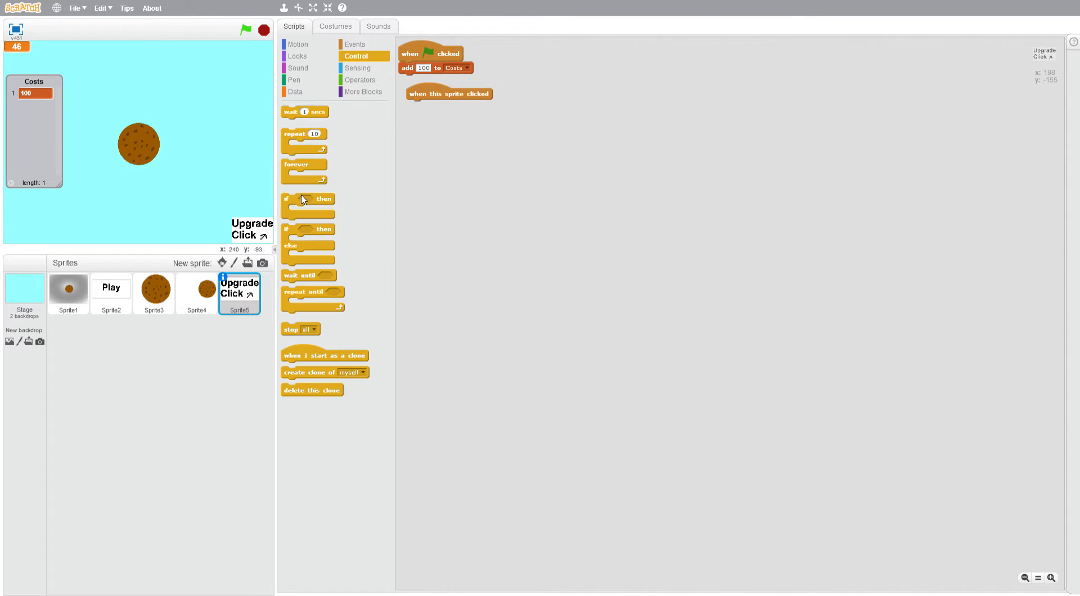
left_click(361, 80)
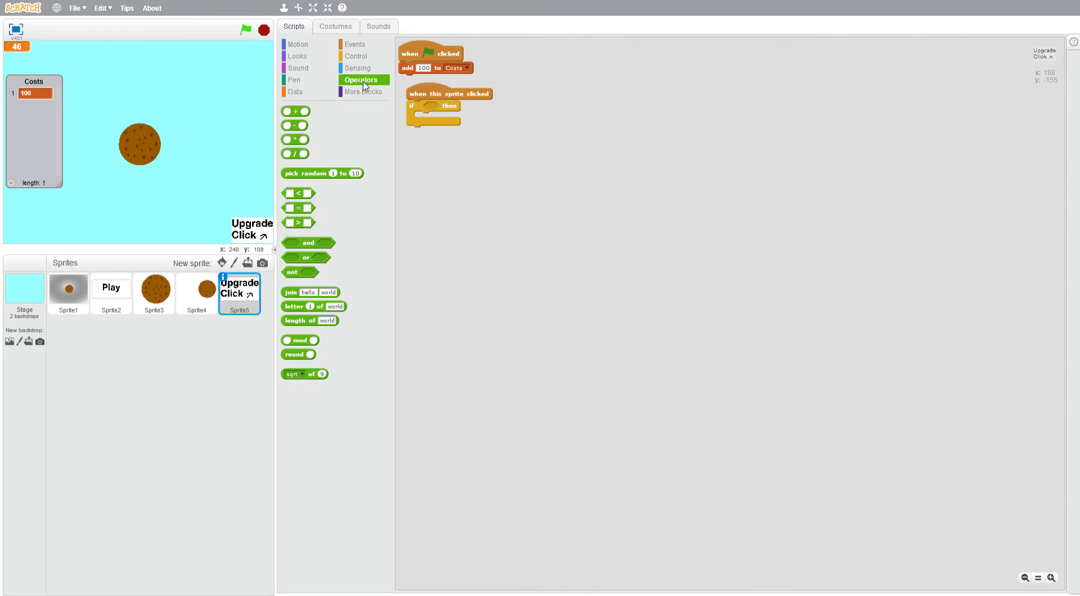
left_click_drag(298, 193, 441, 107)
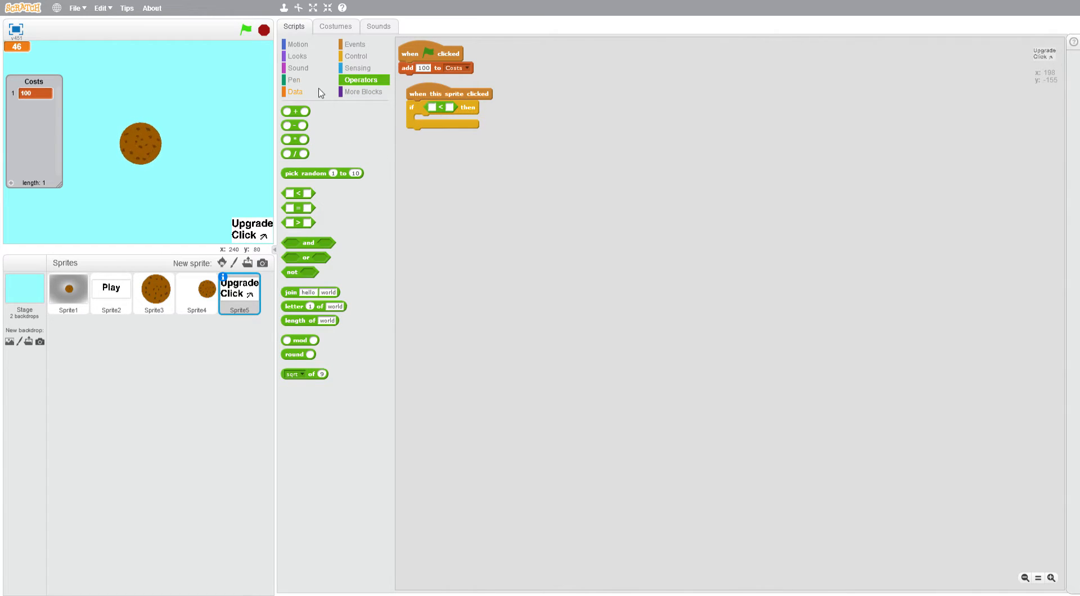
Inside the if, change Cookies by 0 minus item 1 of Costs
left_click(295, 92)
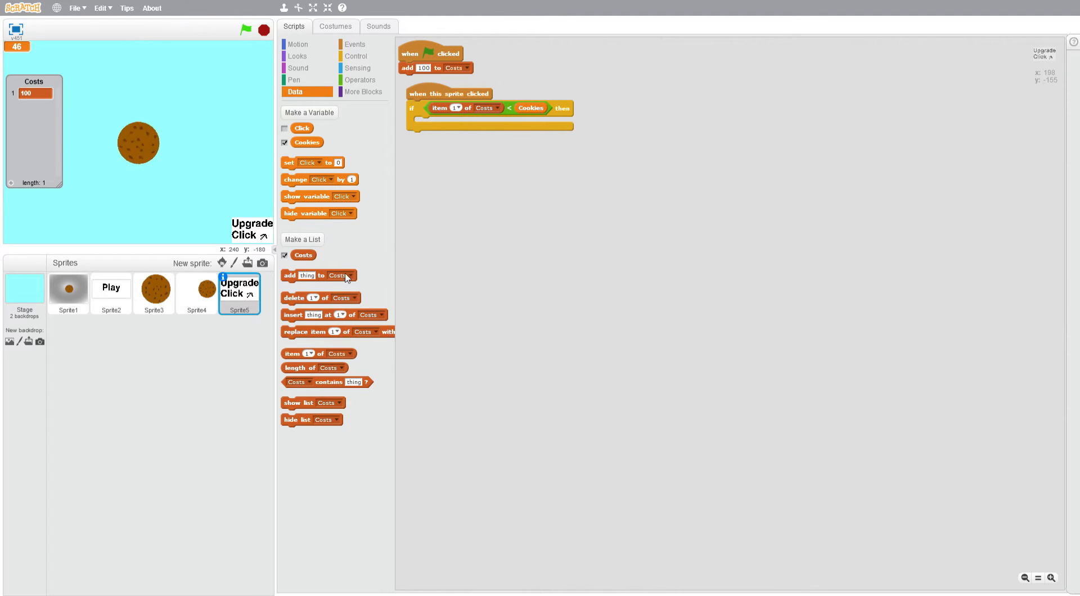
left_click_drag(319, 179, 452, 123)
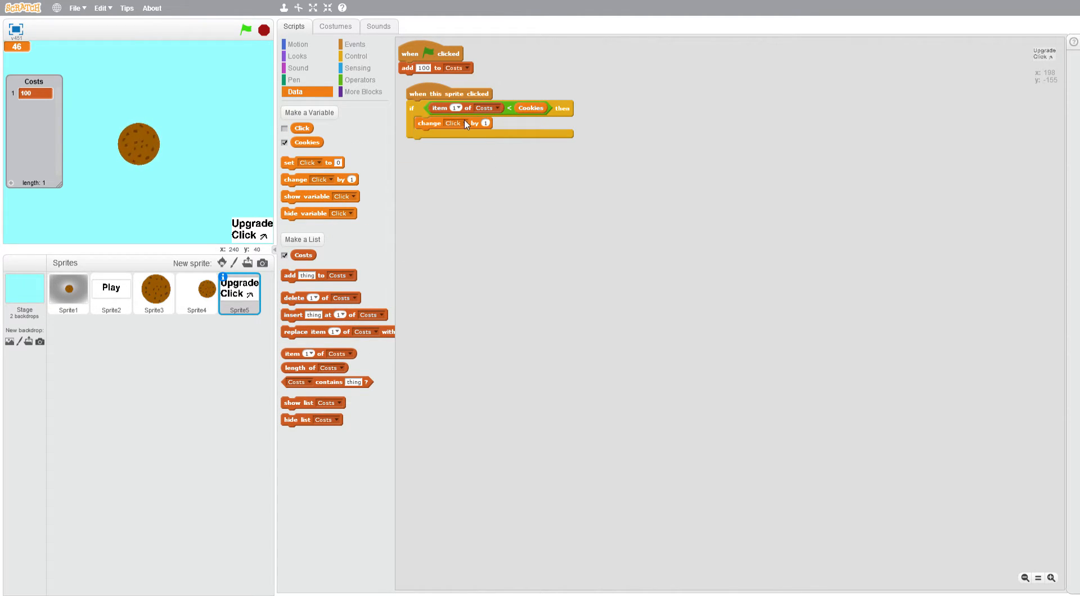
left_click(362, 80)
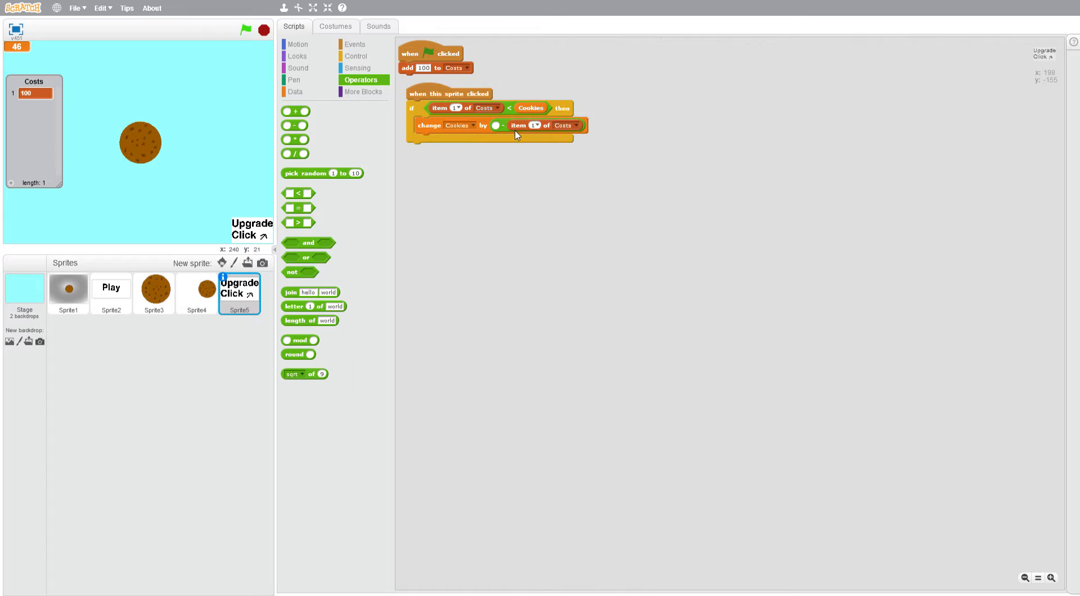
mouse_move(311, 84)
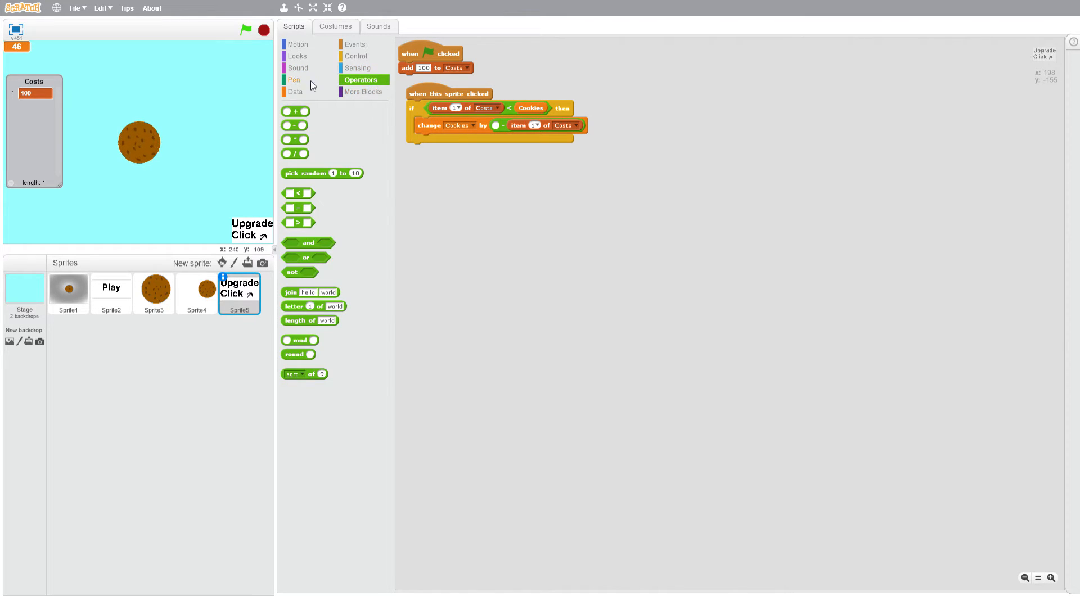
Replace item 1 of Costs with item 1 * 2 and change Click by 1
left_click(294, 92)
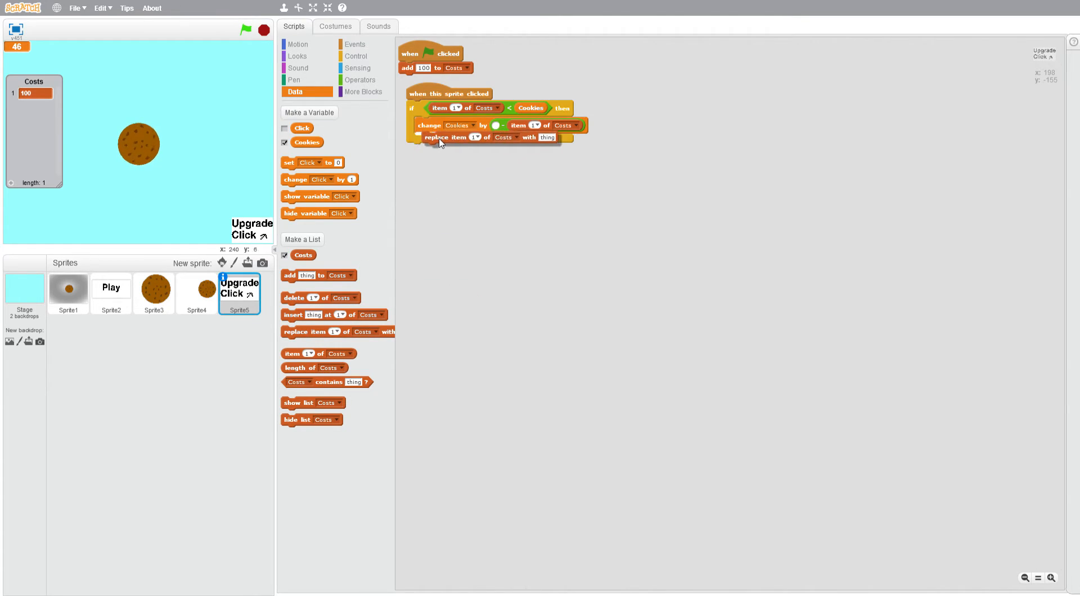
left_click(362, 79)
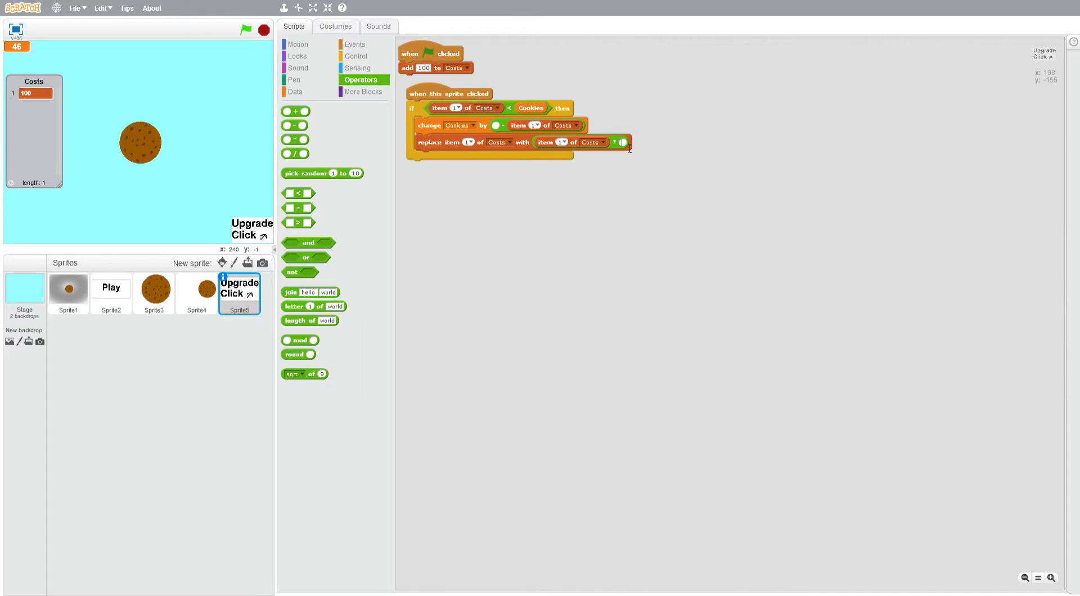
type("2")
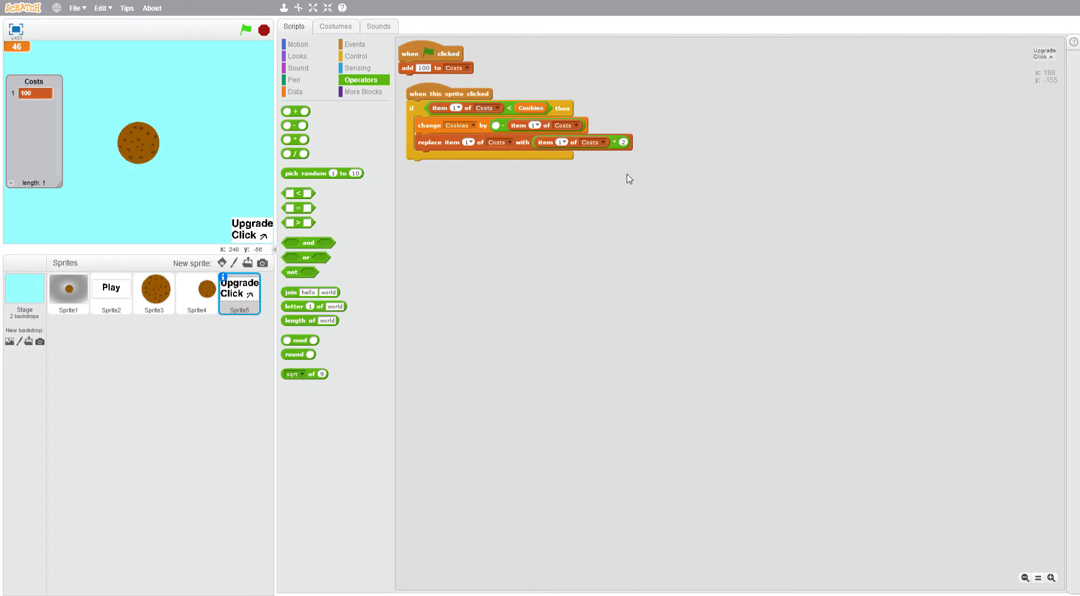
left_click(295, 92)
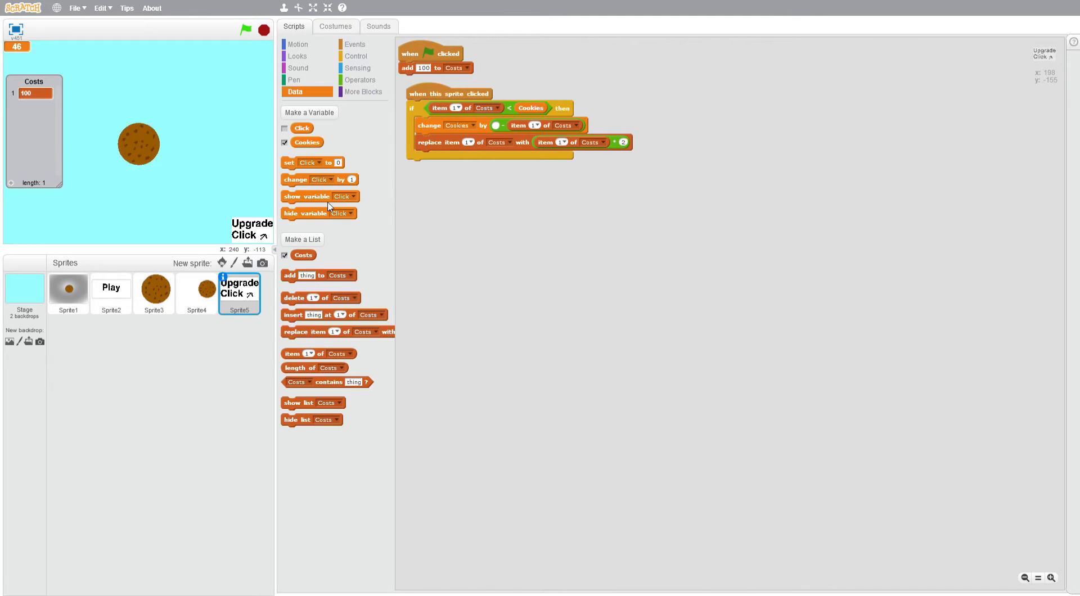
left_click_drag(296, 179, 429, 157)
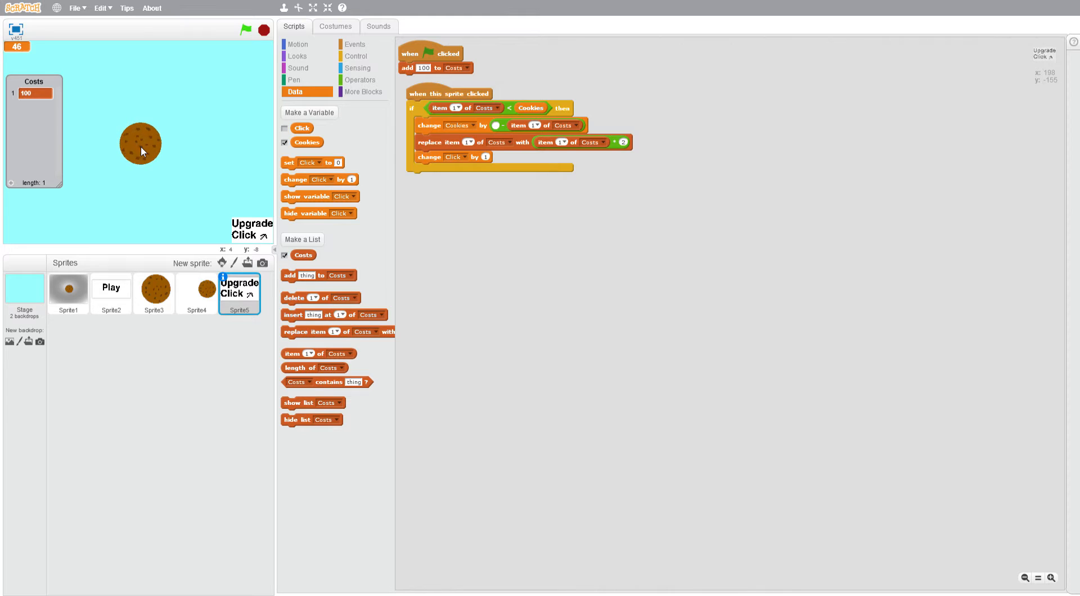
Click the cookie several times and set Cookies to 100 for testing
left_click(154, 289)
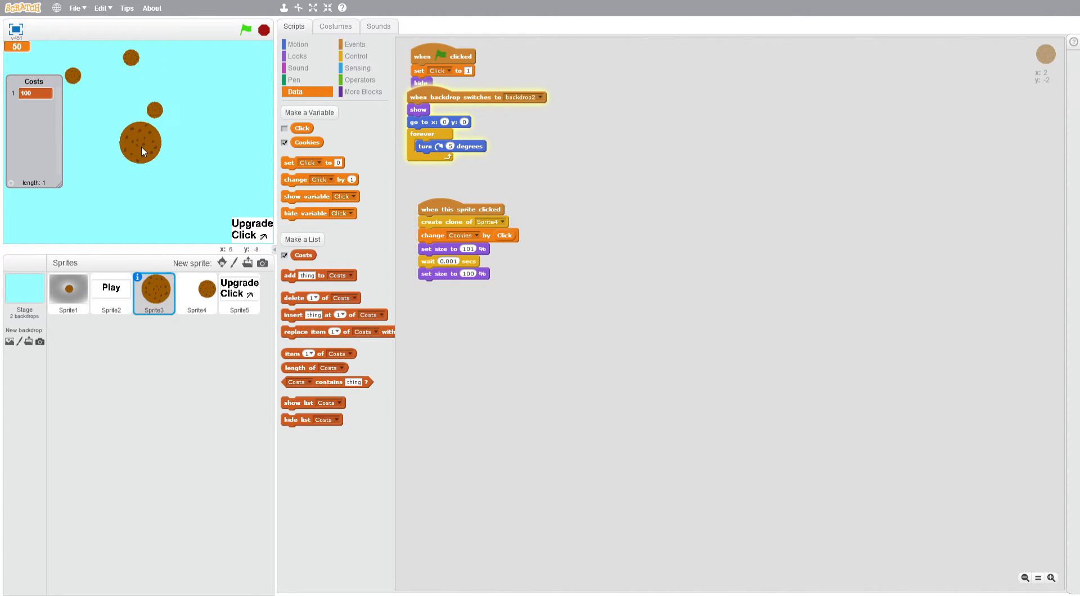
left_click(140, 143)
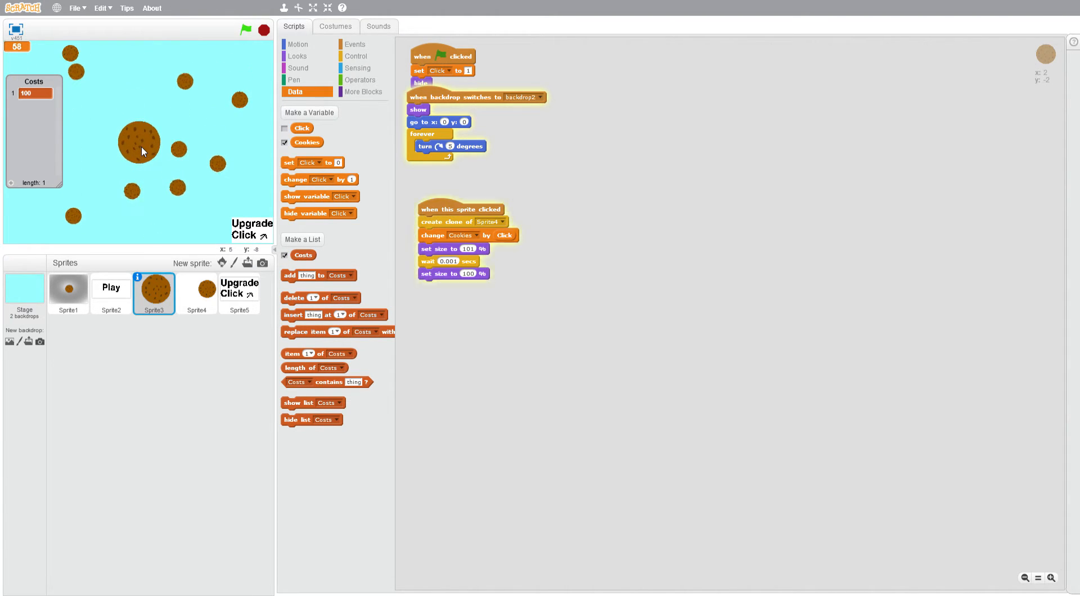
left_click(140, 145)
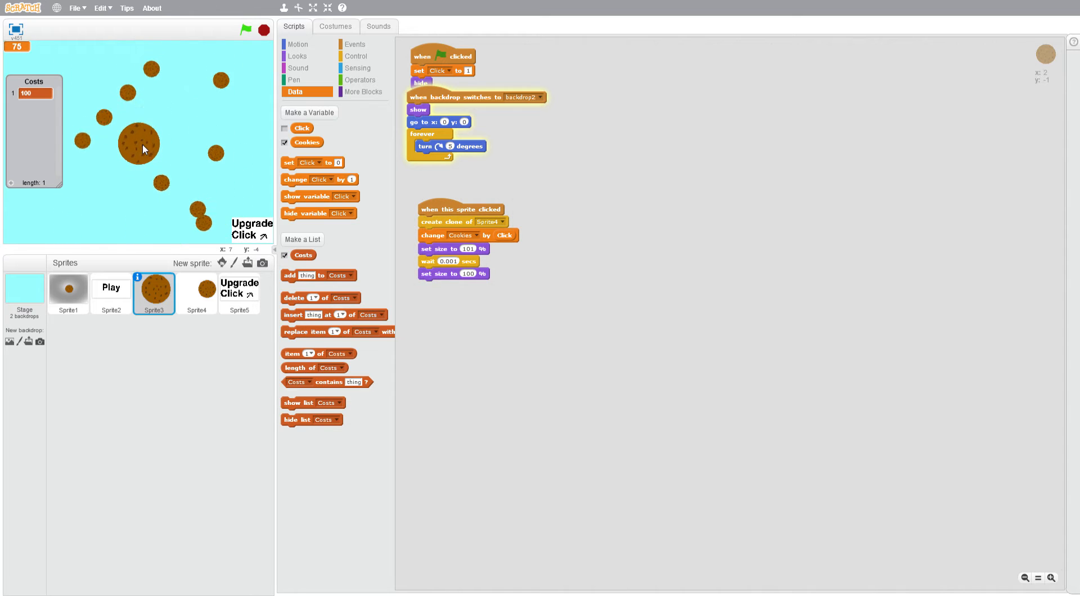
left_click(140, 148)
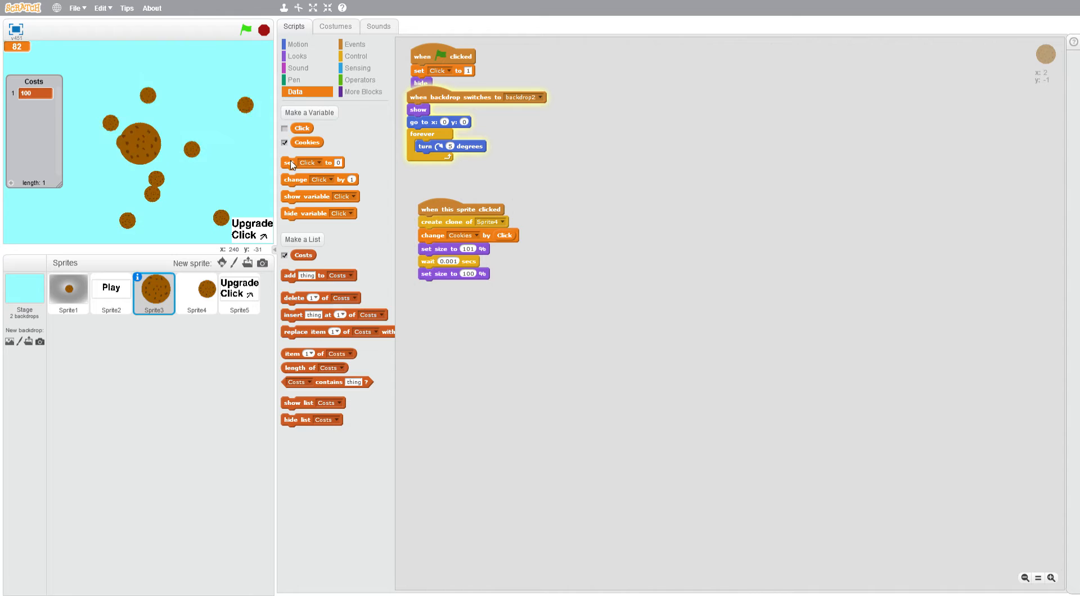
left_click(310, 162)
type("100")
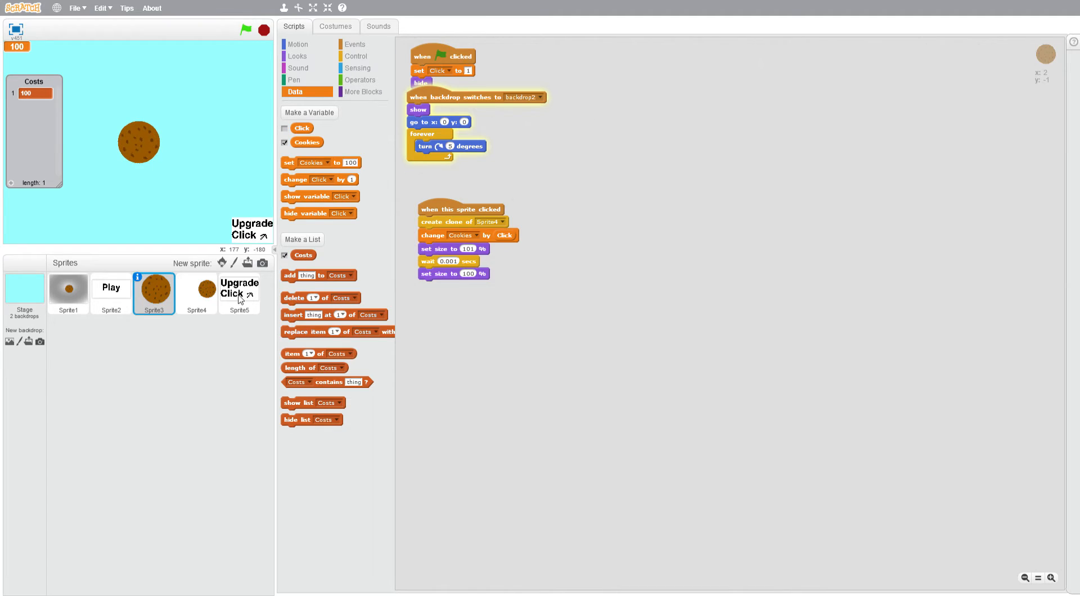
left_click(239, 289)
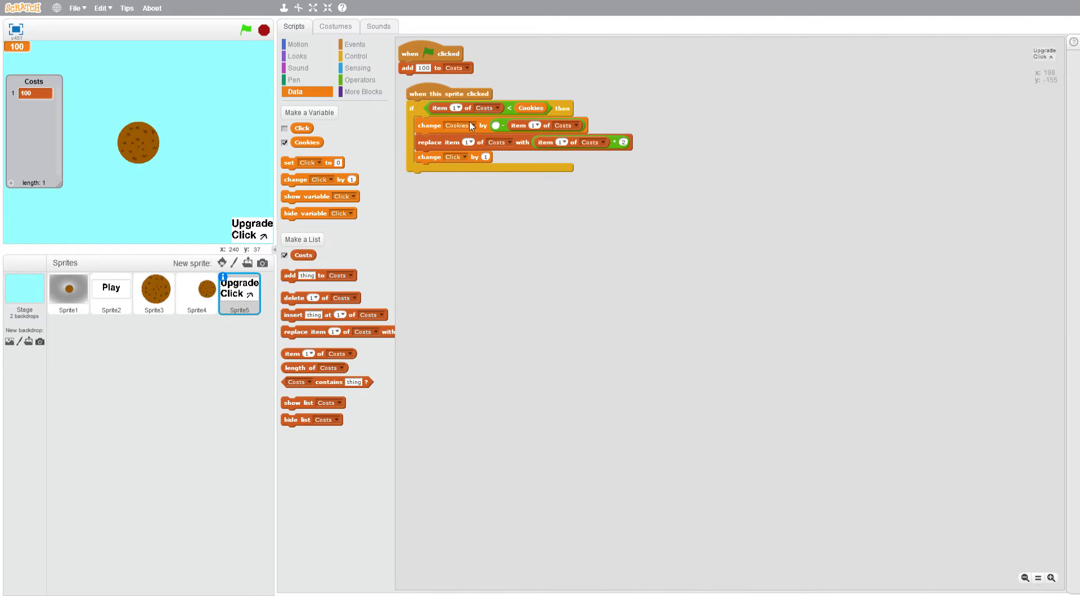
Change the condition to item 1 of Costs - 1 < Cookies and test a purchase
left_click(359, 80)
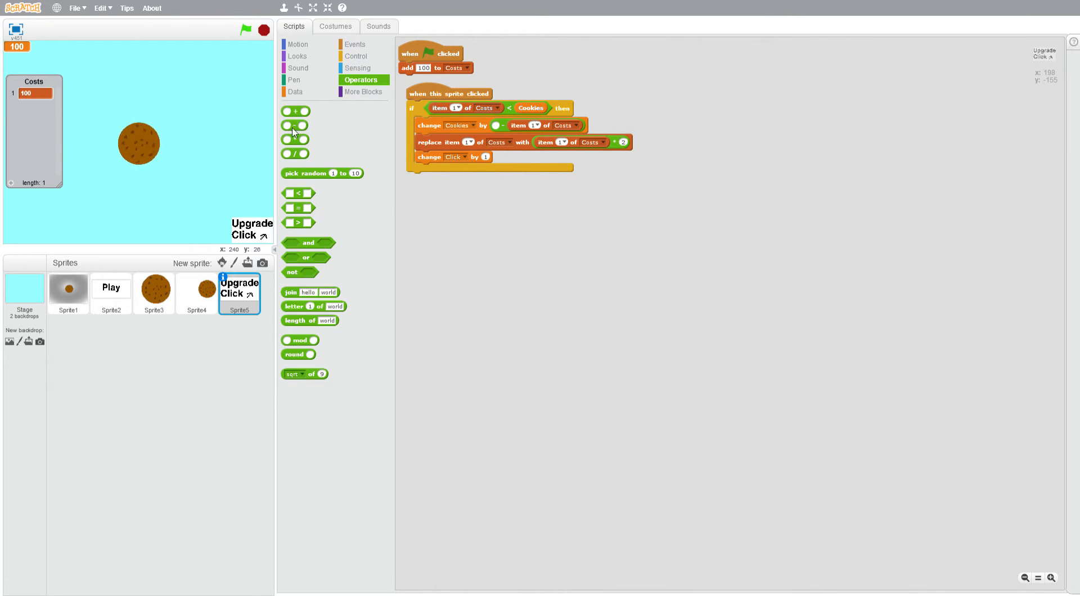
left_click_drag(468, 108, 479, 208)
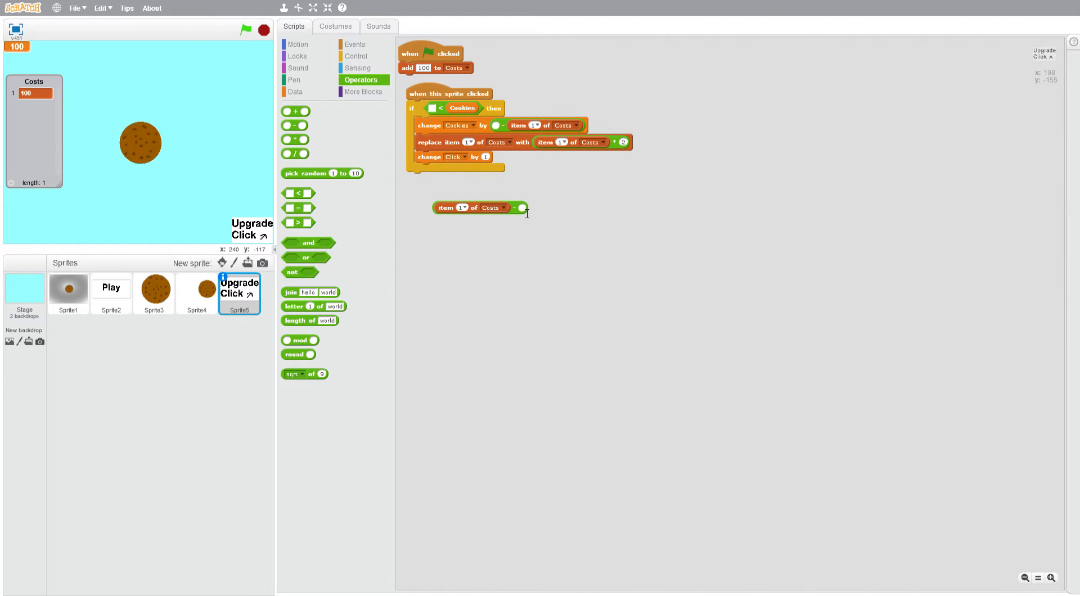
left_click_drag(480, 206, 468, 109)
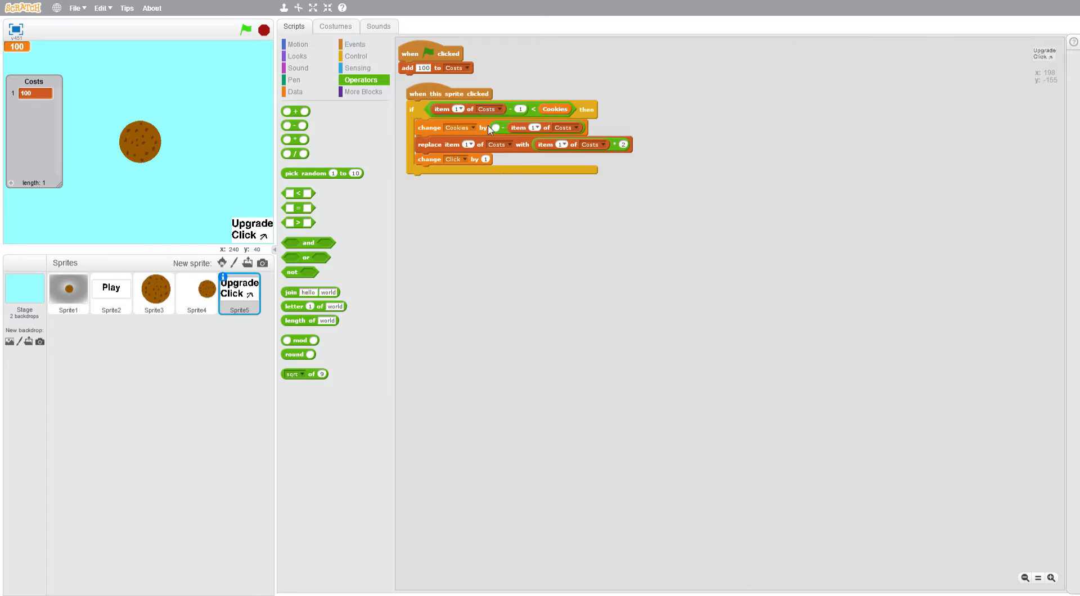
left_click(139, 141)
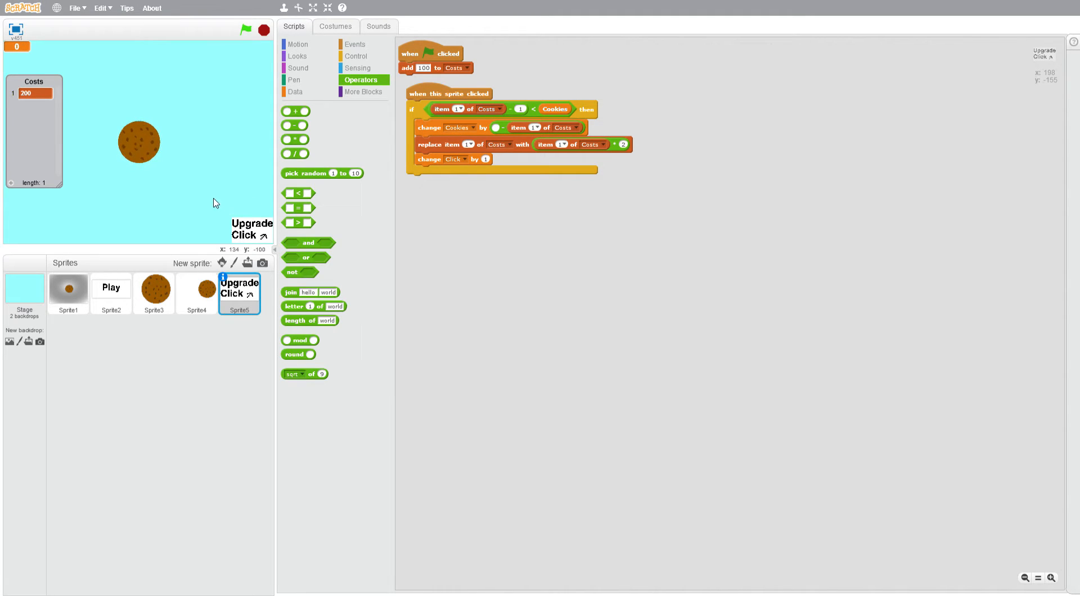
left_click(137, 142)
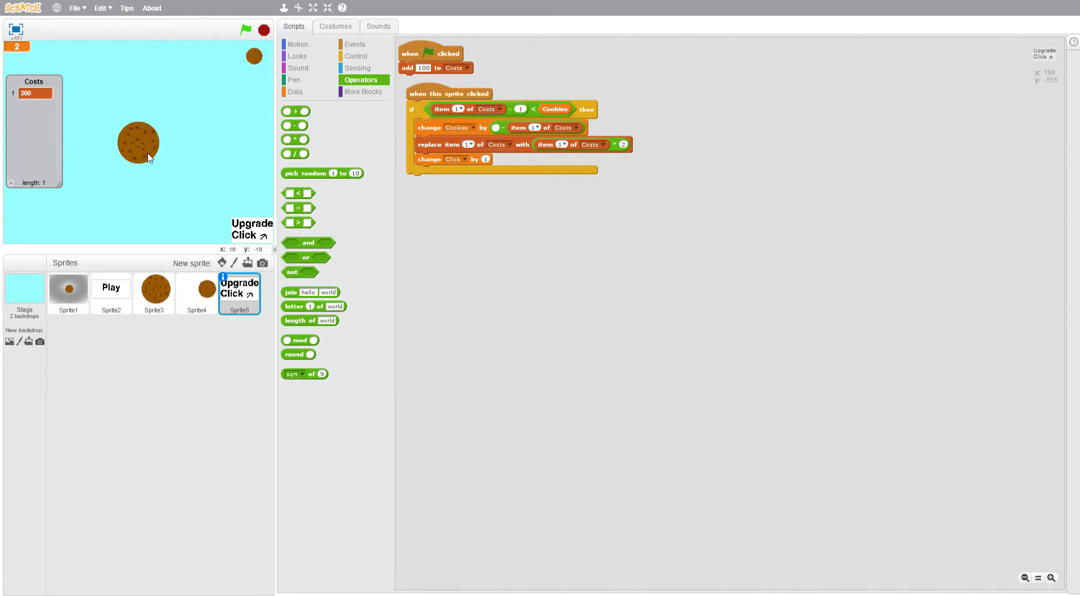
left_click(154, 289)
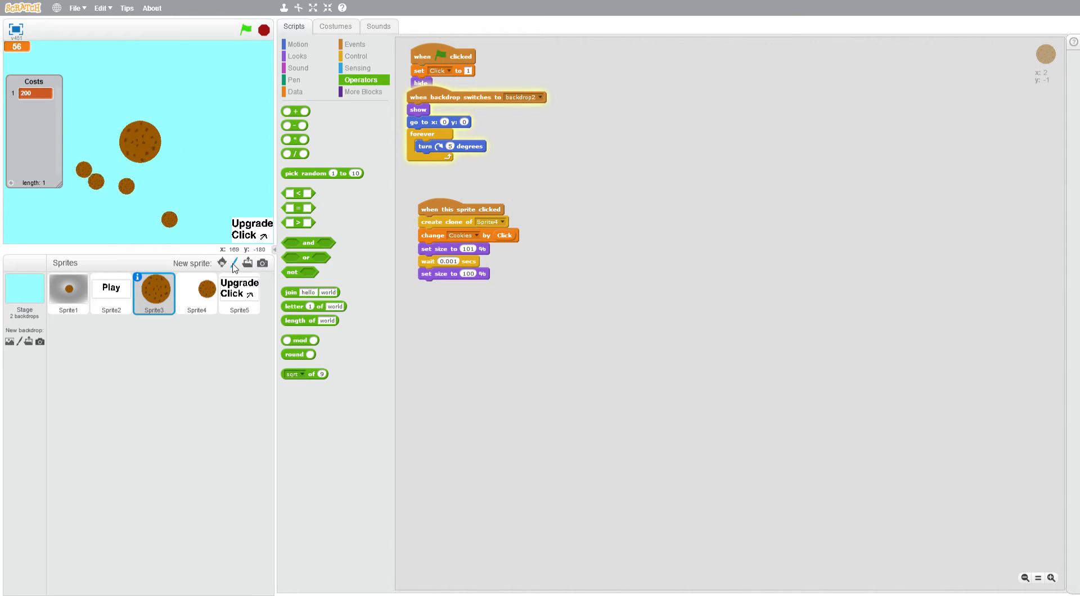
Paint Sprite6 with three text costumes reading '+ 1', '+ 2' and '+ 3'
left_click(234, 262)
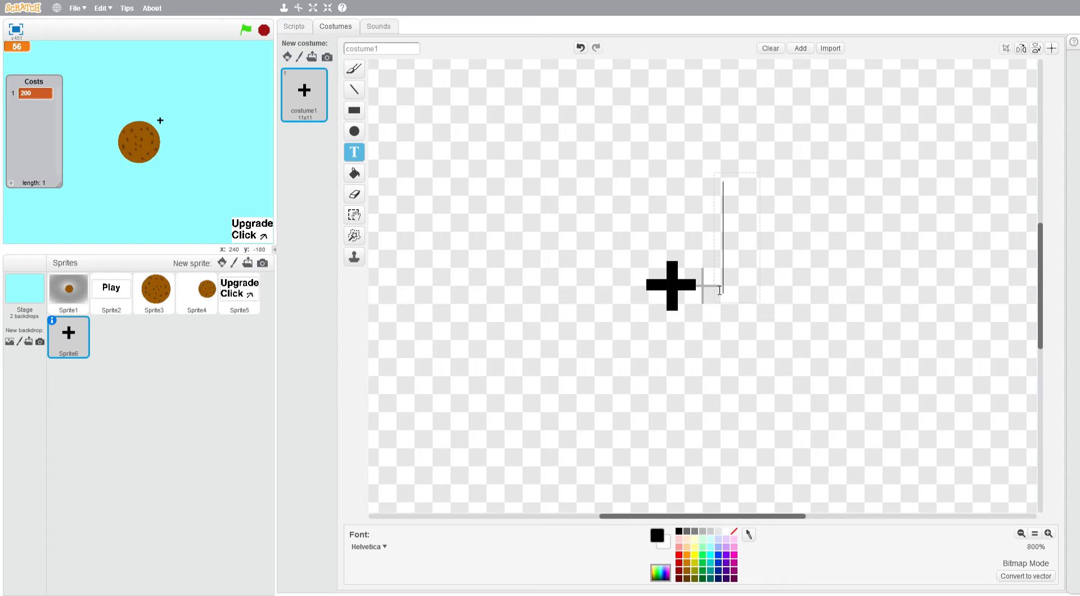
left_click(581, 47)
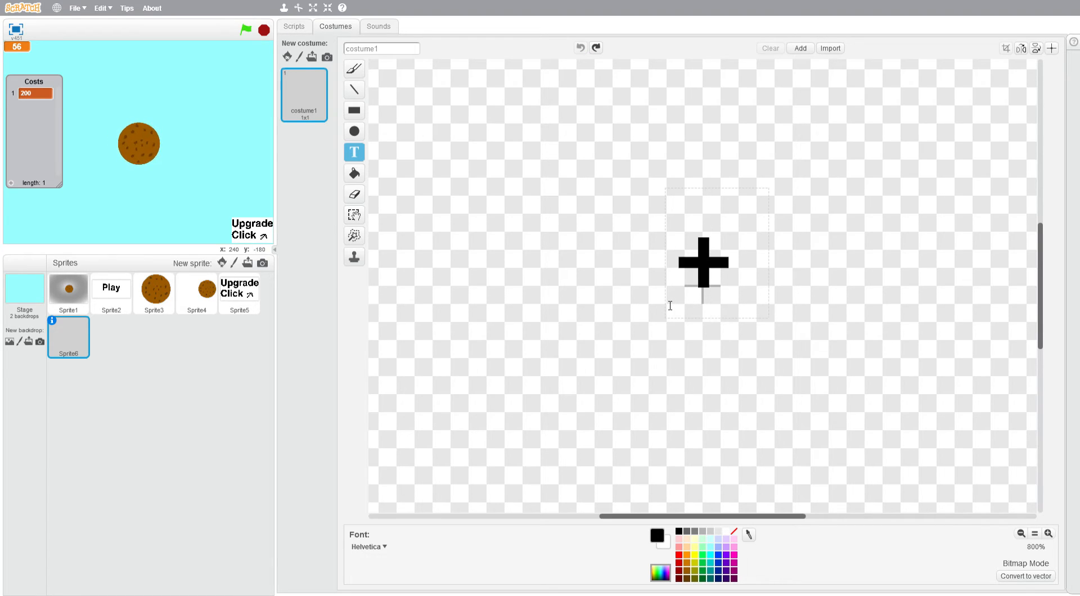
type("1")
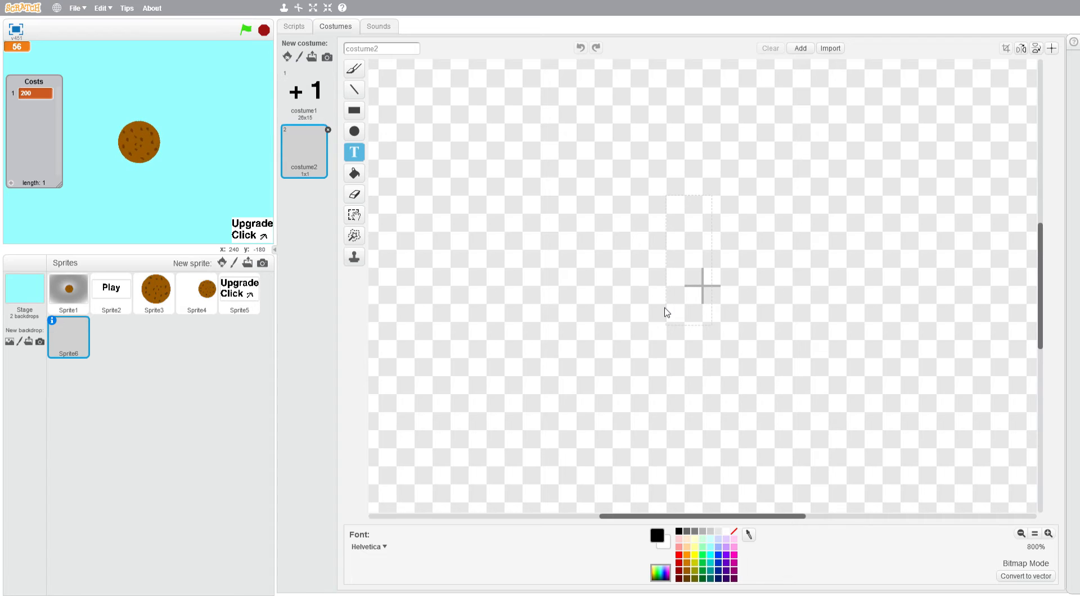
type("+ 2")
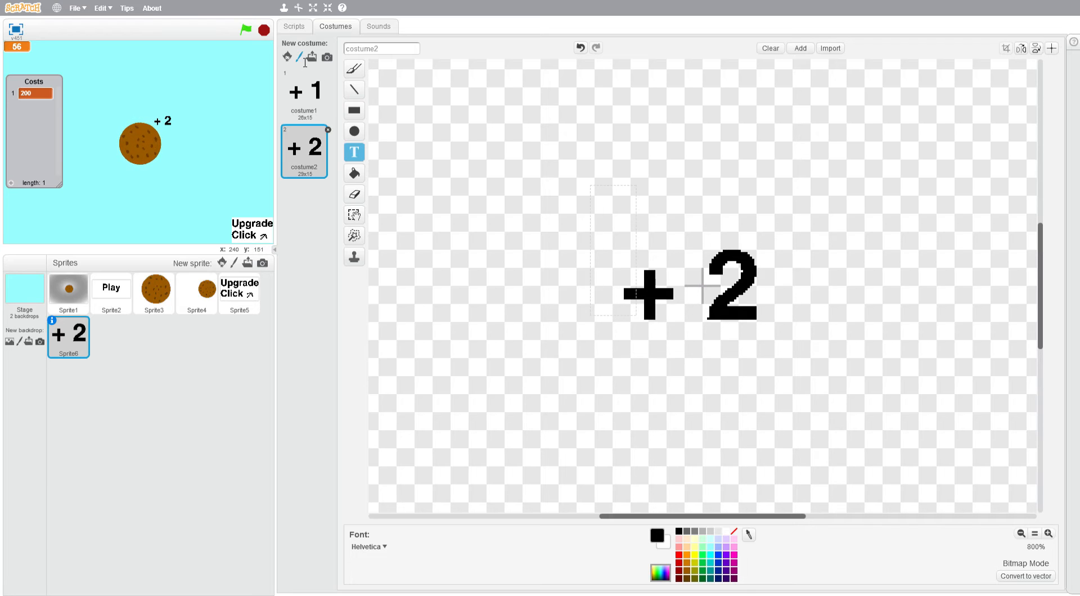
left_click(798, 48)
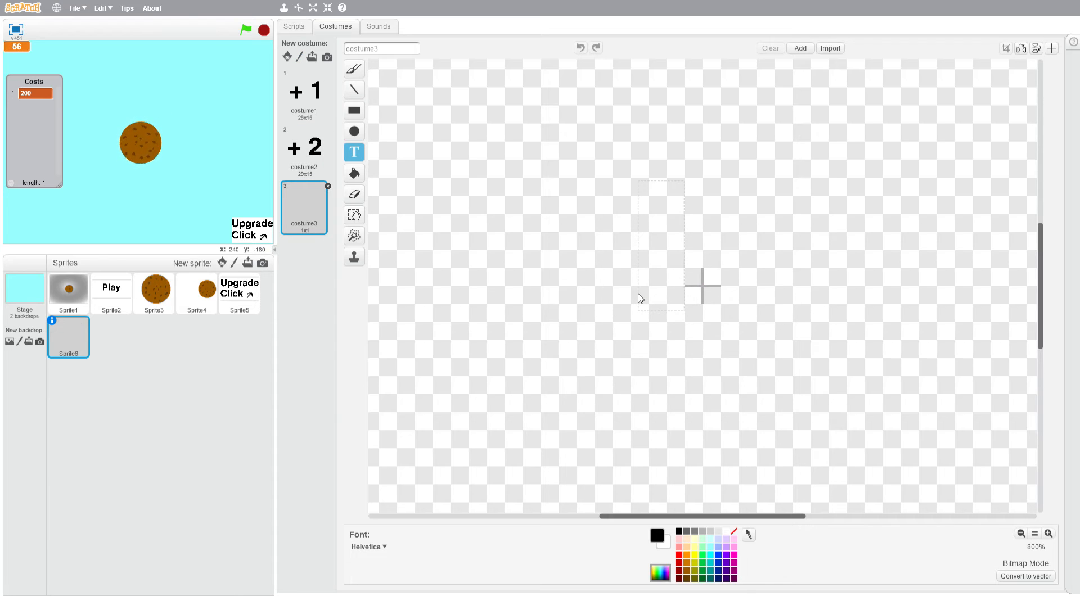
type("+ 3")
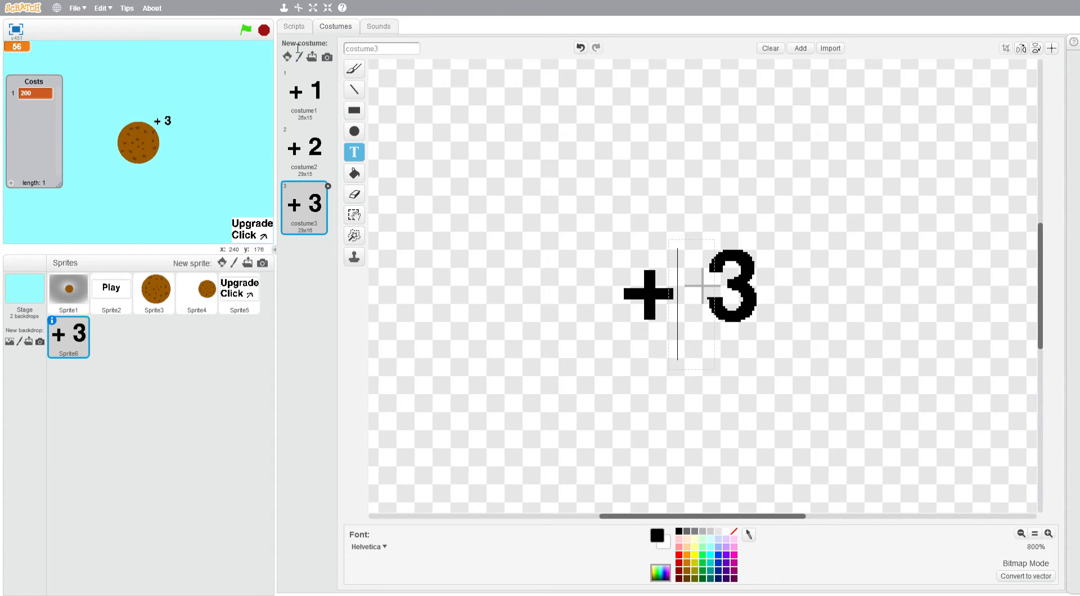
left_click(292, 26)
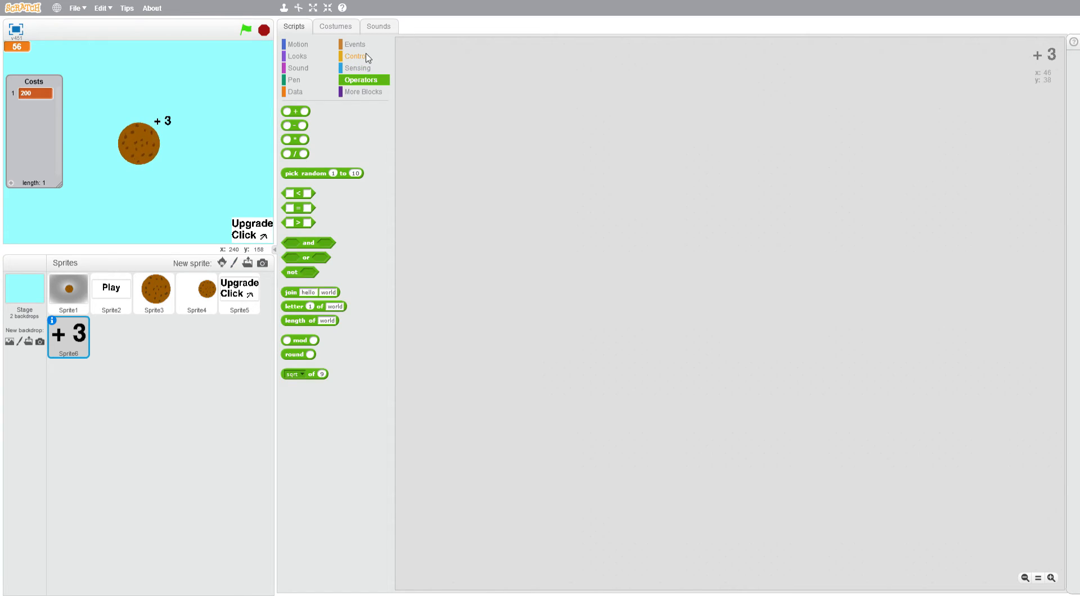
Give Sprite6 a 'when I start as a clone' script switching costume to Click
left_click(298, 44)
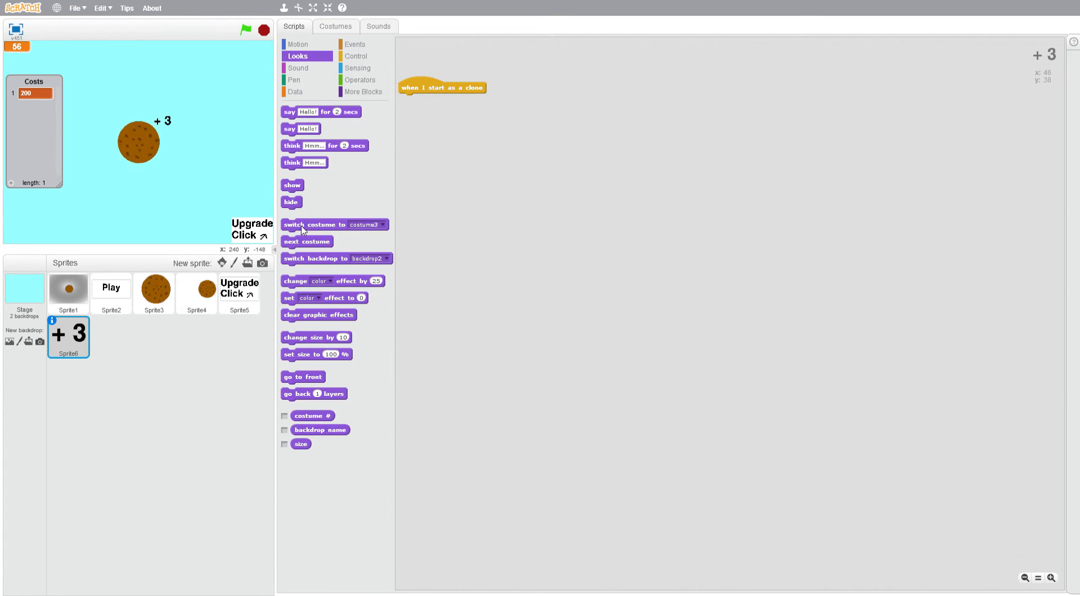
left_click(295, 91)
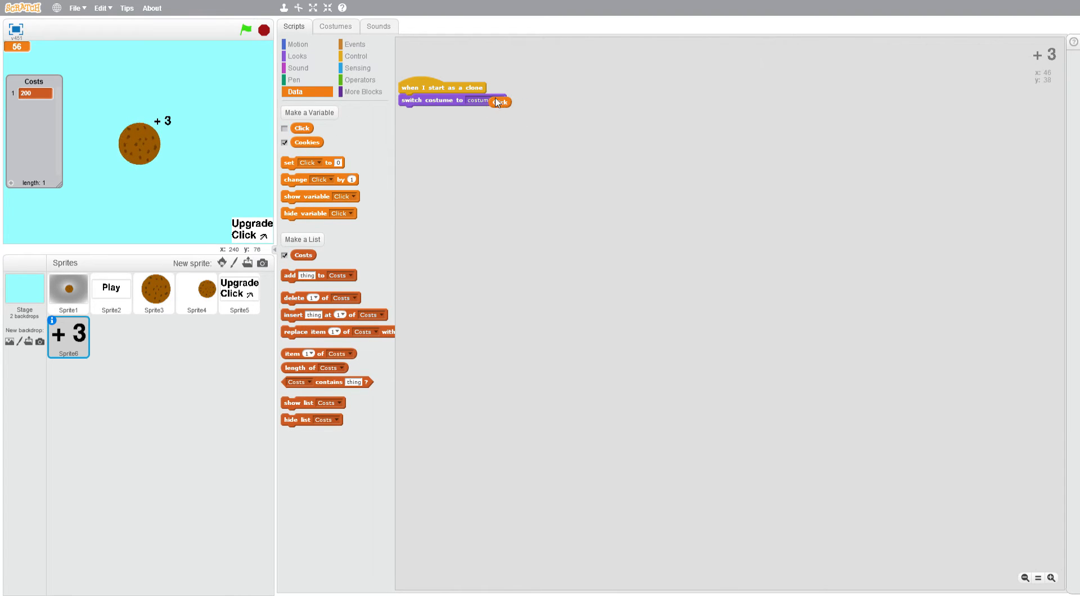
left_click(500, 101)
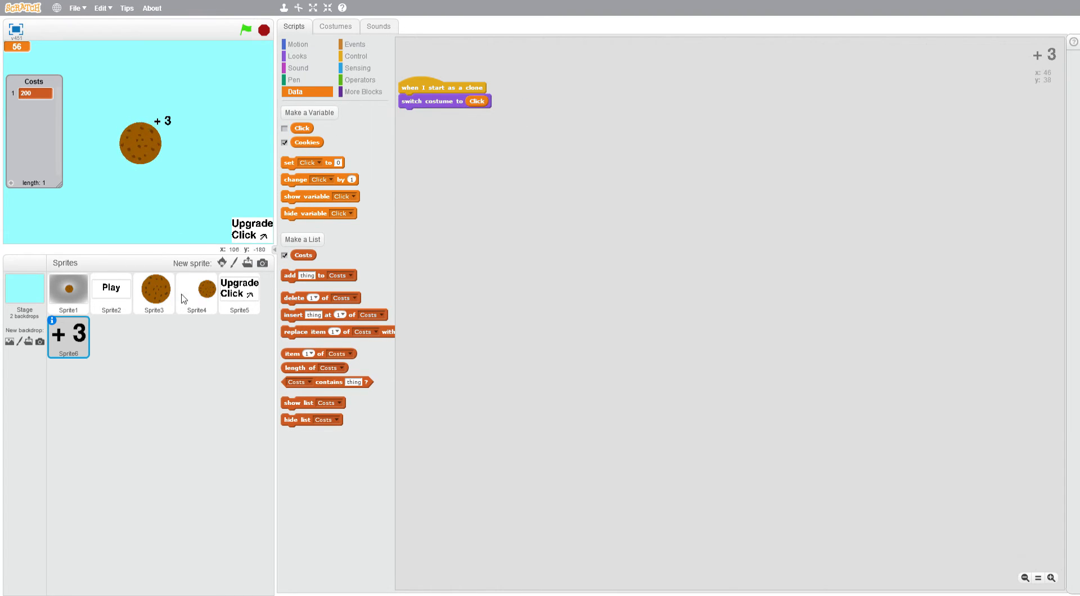
Append 'create clone of Sprite6' to the cookie Sprite3's click script
left_click(154, 289)
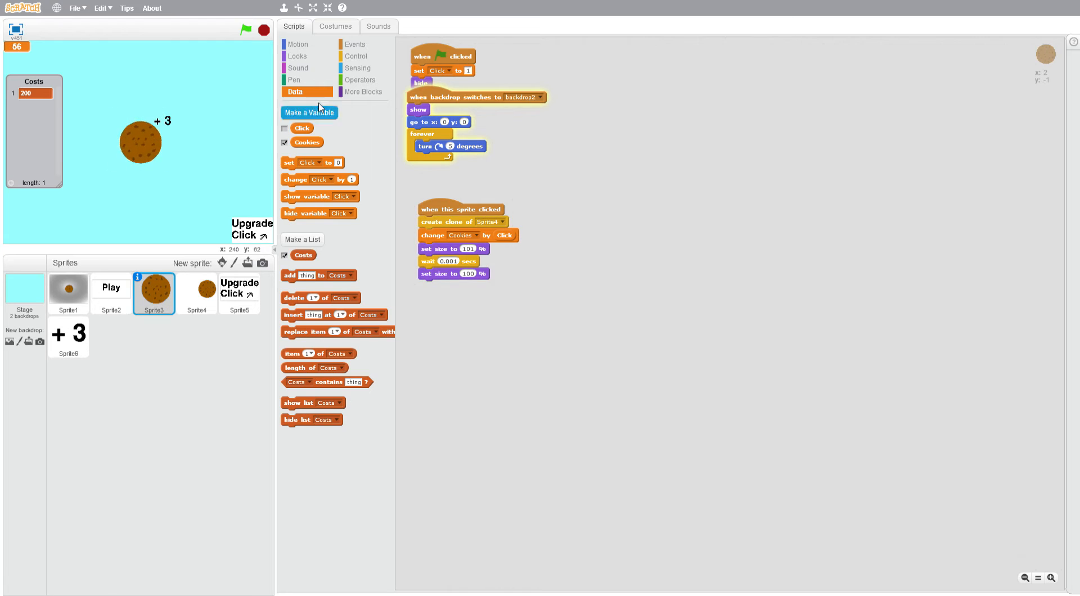
left_click(356, 56)
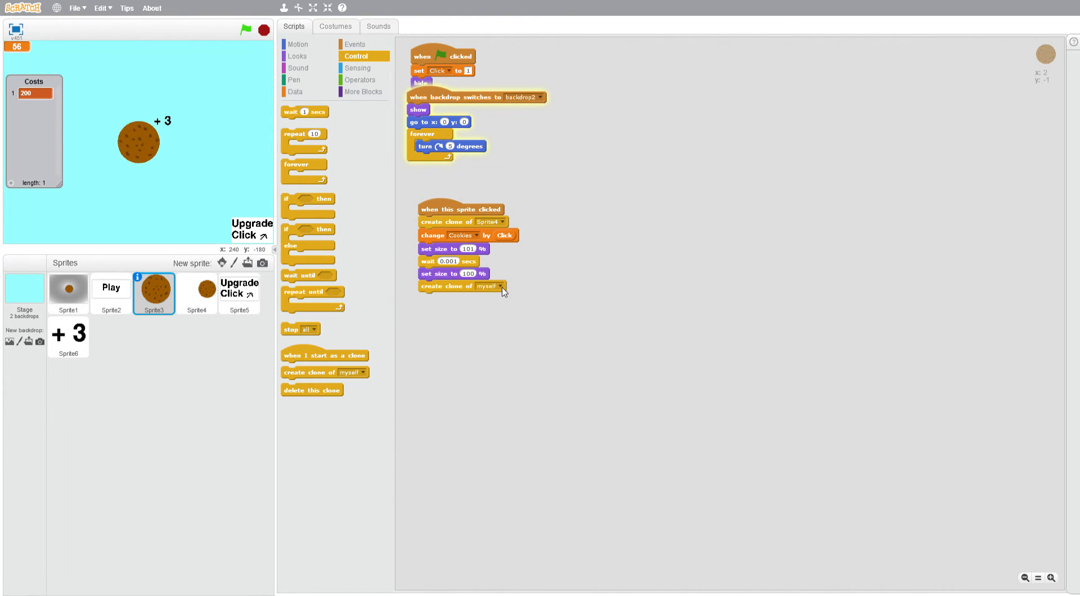
left_click(490, 286)
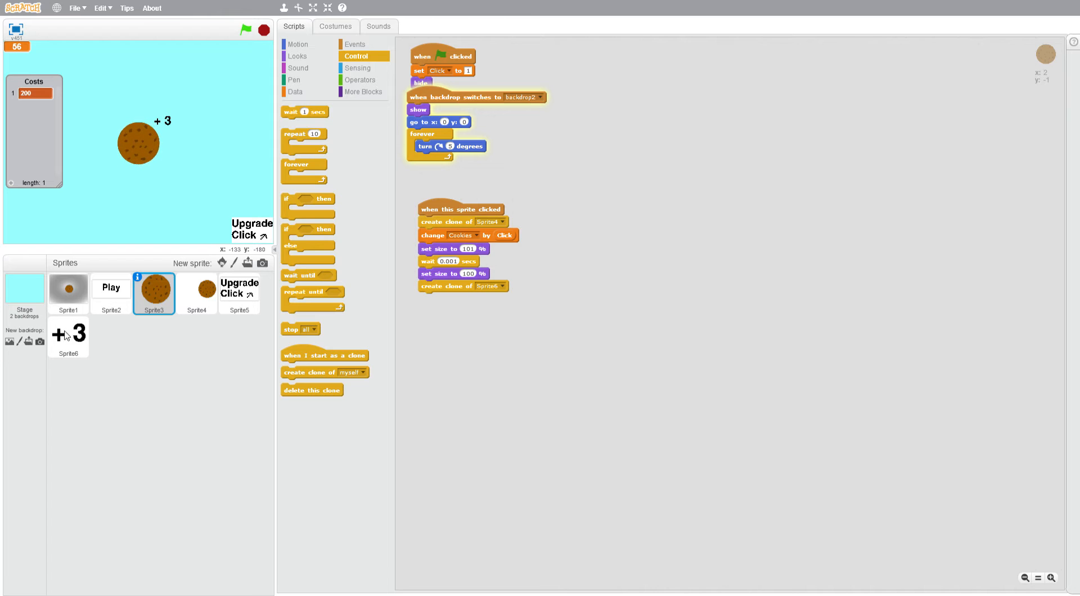
left_click(68, 338)
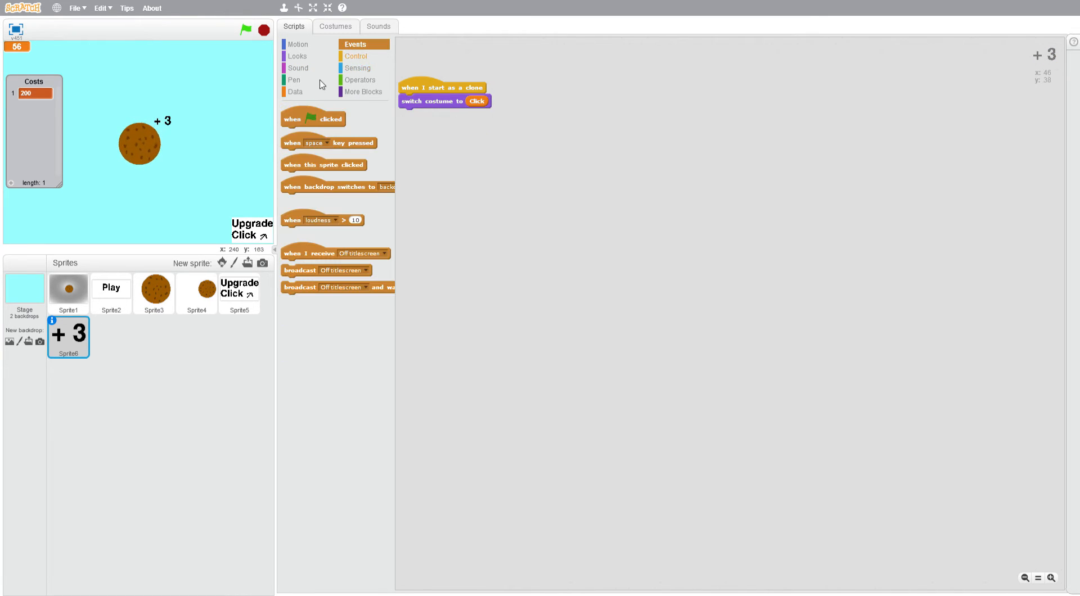
Hide Sprite6 on green flag; clones show, go to Sprite3, and shift randomly by -50 to 50
left_click(297, 55)
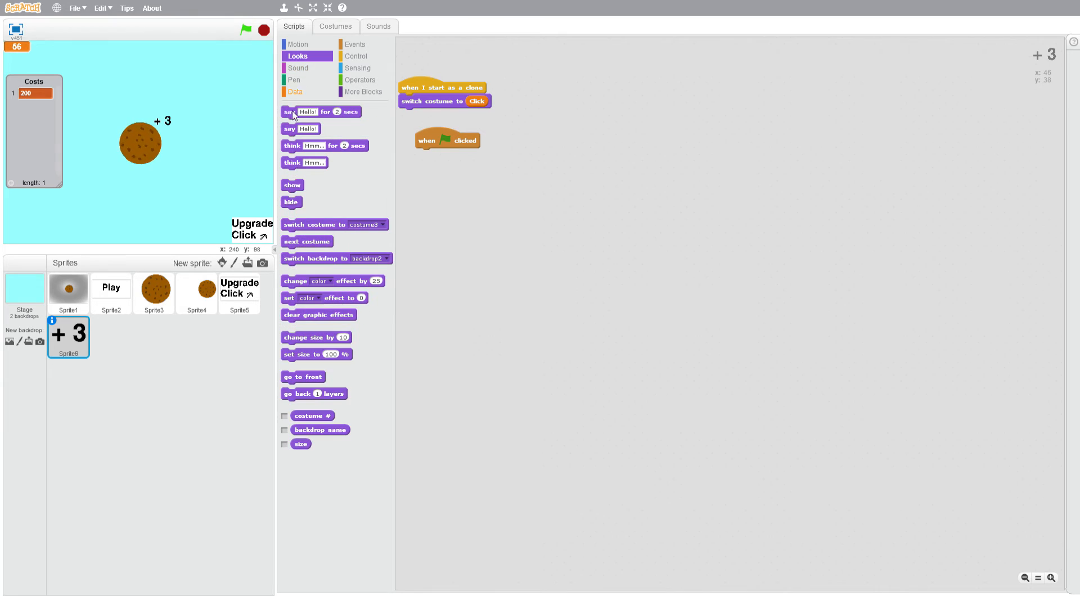
left_click_drag(291, 202, 425, 154)
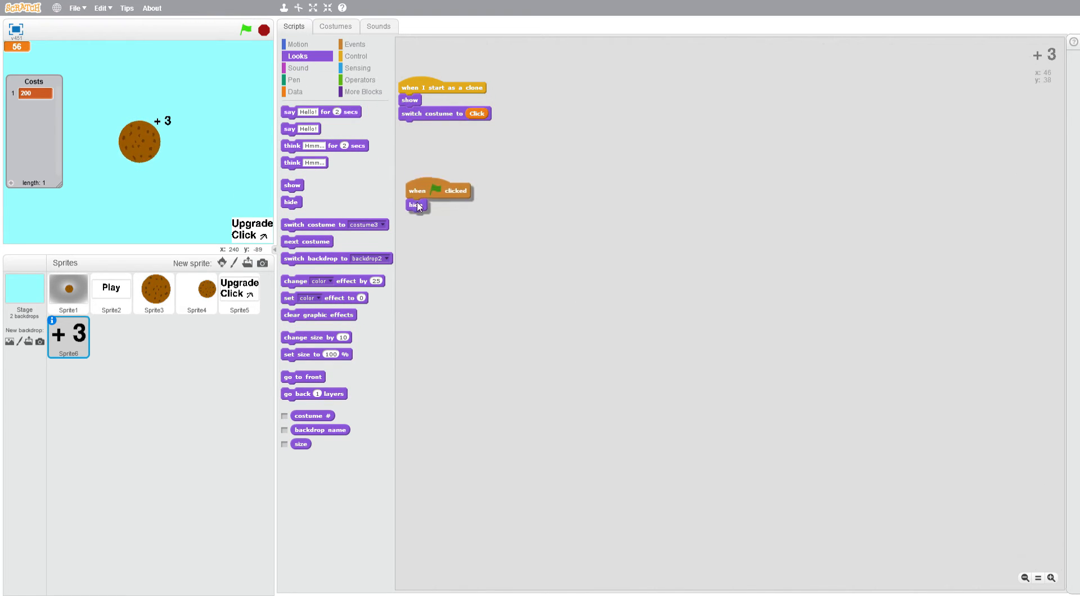
left_click(297, 43)
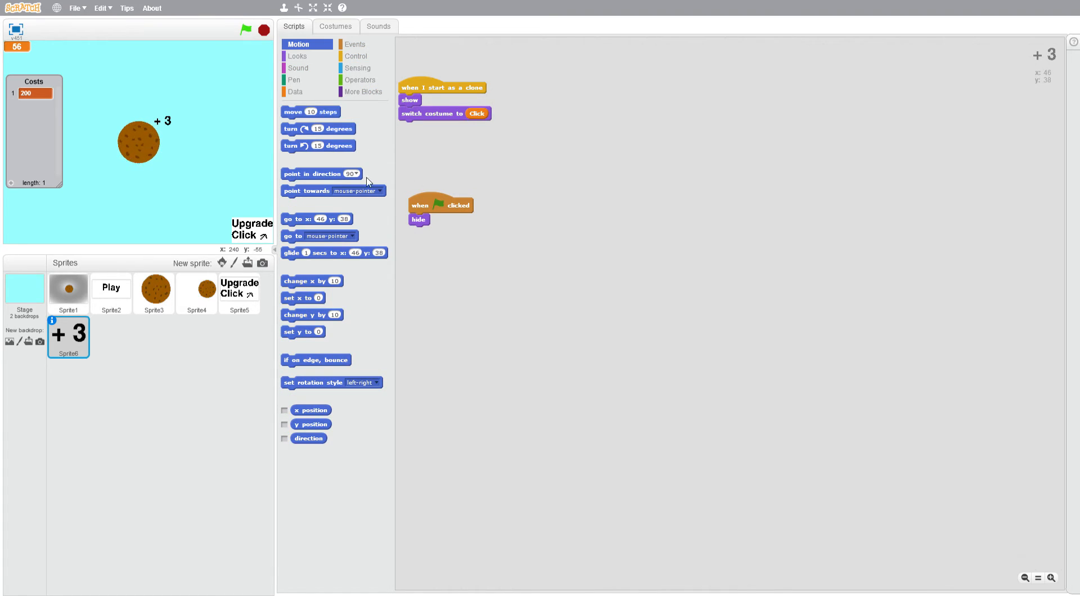
mouse_move(351, 241)
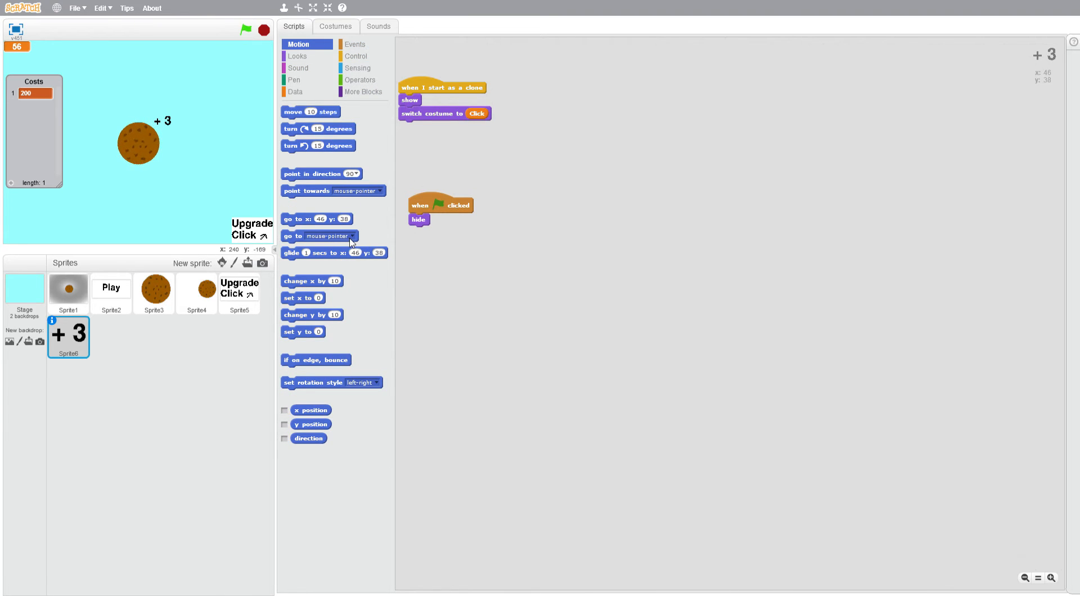
left_click(337, 236)
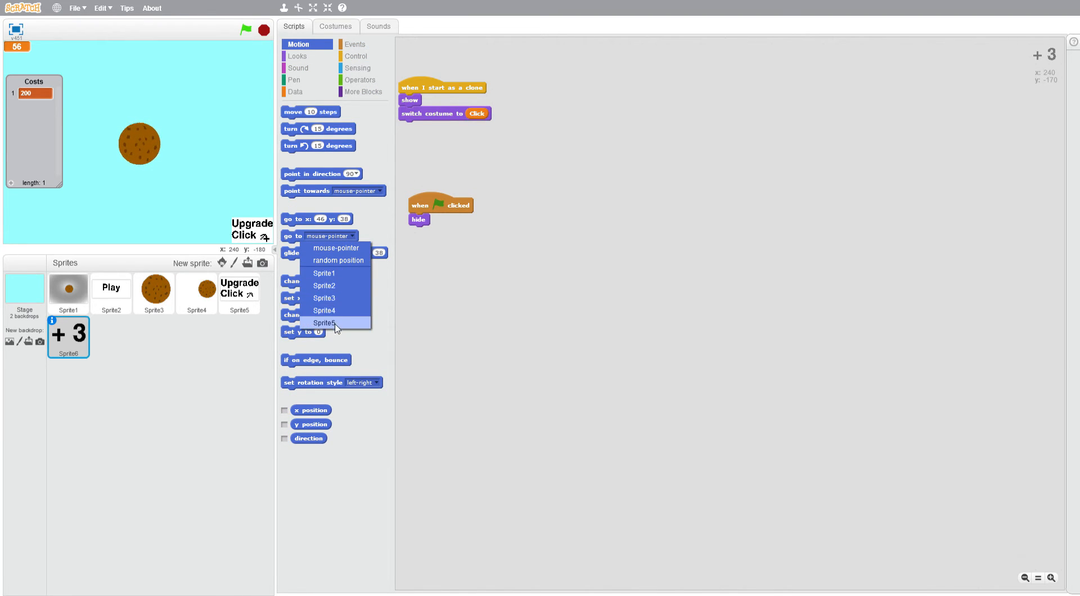
left_click(324, 298)
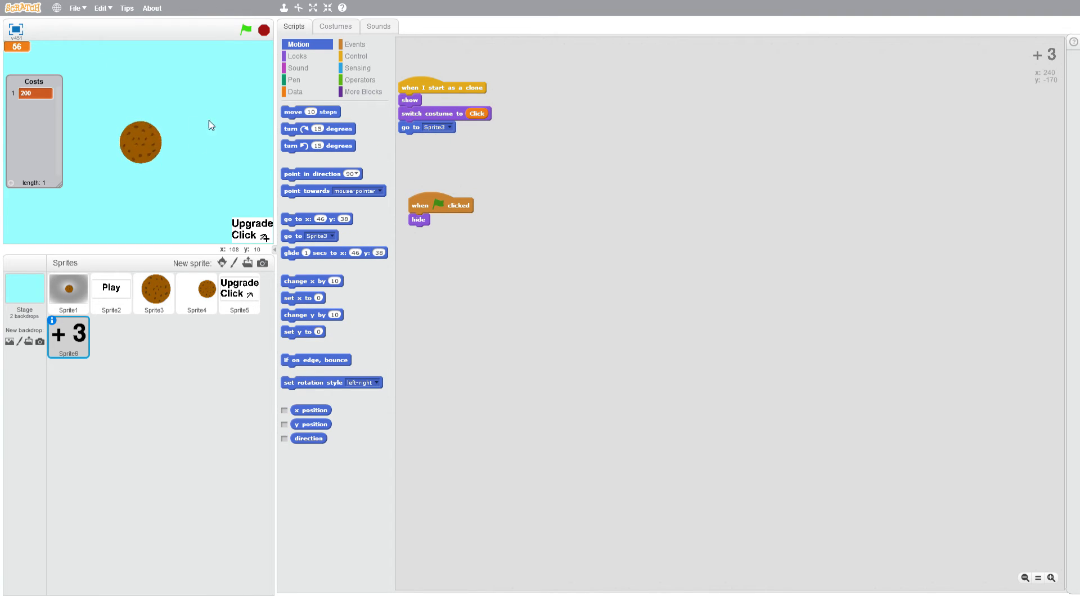
mouse_move(298, 223)
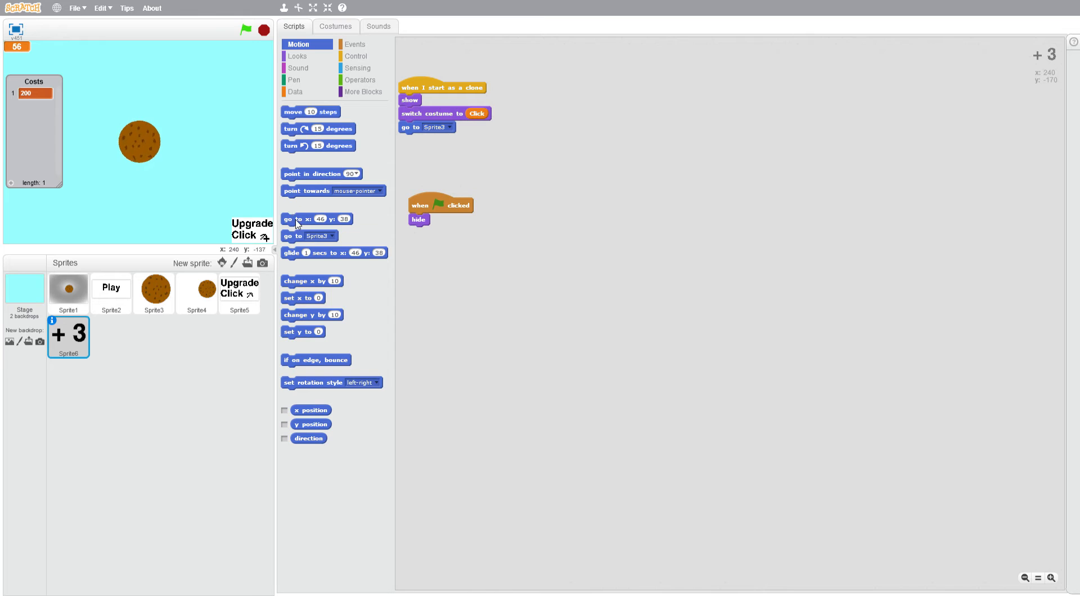
mouse_move(300, 311)
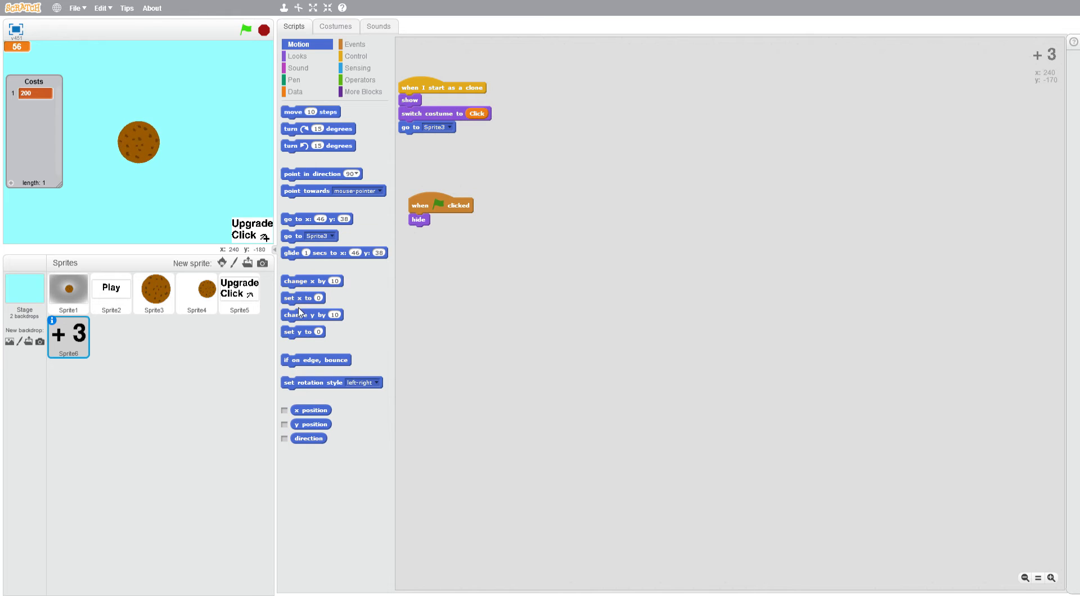
left_click(361, 80)
type("-50")
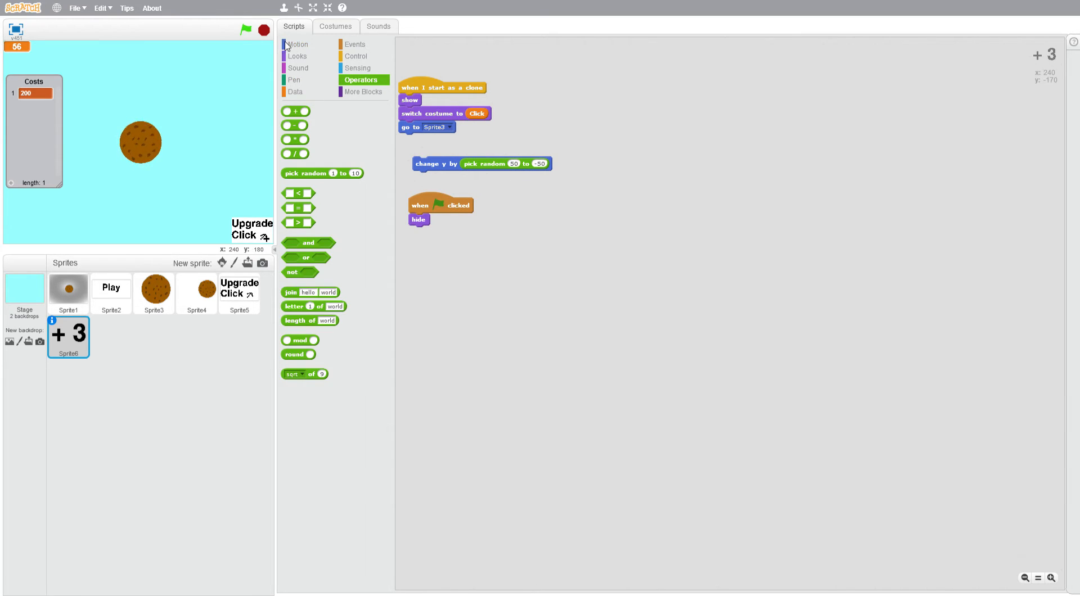
left_click(297, 44)
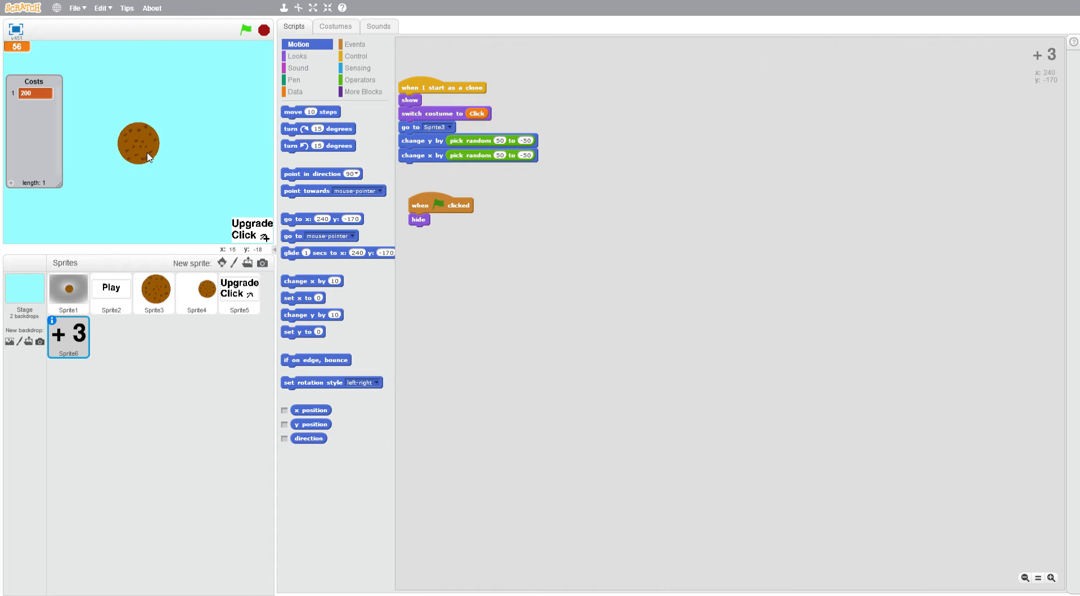
Test the popups on the cookie, then add a repeat 100 loop to Sprite6's clone script
left_click(154, 289)
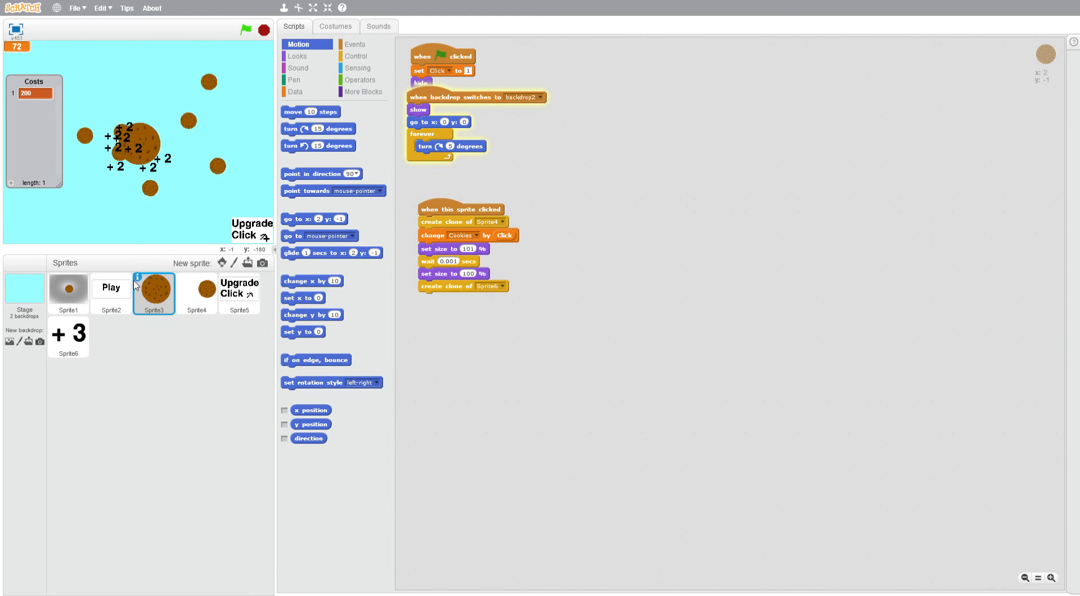
left_click(68, 337)
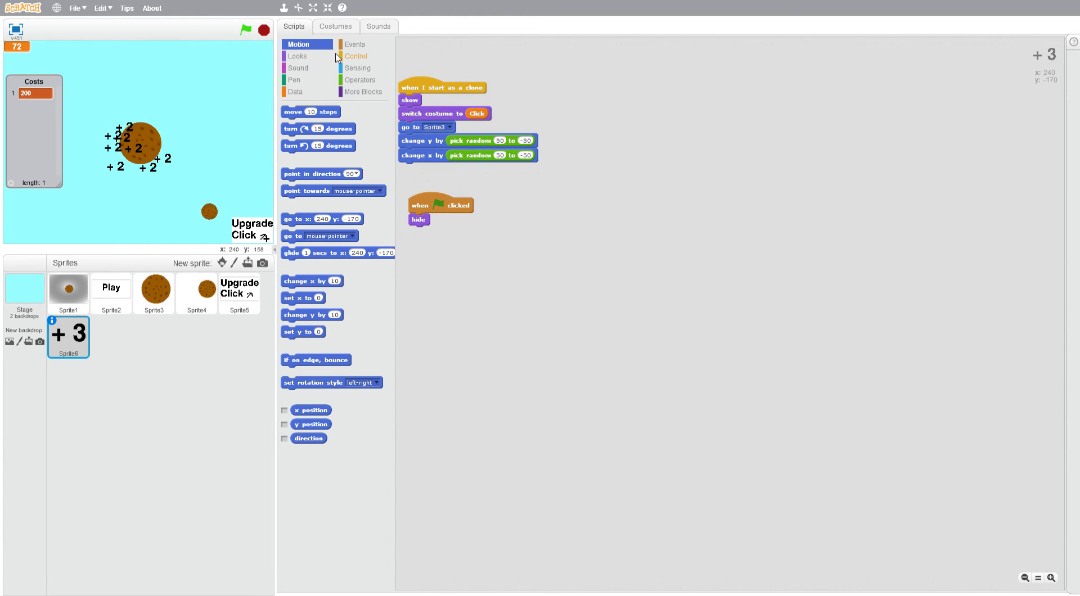
left_click(355, 56)
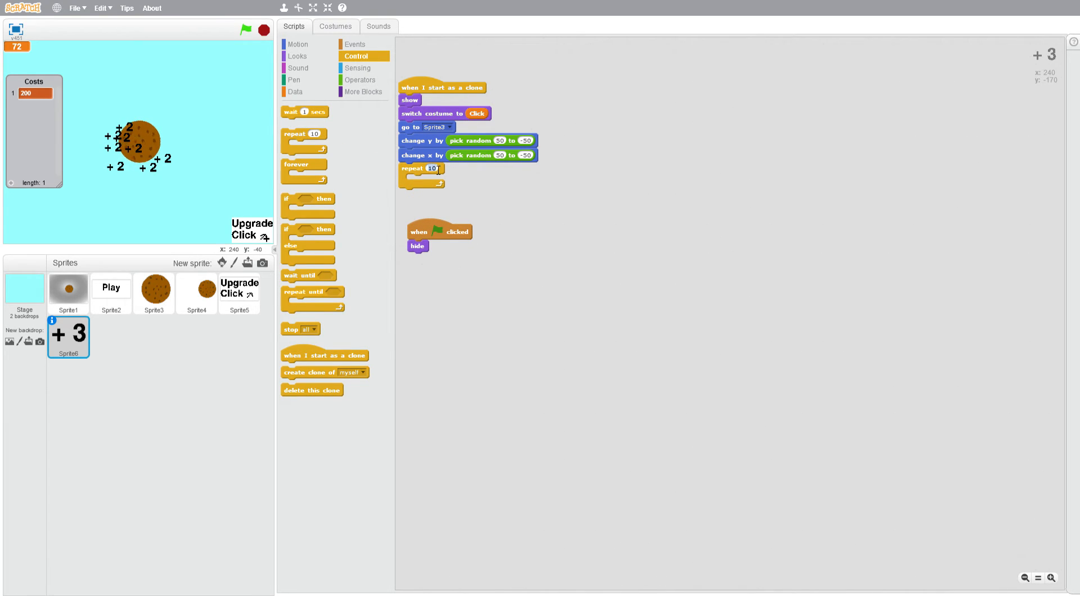
left_click(297, 55)
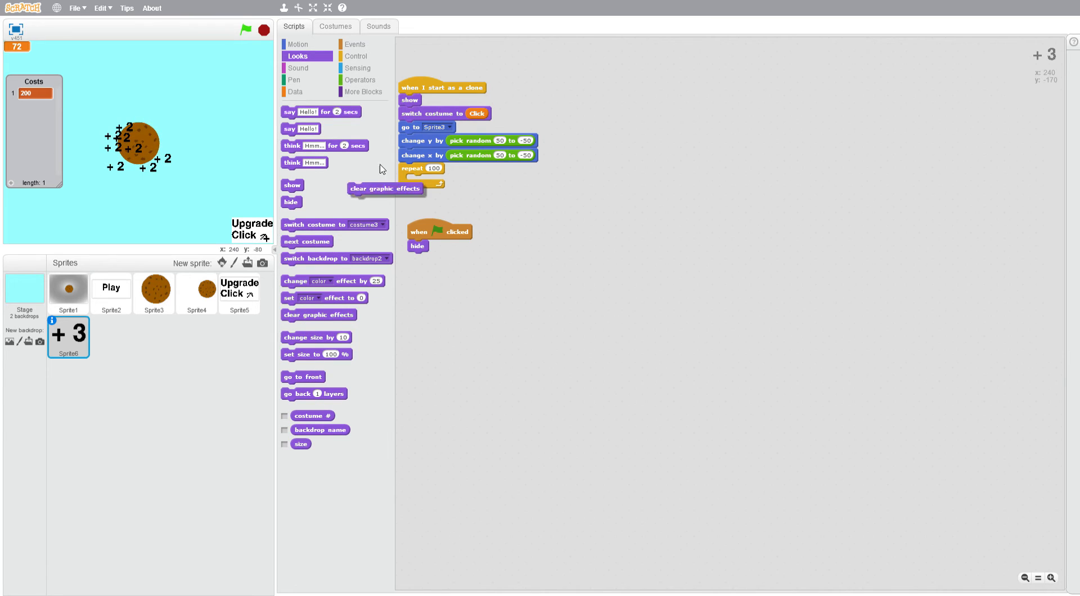
Add 'clear graphic effects' at clone start and 'change ghost effect by 1' inside the loop
left_click_drag(384, 189, 434, 100)
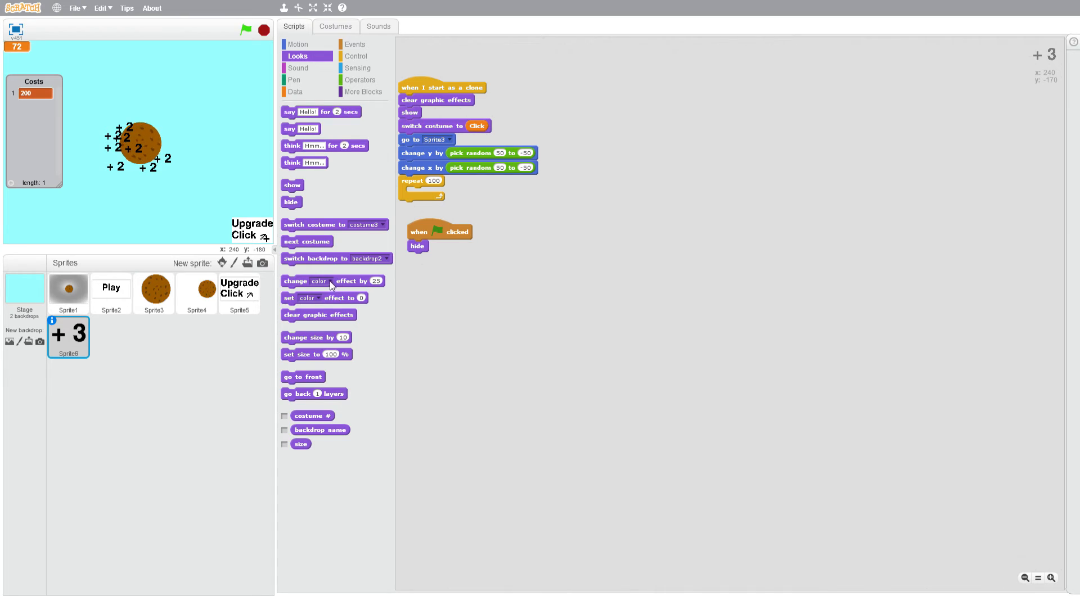
left_click(319, 280)
type("1")
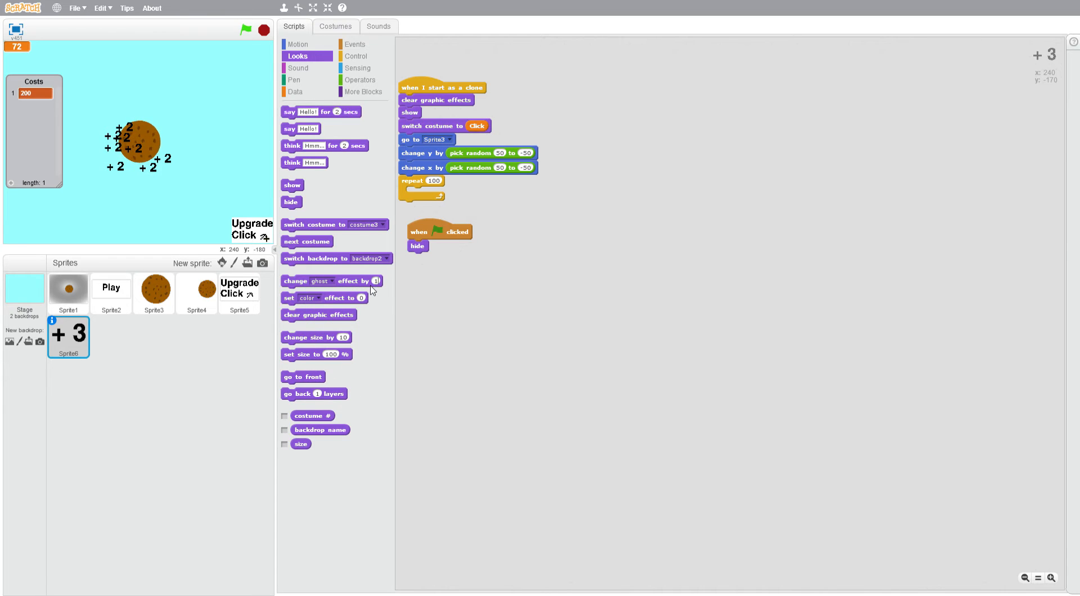
left_click_drag(331, 280, 455, 193)
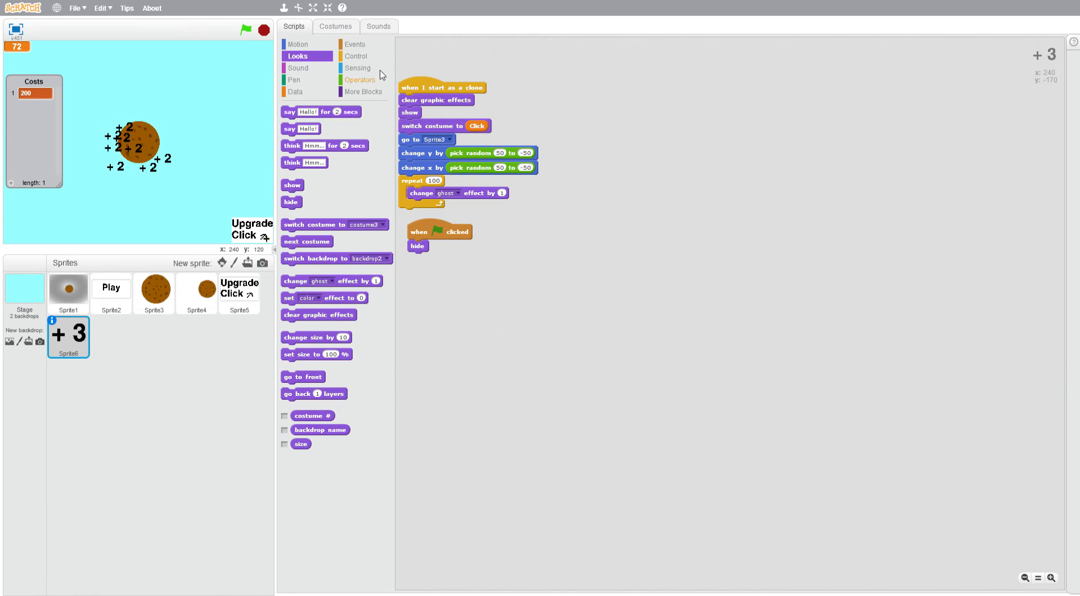
left_click(356, 55)
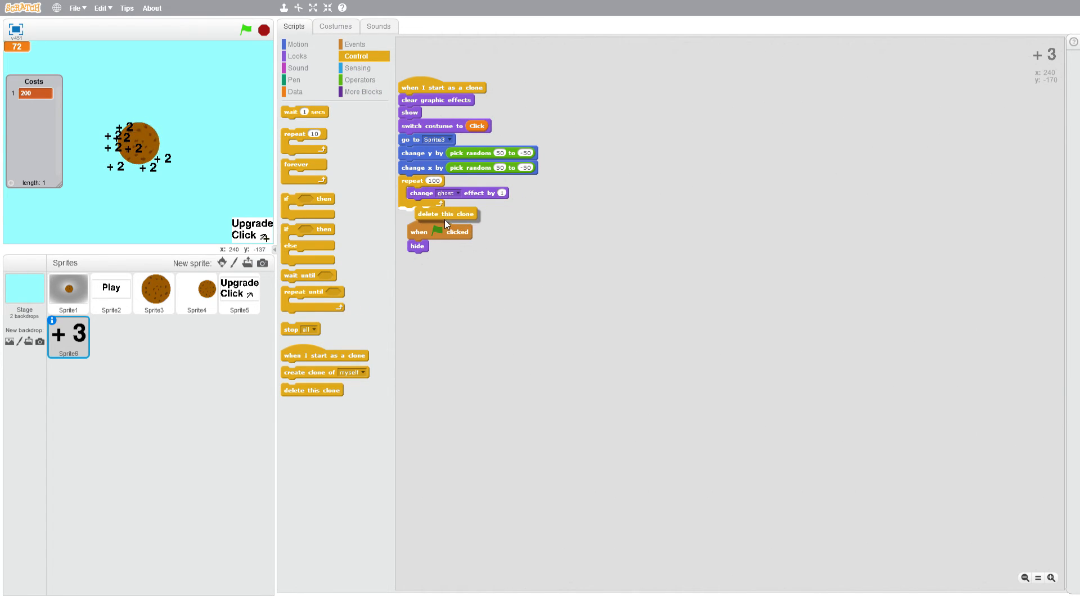
Click the cookie three times to see +2 popups, then restart with the green flag
left_click(155, 289)
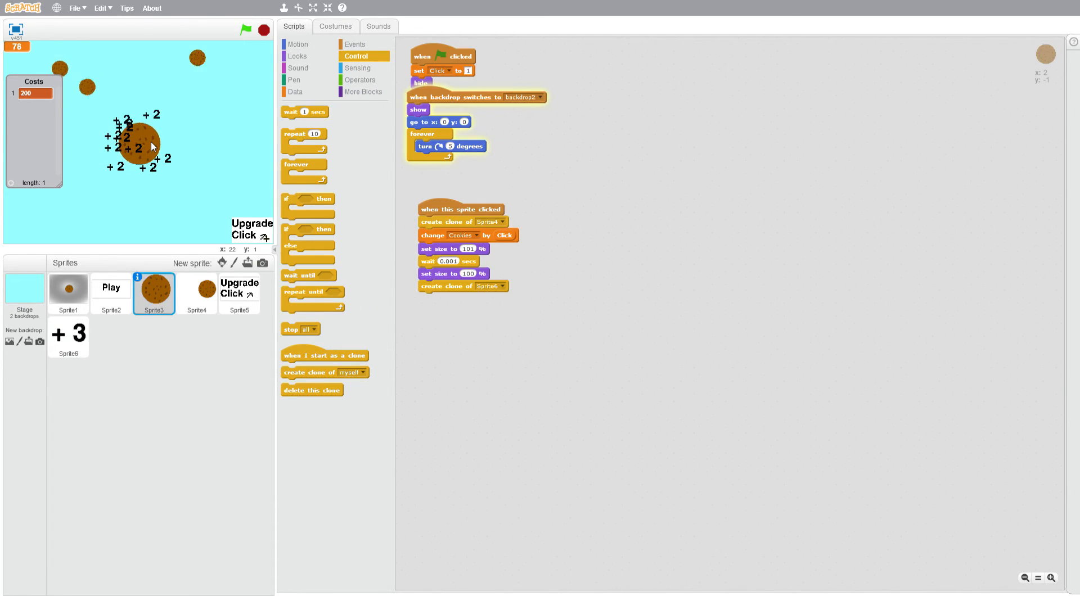
left_click(145, 145)
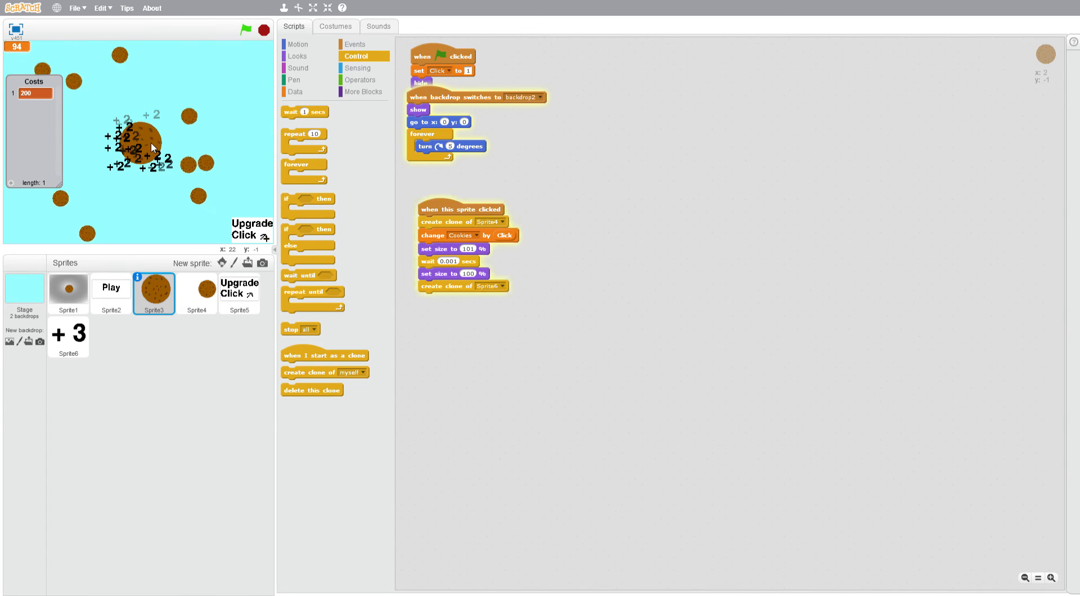
left_click(141, 147)
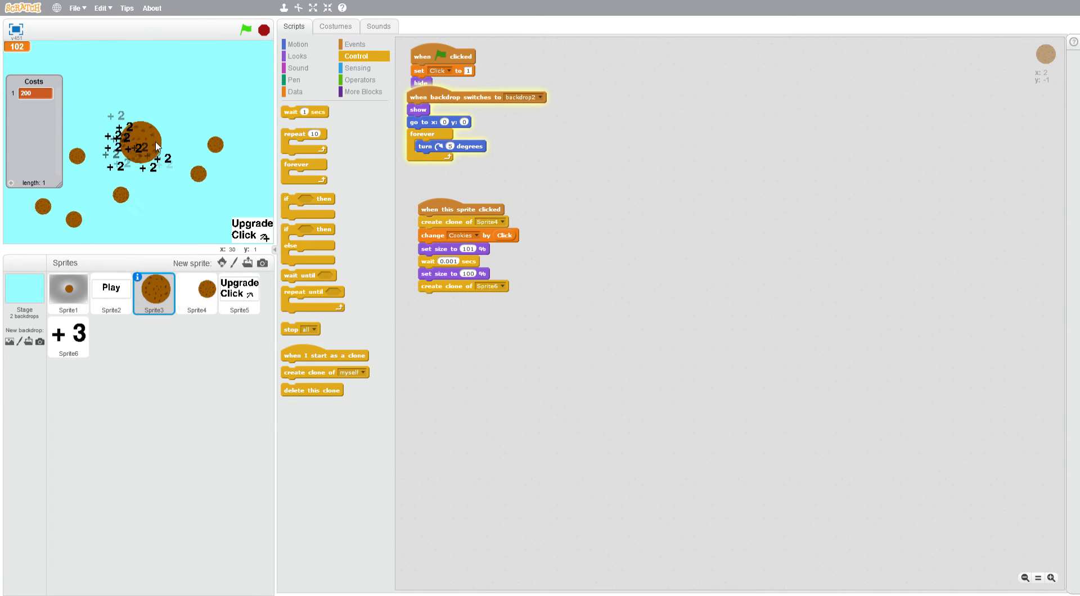
left_click(246, 30)
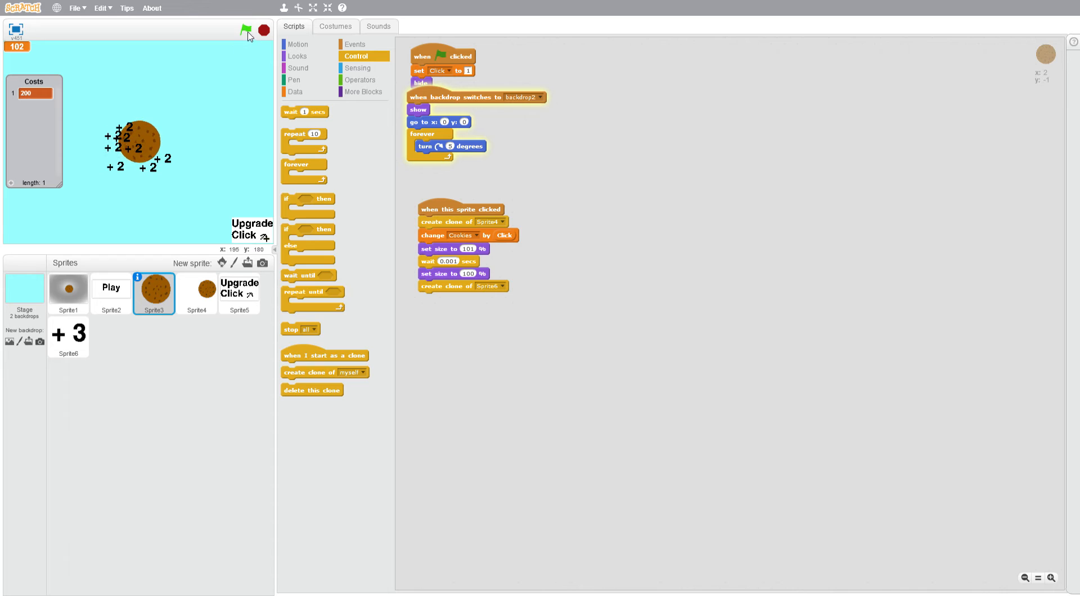
left_click(245, 30)
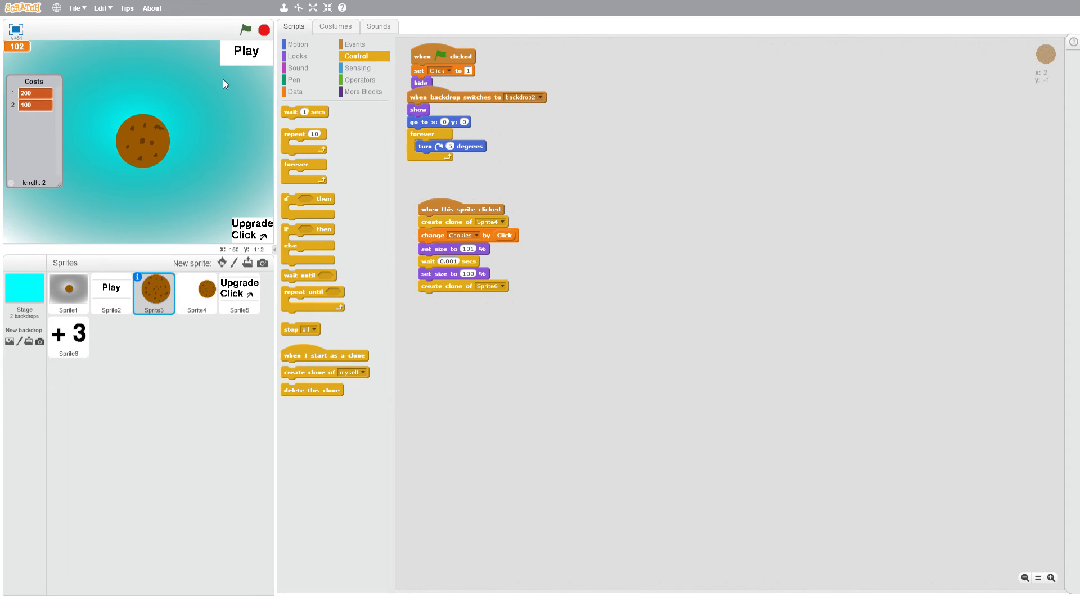
mouse_move(82, 335)
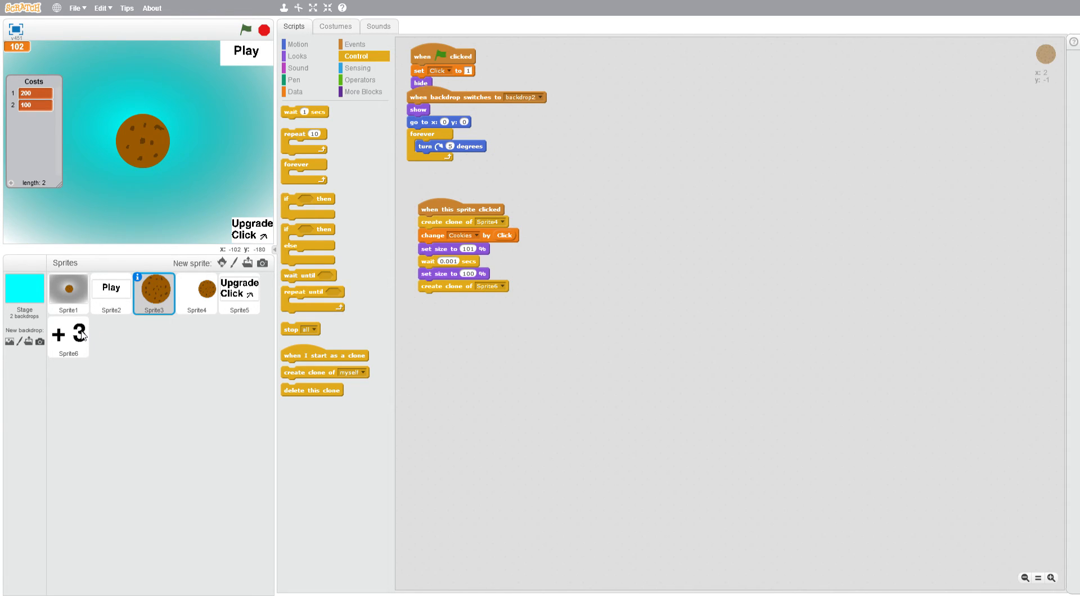
left_click(239, 289)
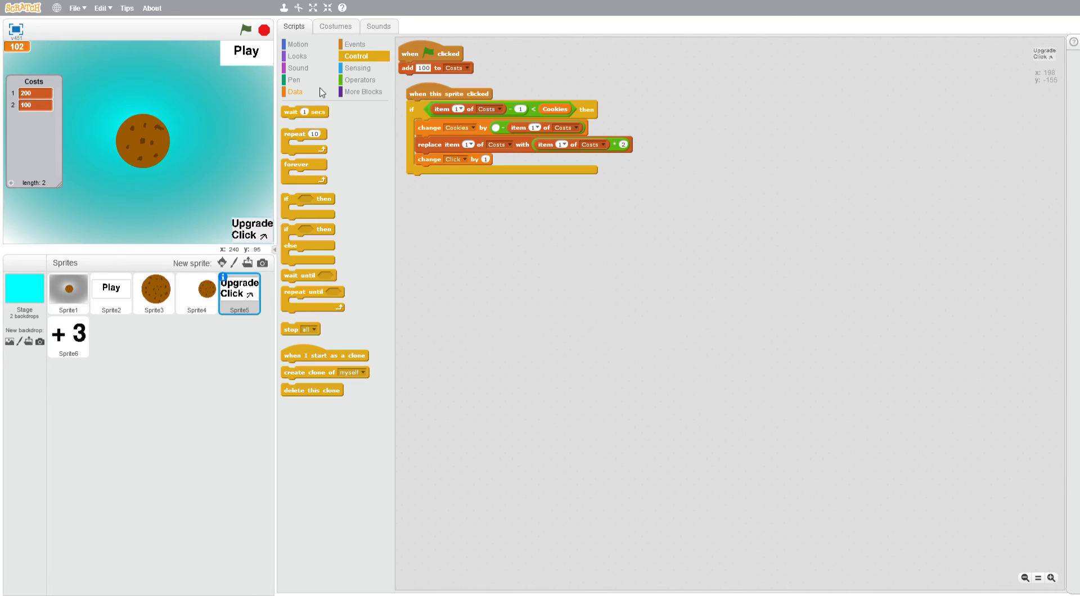
Add 'delete all of Costs' and 'hide' on flag, plus a backdrop2 'show' script, then run
left_click(294, 91)
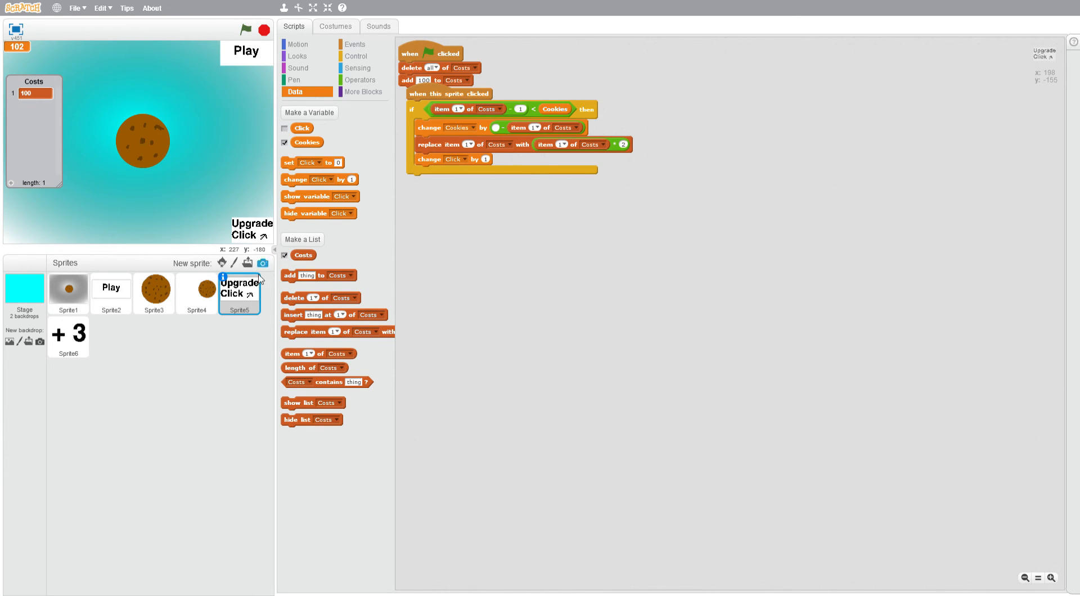
mouse_move(297, 63)
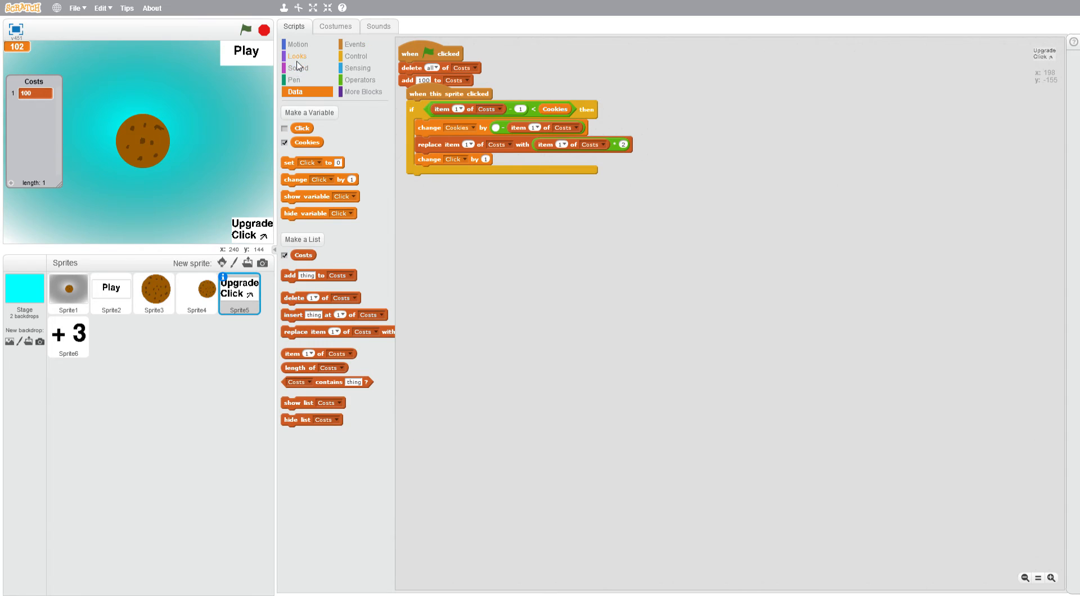
left_click(298, 56)
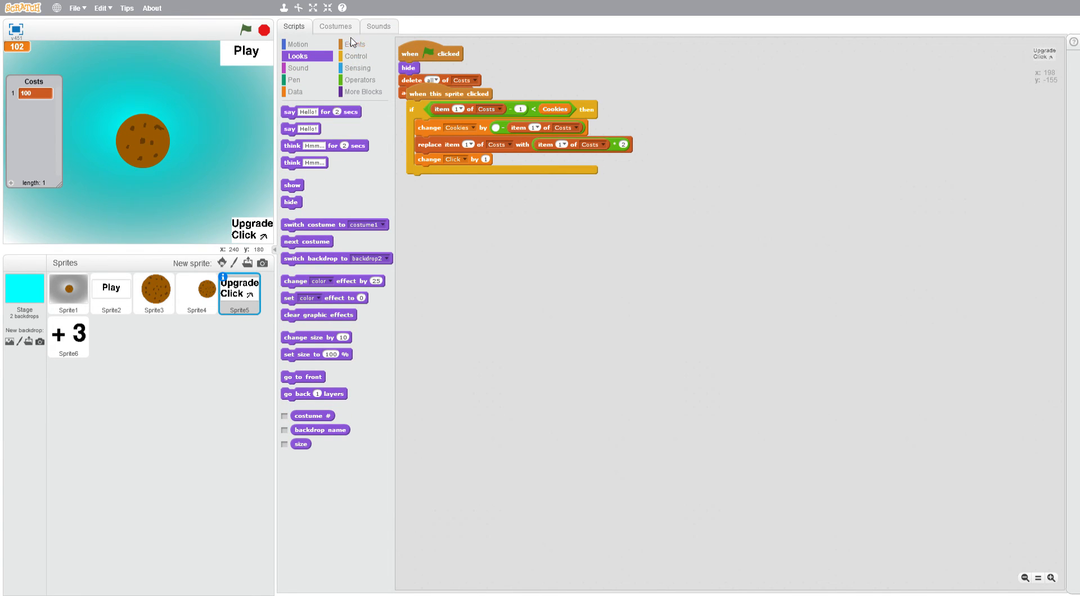
left_click(355, 44)
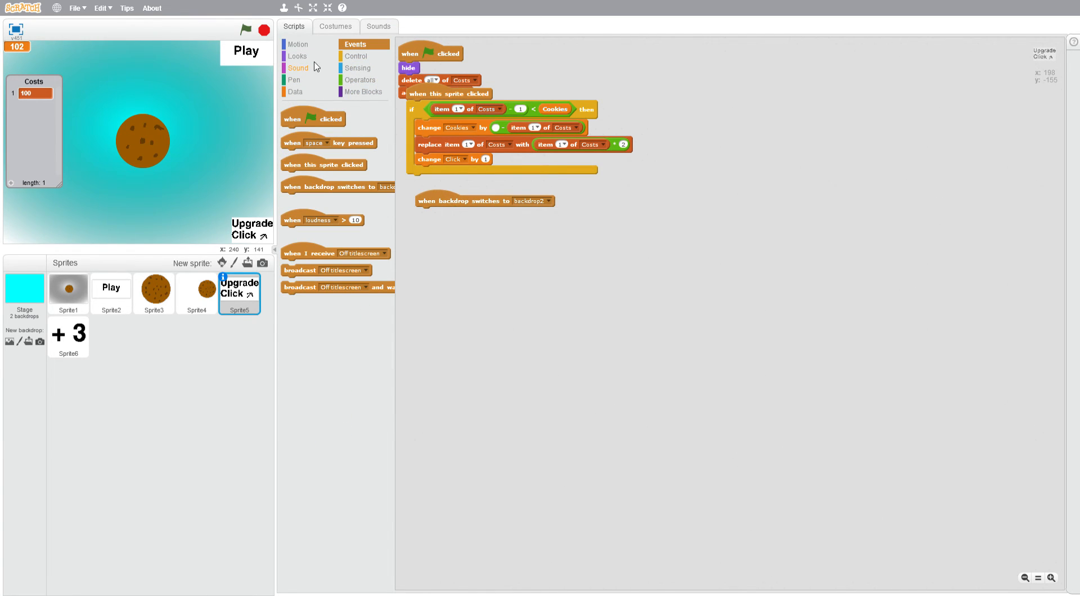
left_click(298, 56)
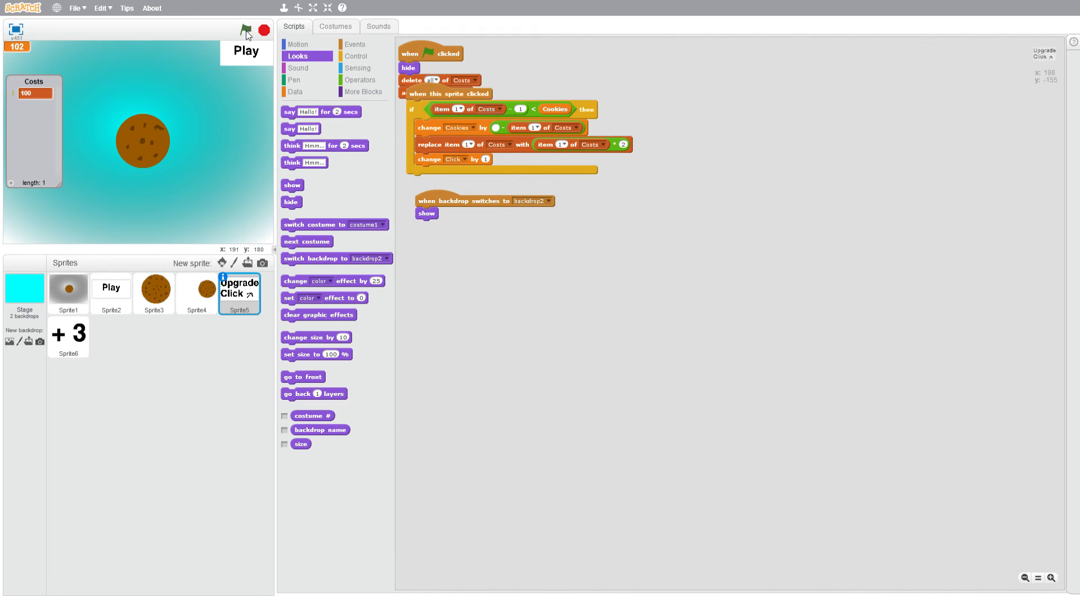
left_click(246, 30)
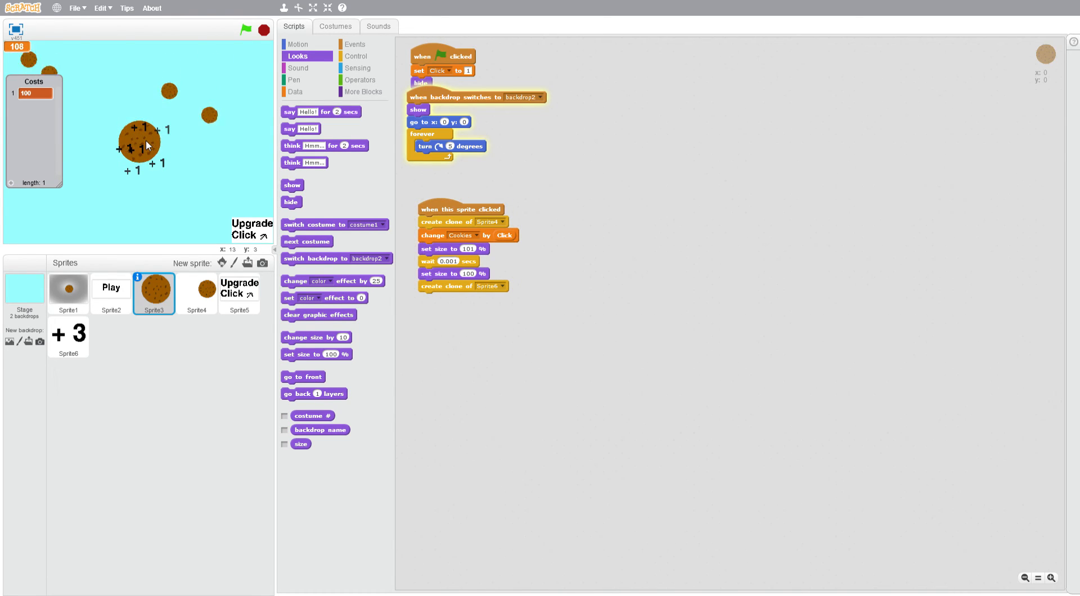
Click the cookie repeatedly to watch the +1 popups appear
left_click(140, 145)
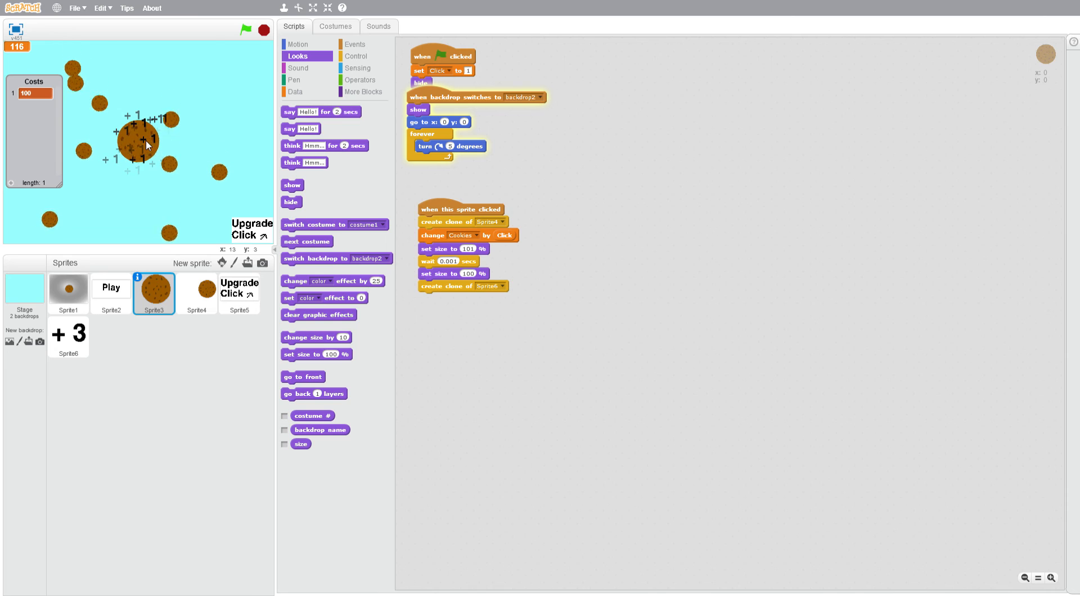
left_click(139, 143)
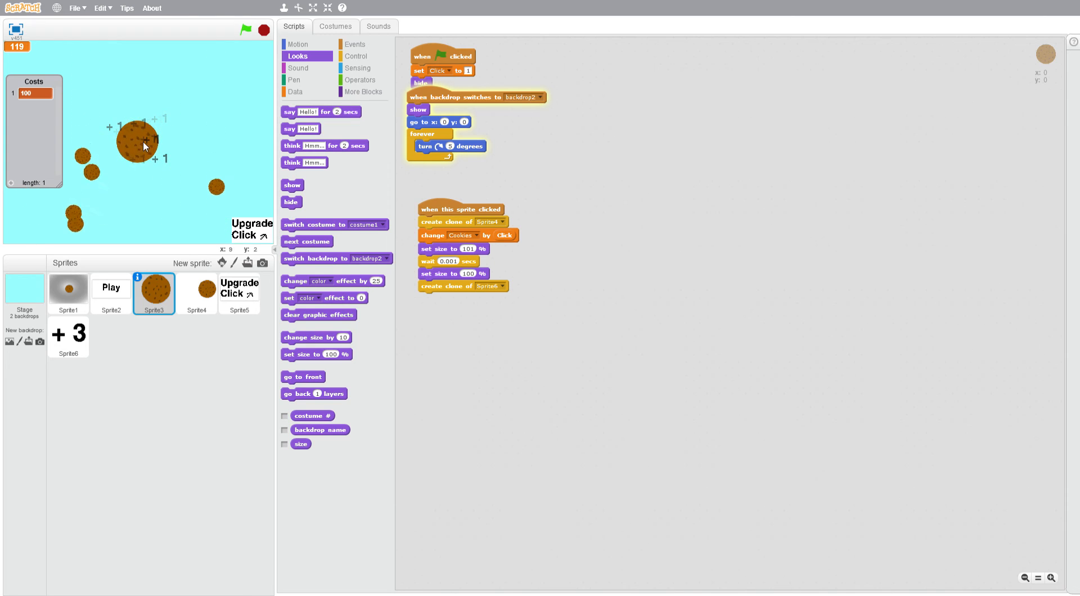
left_click(136, 142)
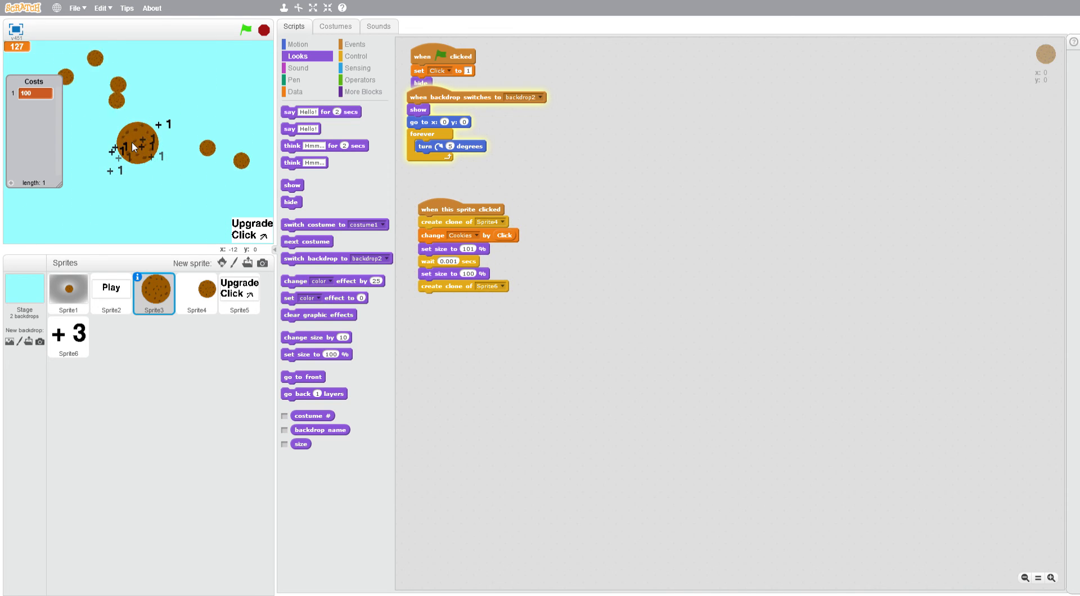
left_click(138, 144)
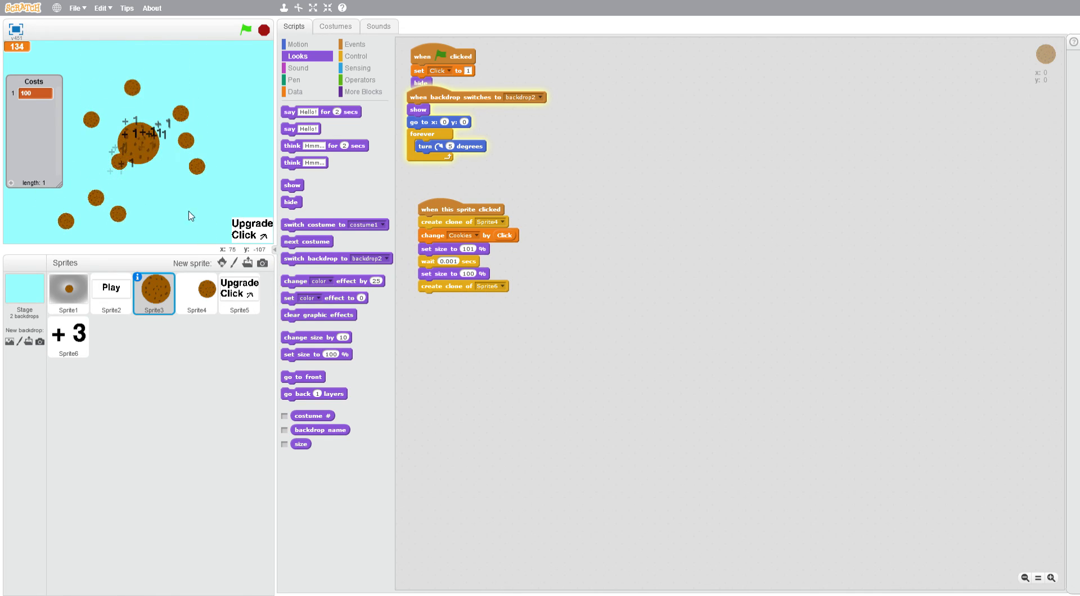
Insert 'go to front' after 'show' in Sprite6's clone script and retest the cookie
left_click(68, 337)
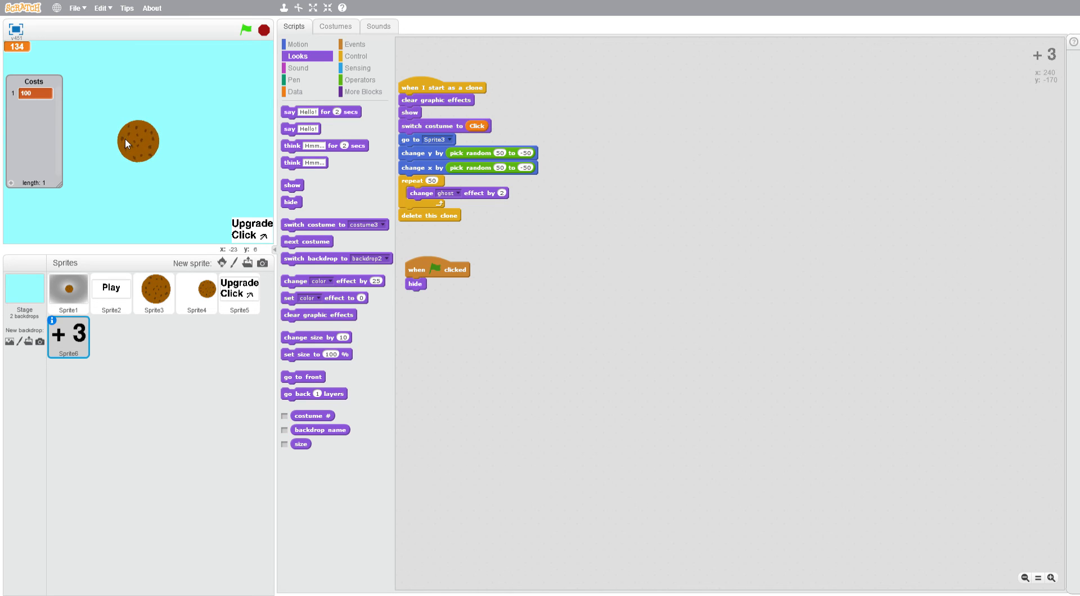
left_click(154, 289)
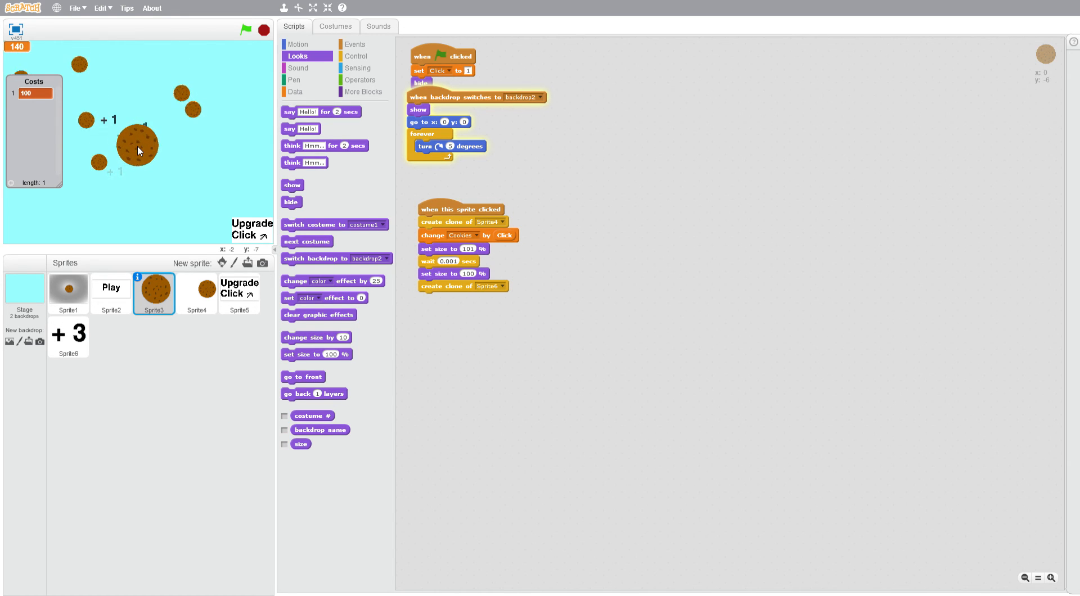
left_click(138, 148)
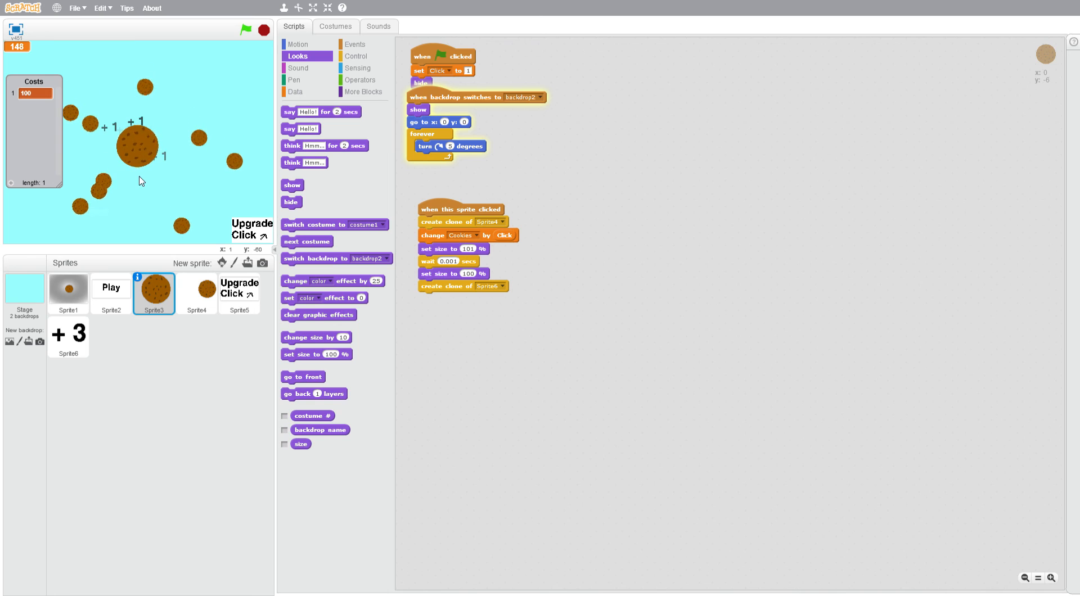
left_click(68, 336)
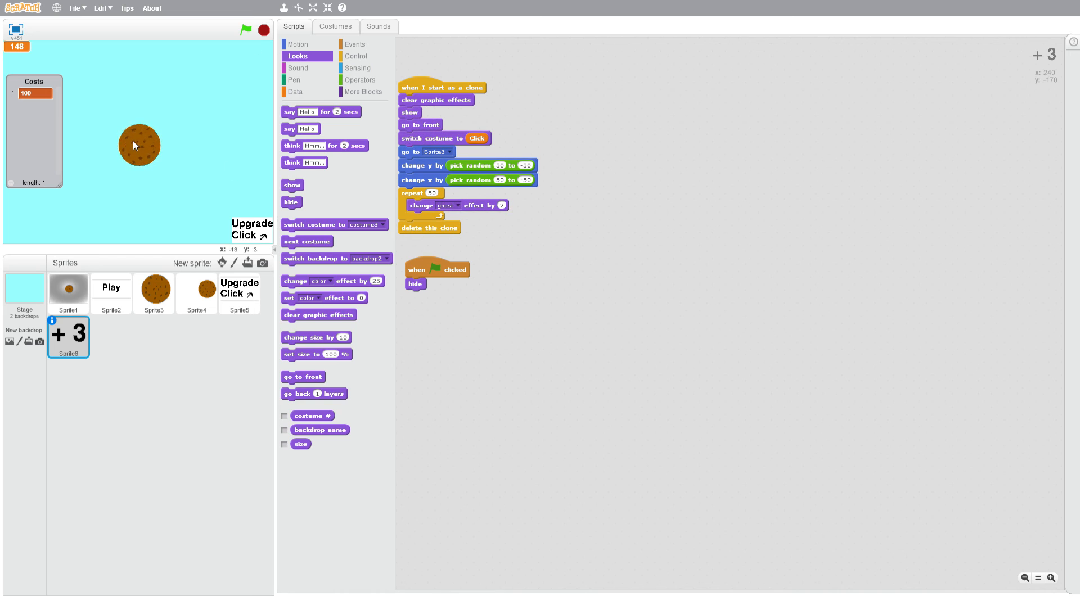
Earn cookies, buy Upgrade Click for 100, confirm +2 popups, then select Sprite6
left_click(154, 290)
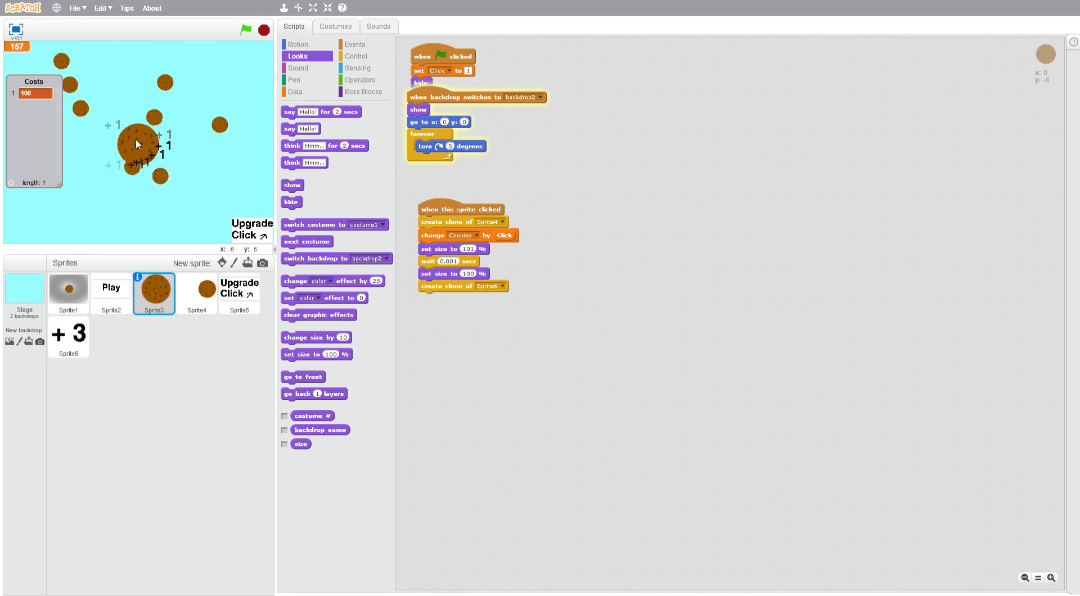
left_click(138, 145)
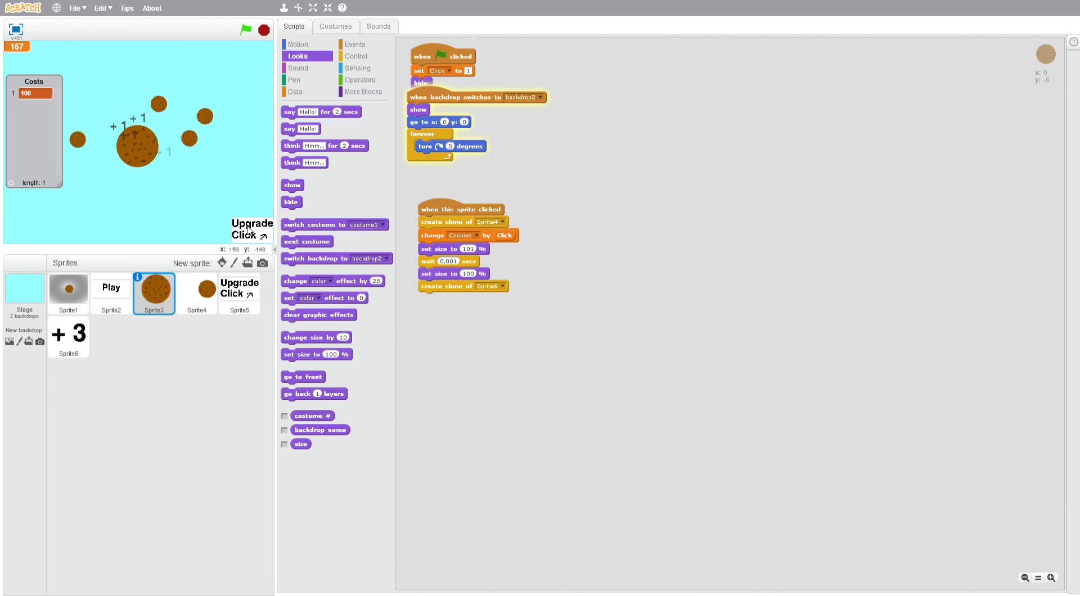
left_click(138, 150)
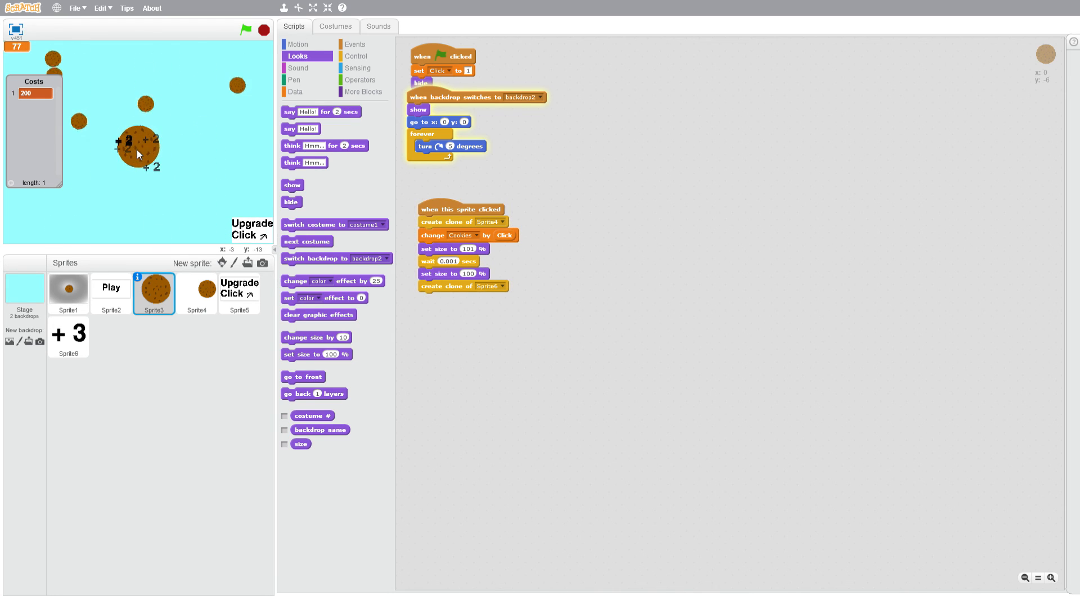
left_click(138, 150)
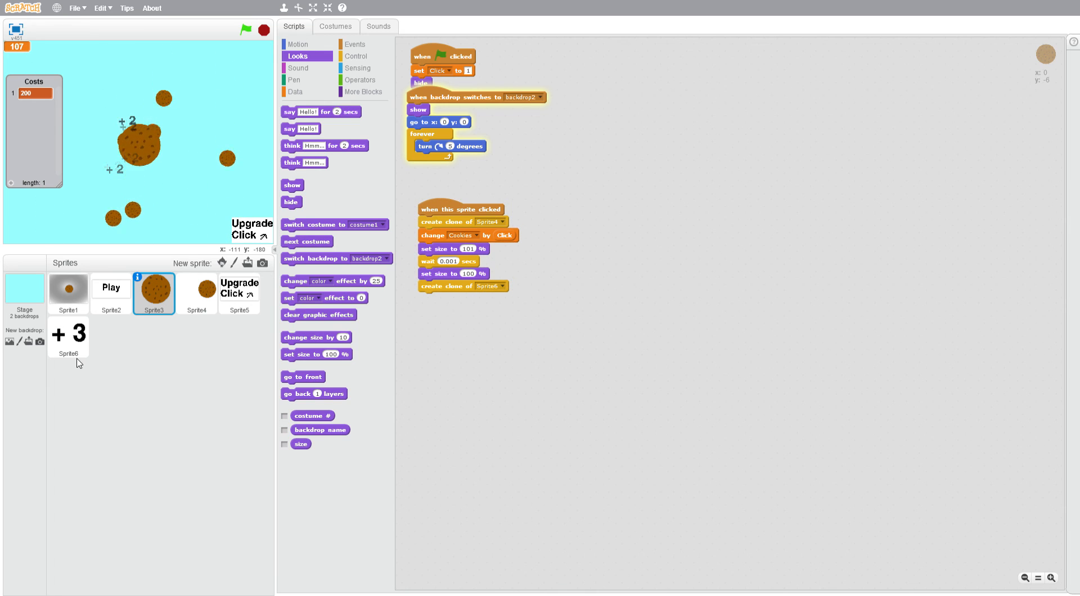
left_click(68, 337)
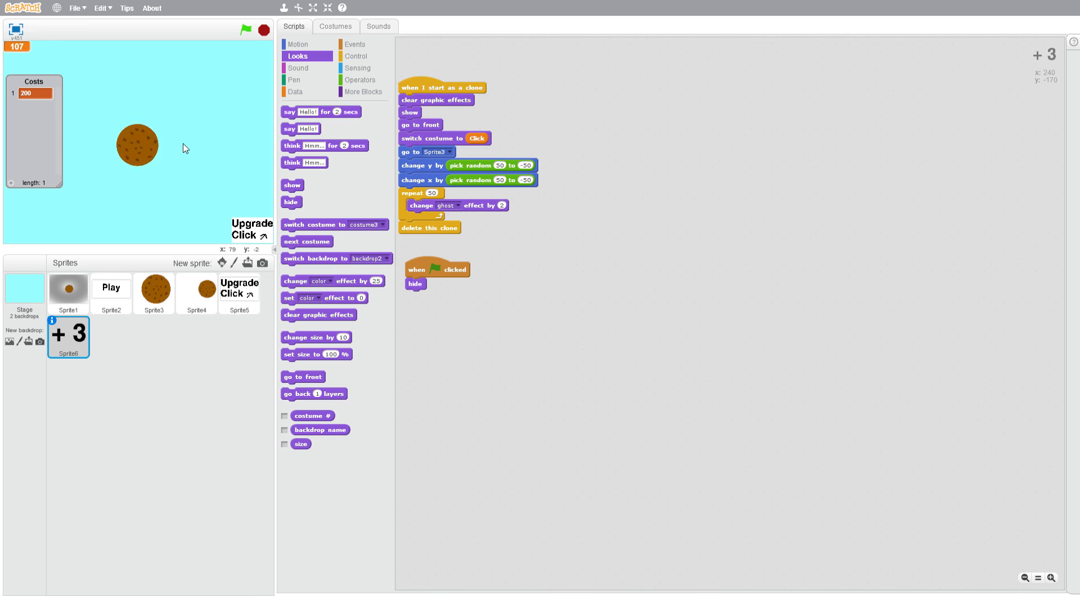
mouse_move(281, 457)
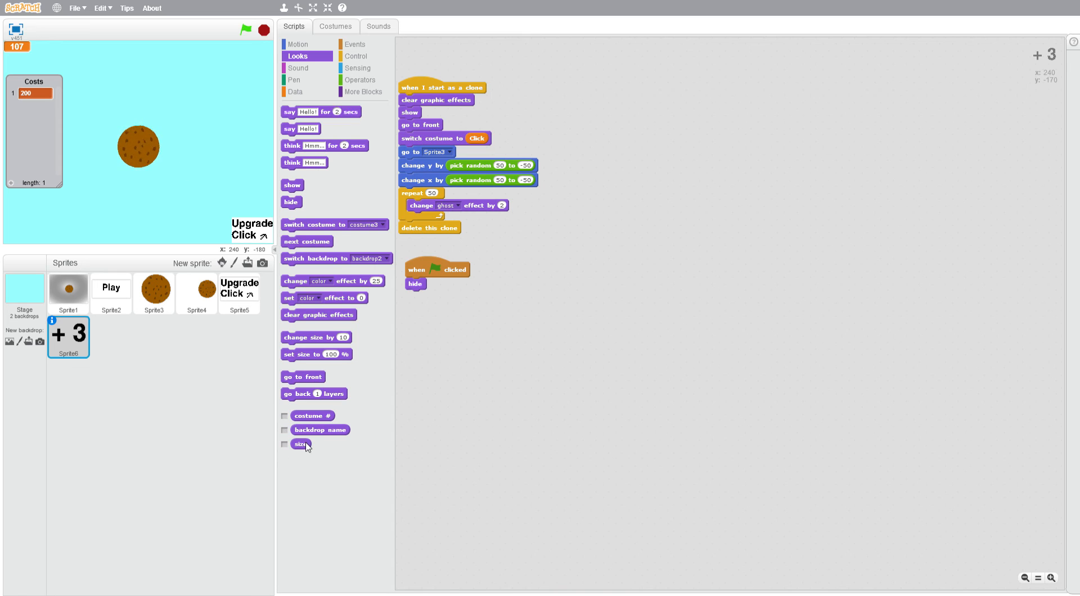
mouse_move(276, 421)
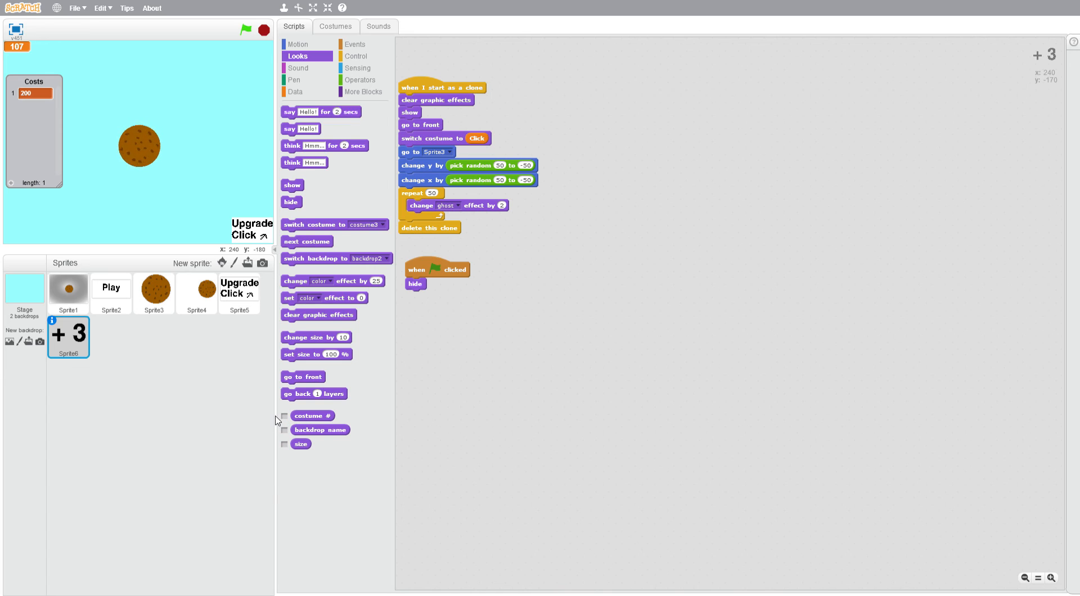